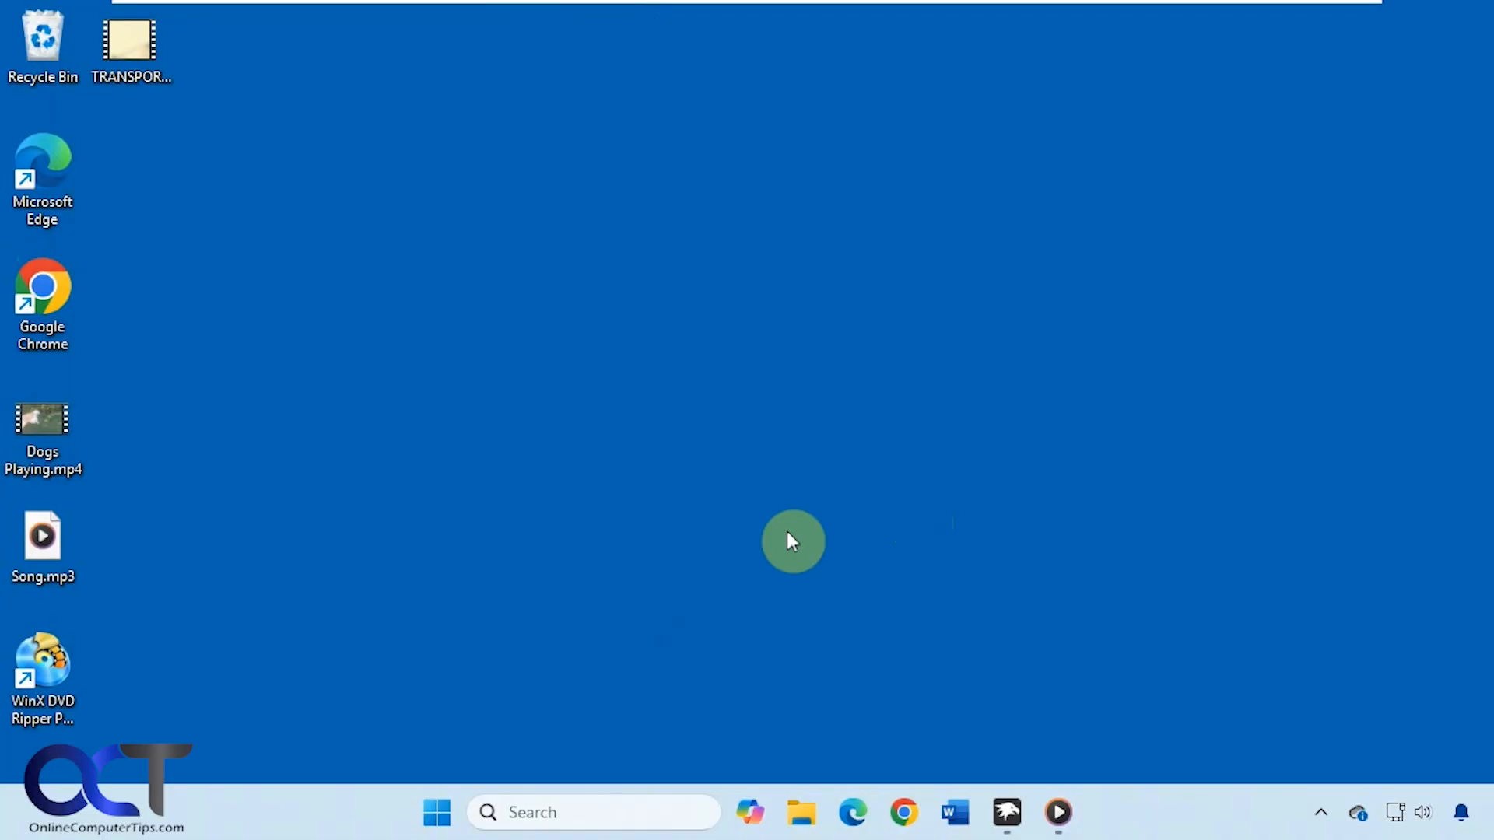
pyautogui.moveTo(1099, 669)
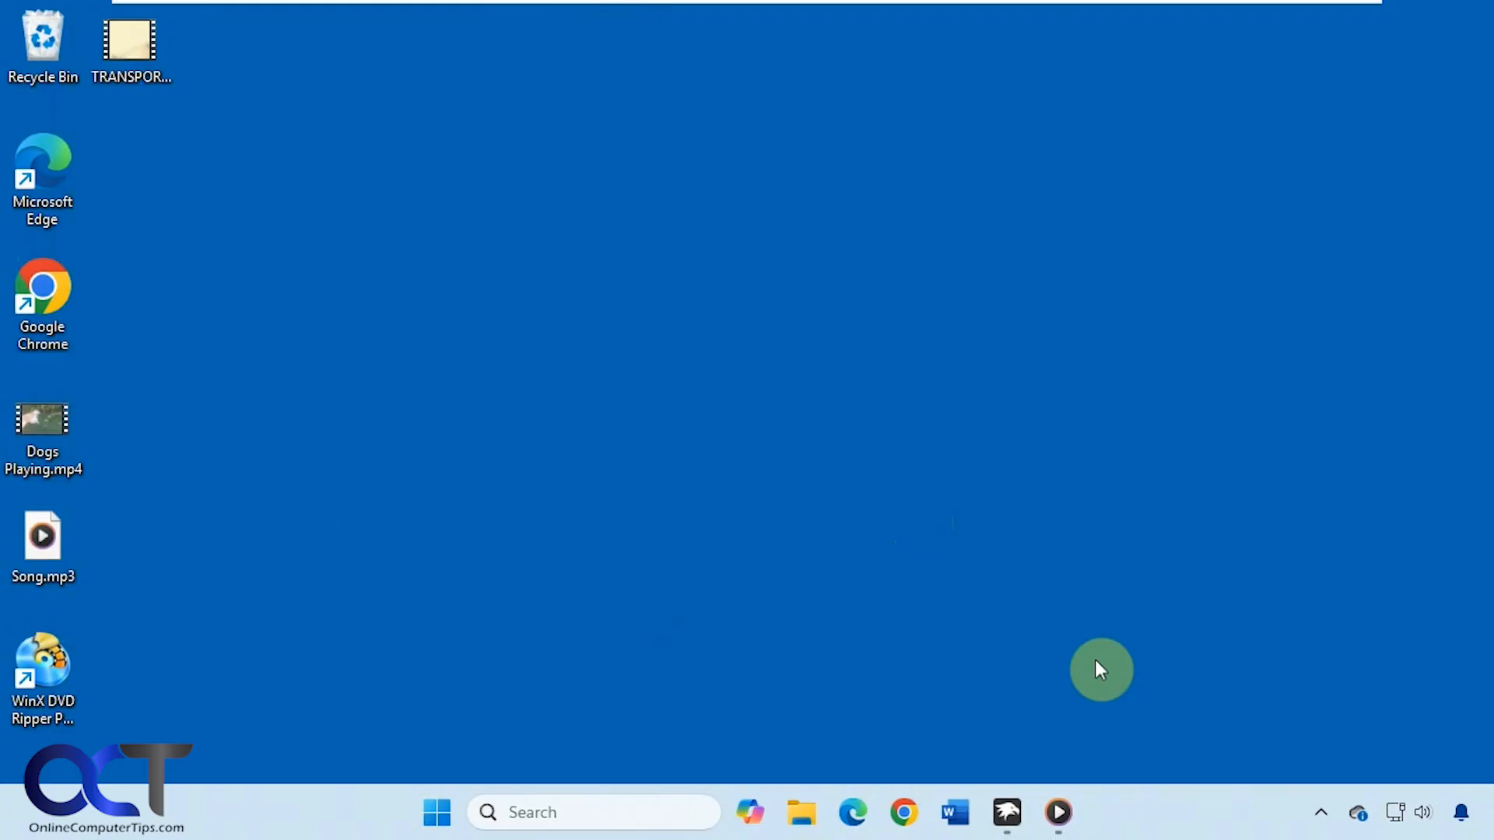
# - Start the Dogs Playing video and view its media overlay in quick settings
pyautogui.doubleClick(43, 419)
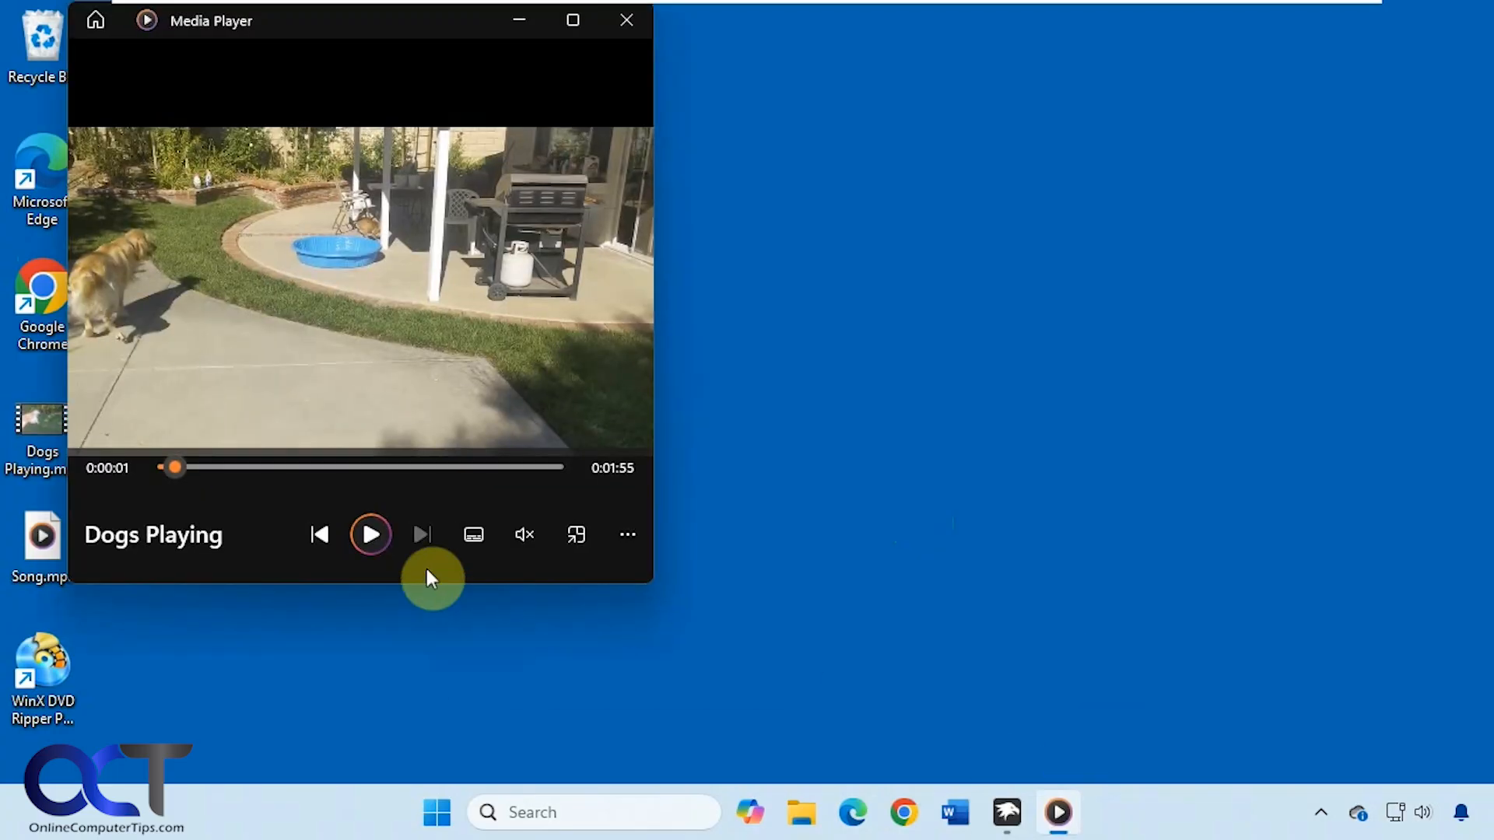
pyautogui.click(626, 19)
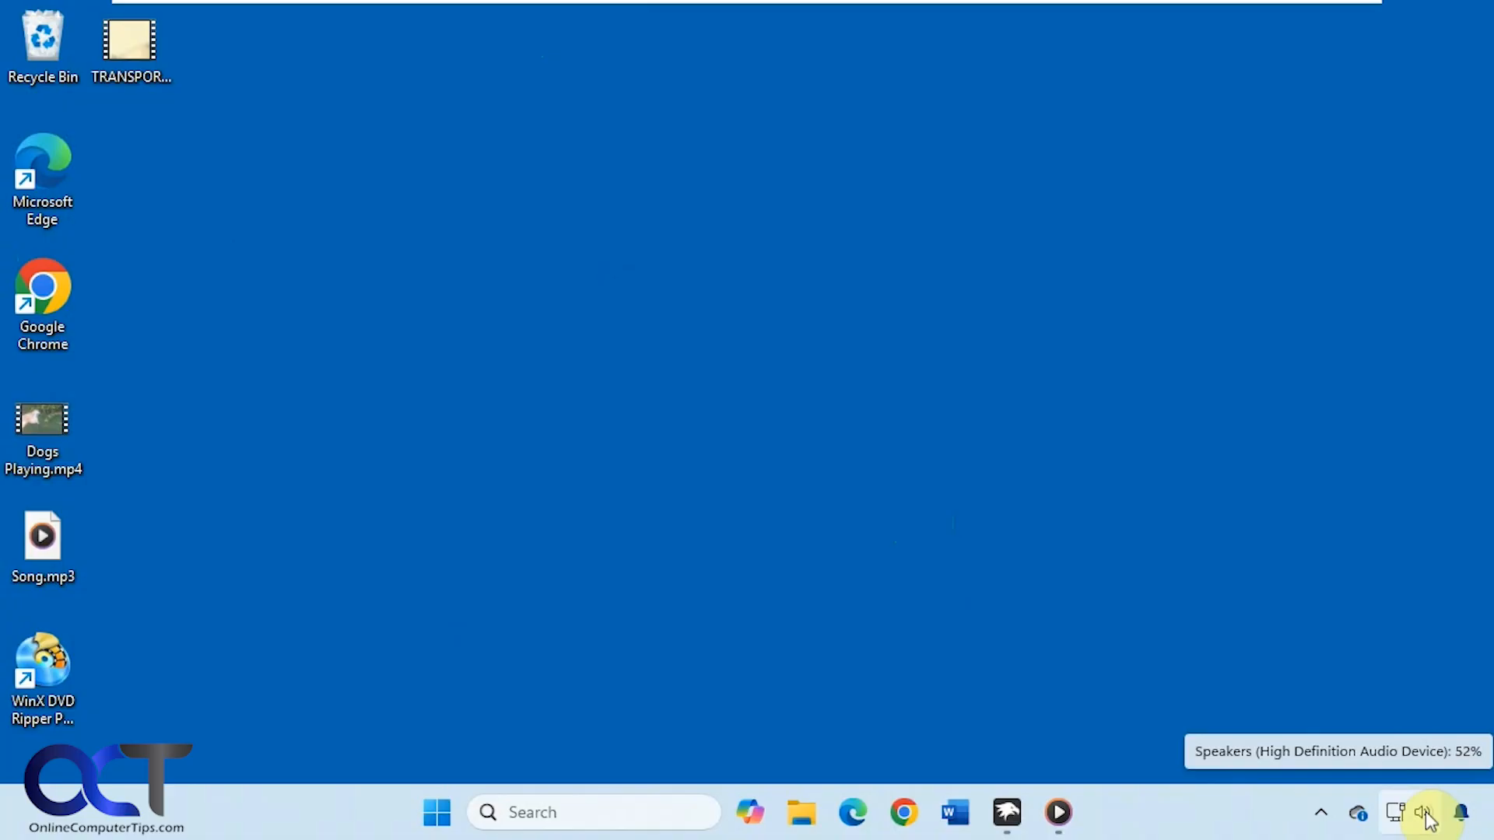
pyautogui.click(1424, 813)
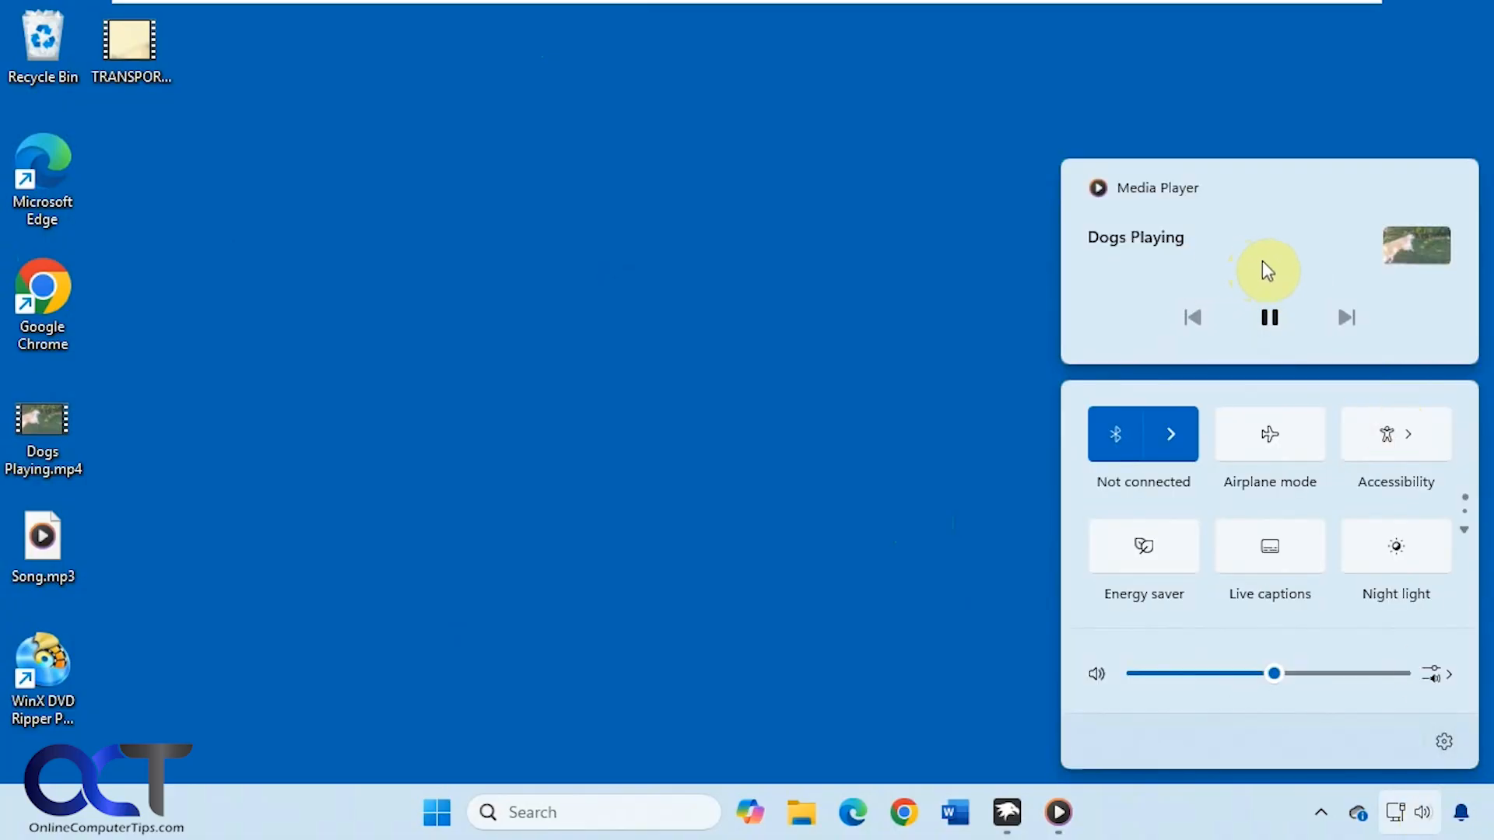
pyautogui.moveTo(1445, 314)
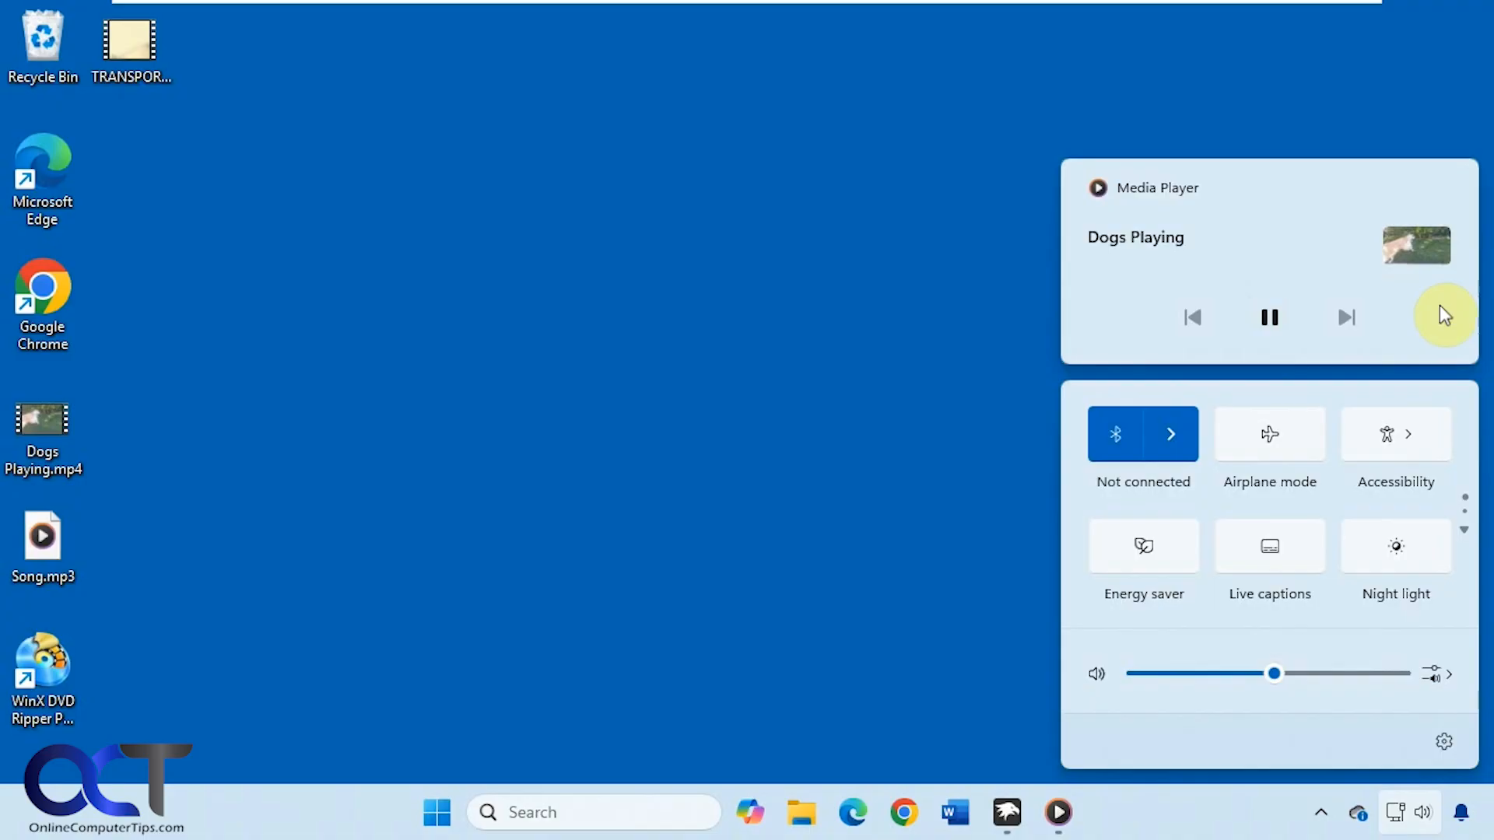
pyautogui.moveTo(455, 261)
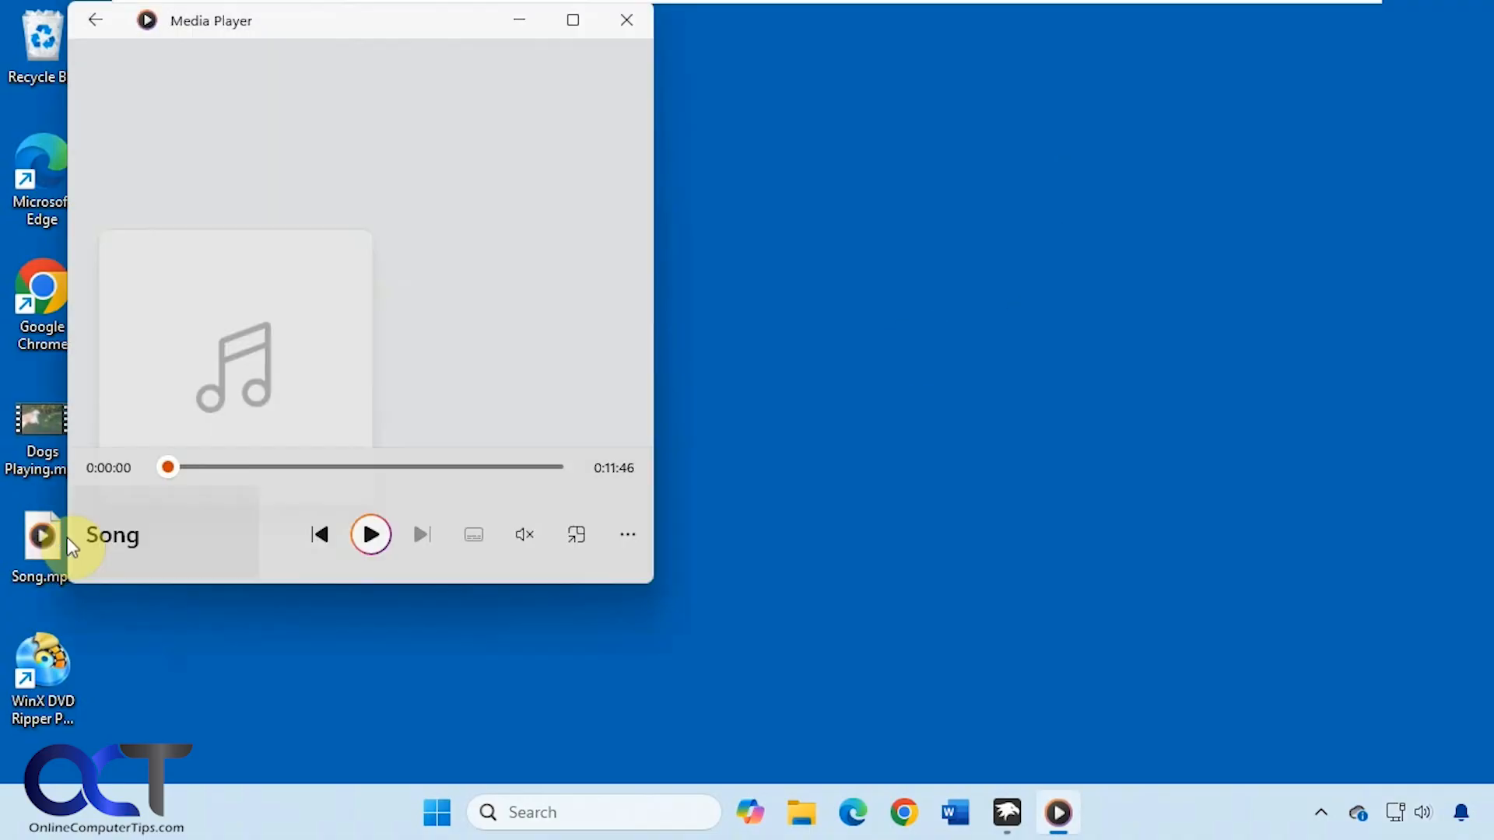
# - Move the Song player out of view, recheck quick settings, and open Windhawk
pyautogui.click(625, 20)
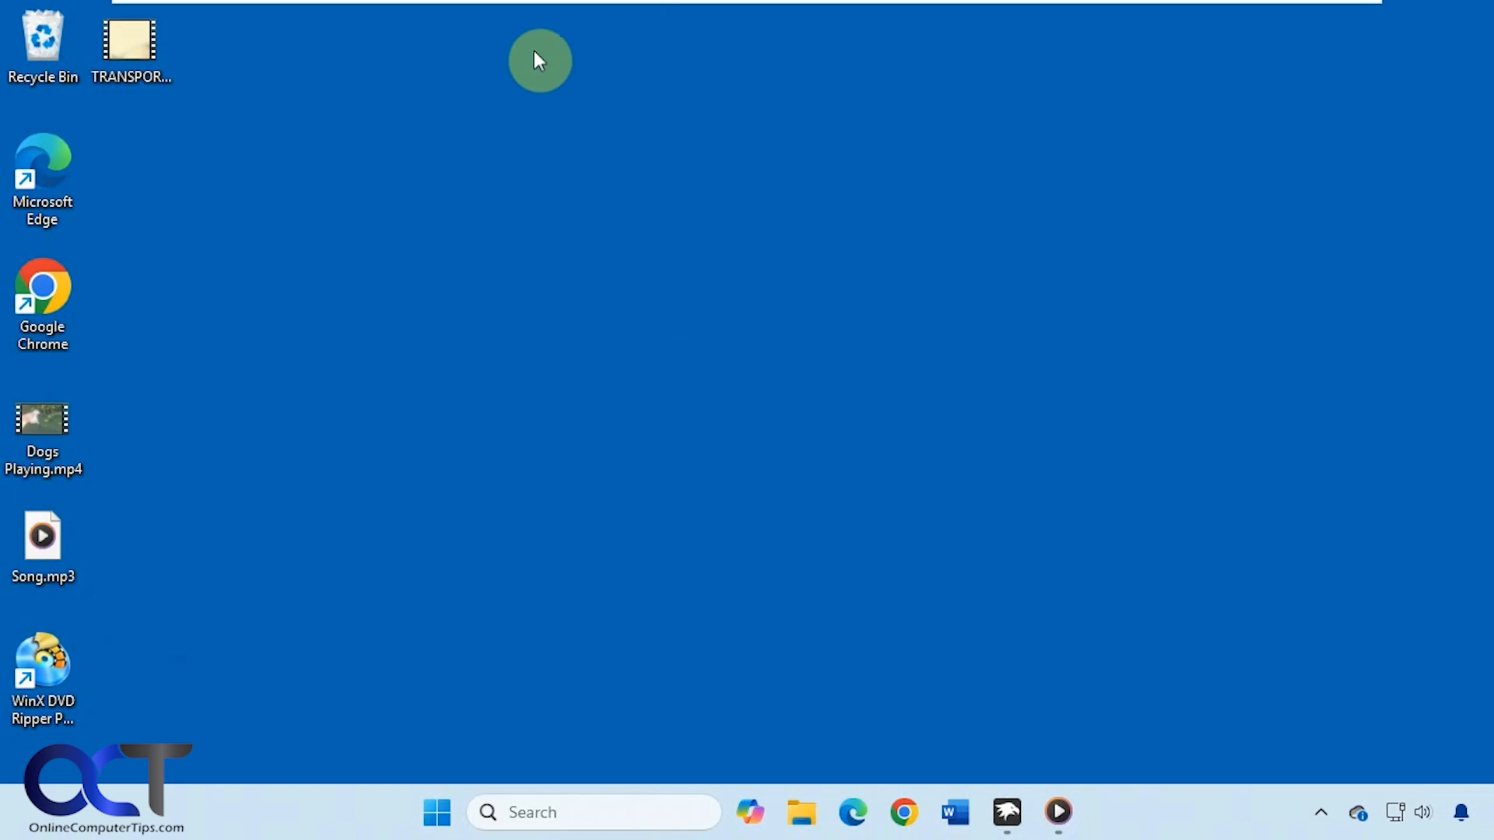
pyautogui.click(1419, 813)
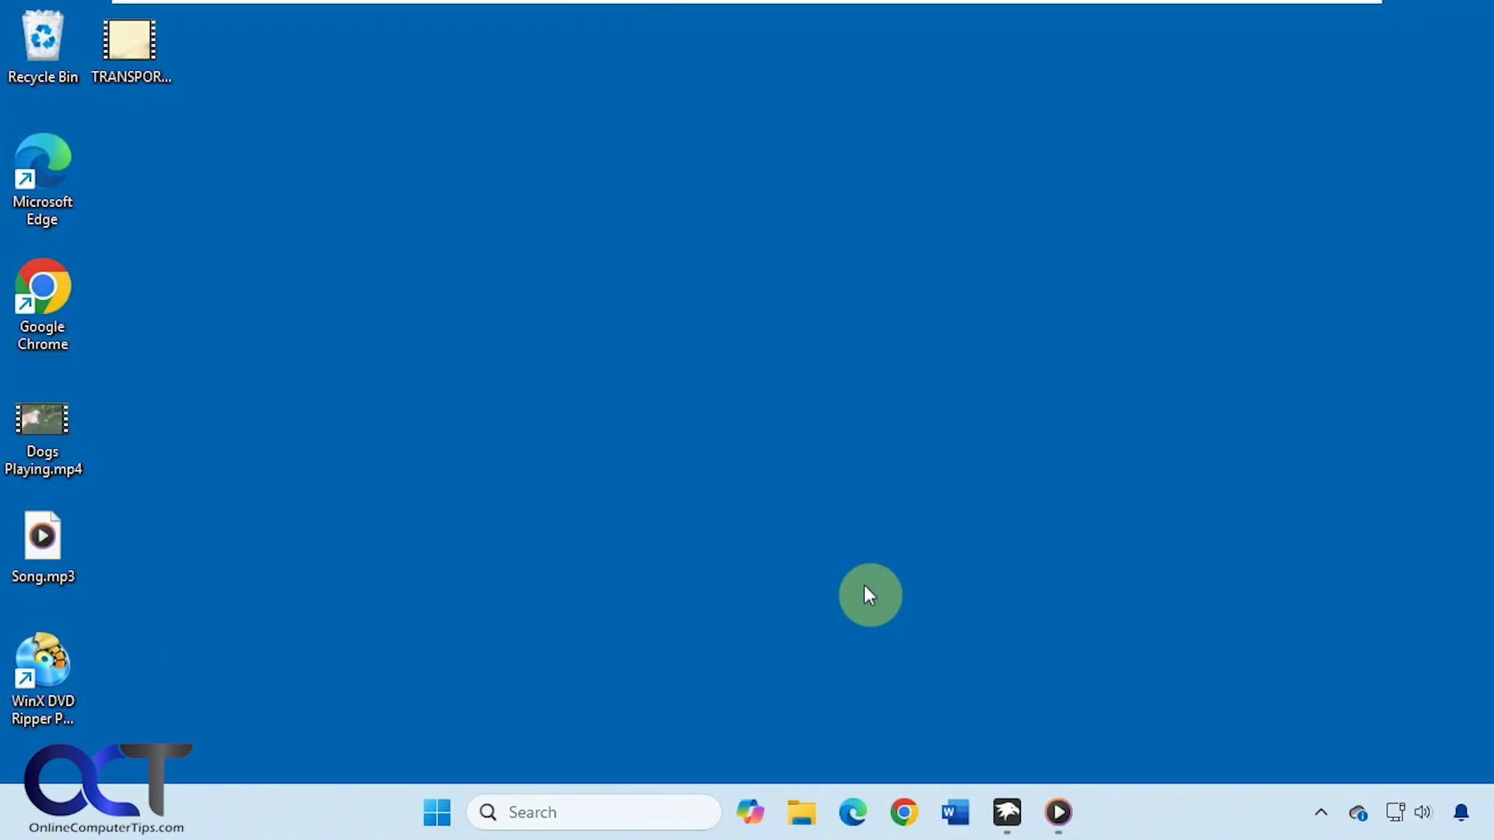
pyautogui.moveTo(1109, 795)
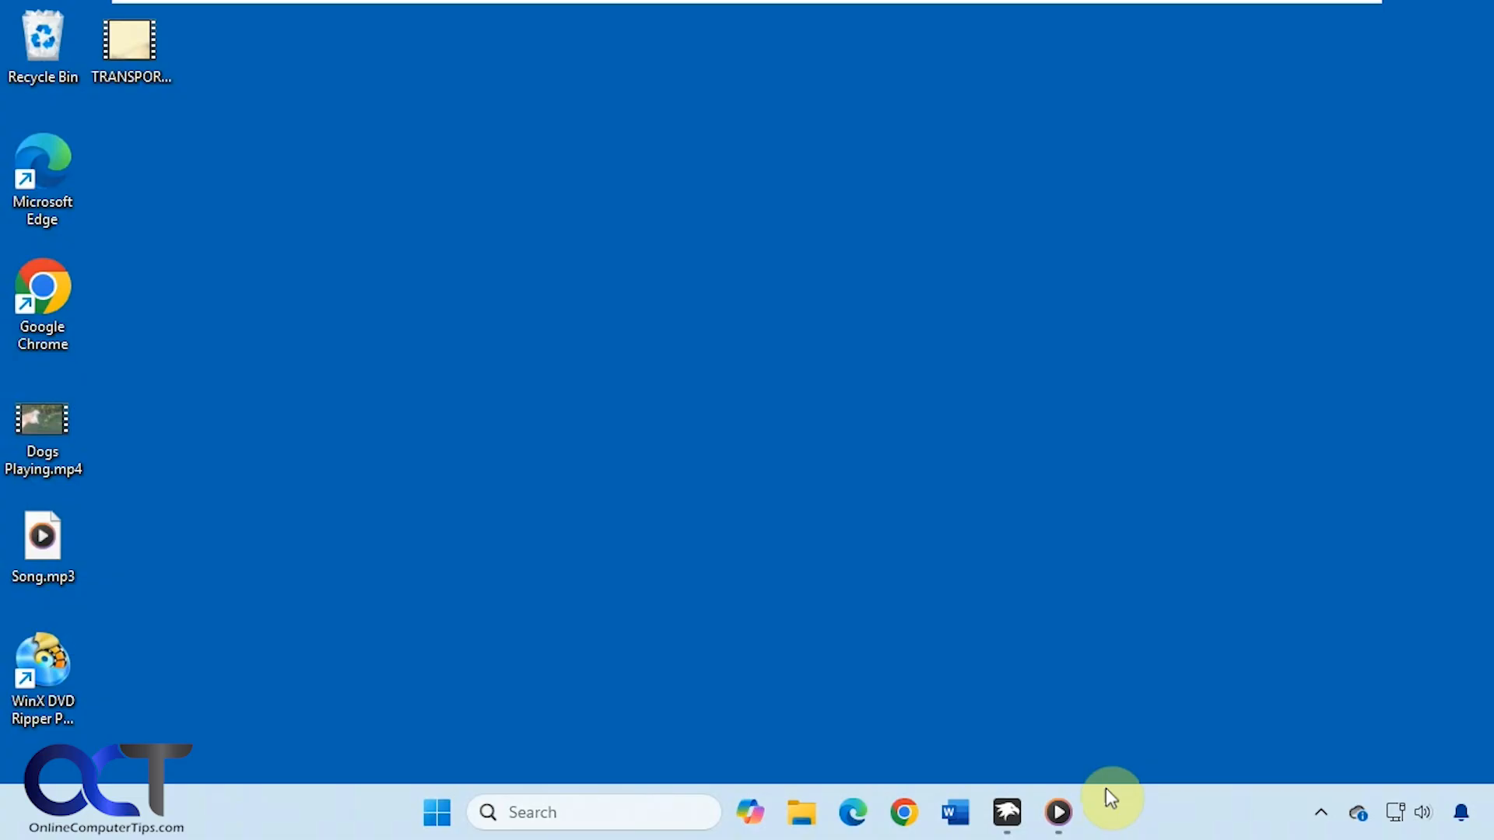
pyautogui.moveTo(1022, 492)
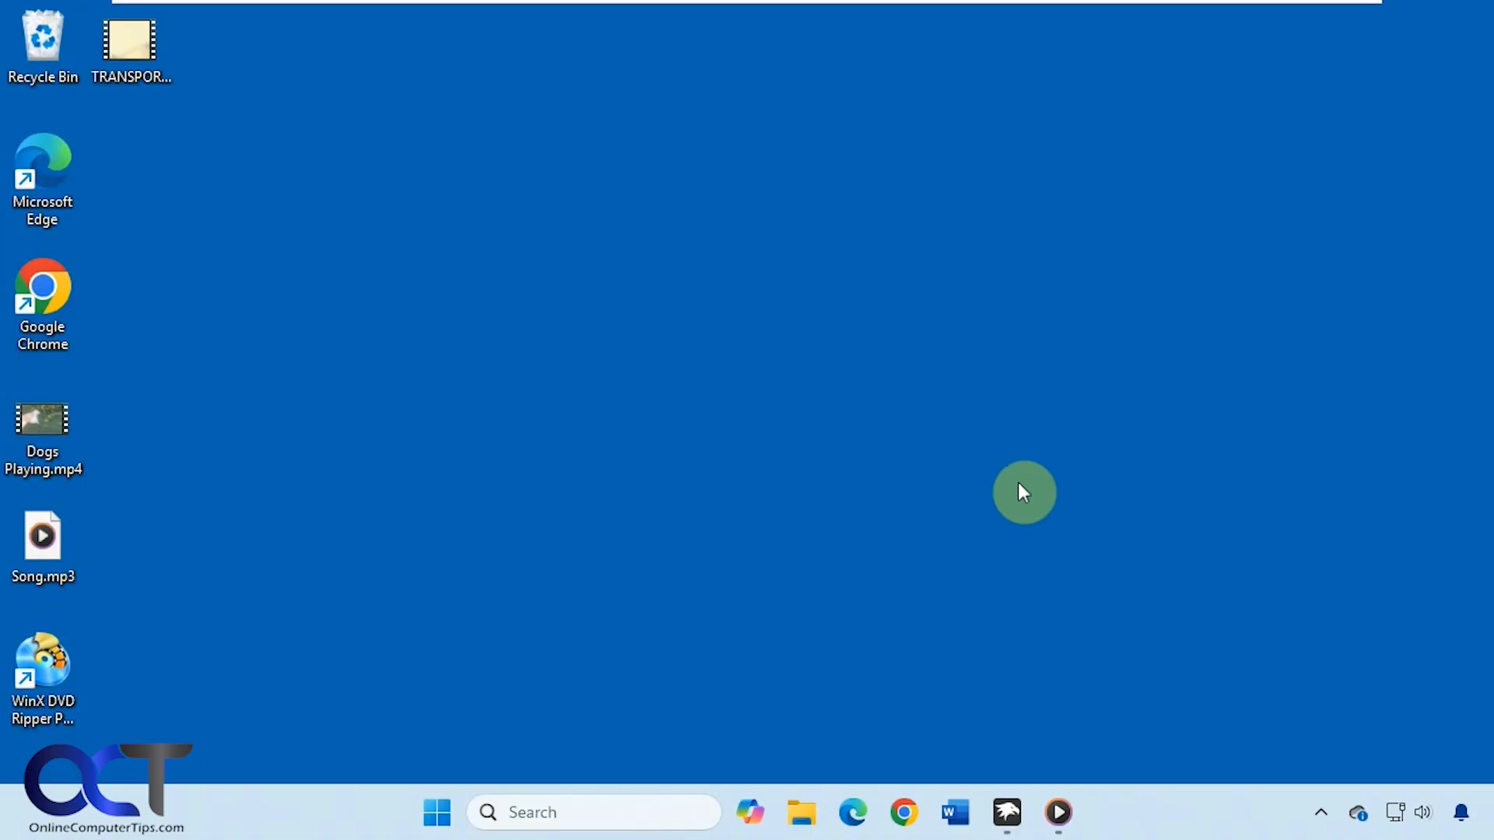
pyautogui.moveTo(990, 493)
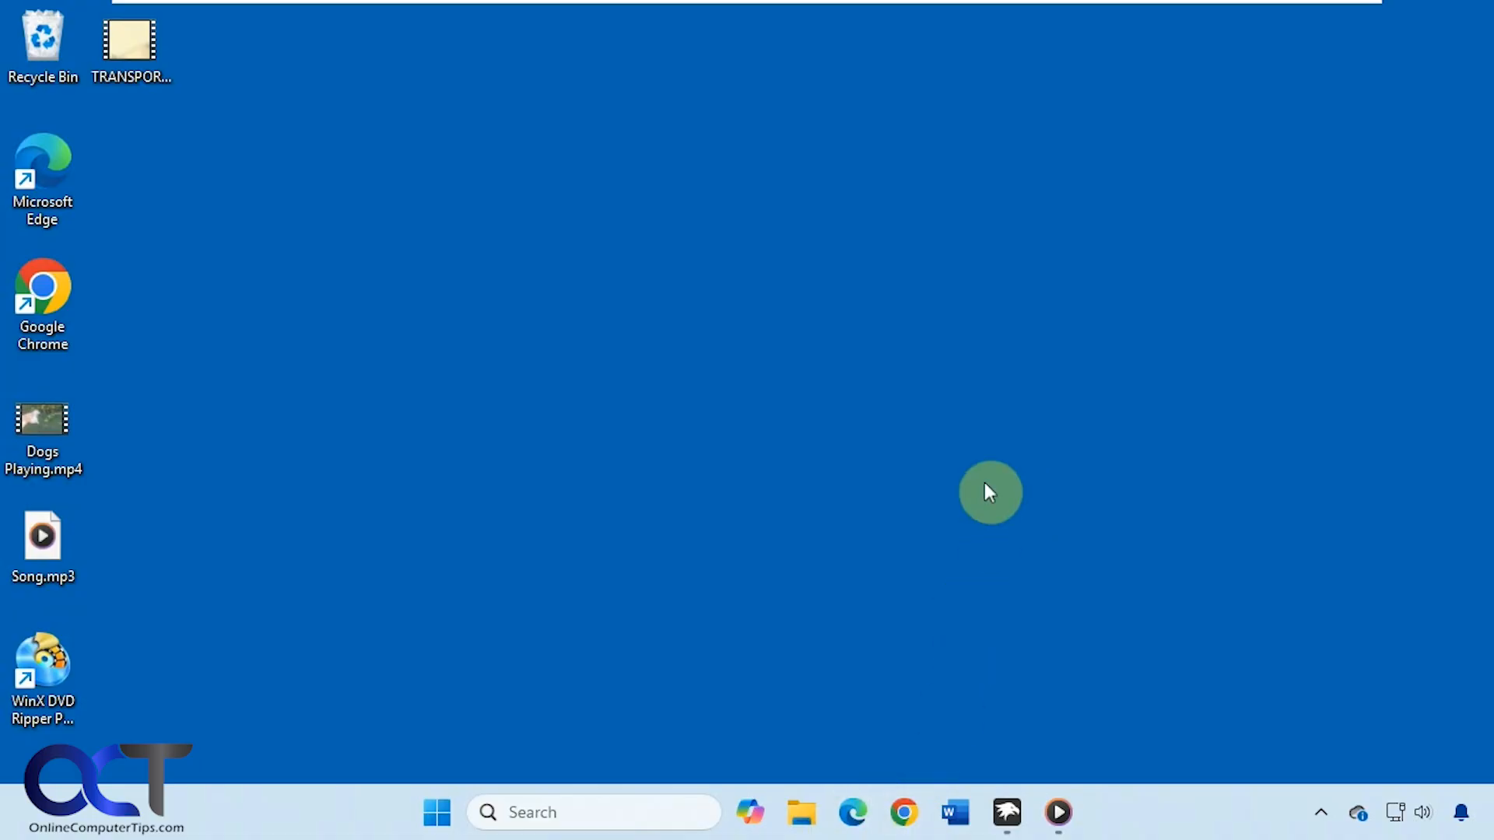
pyautogui.moveTo(987, 430)
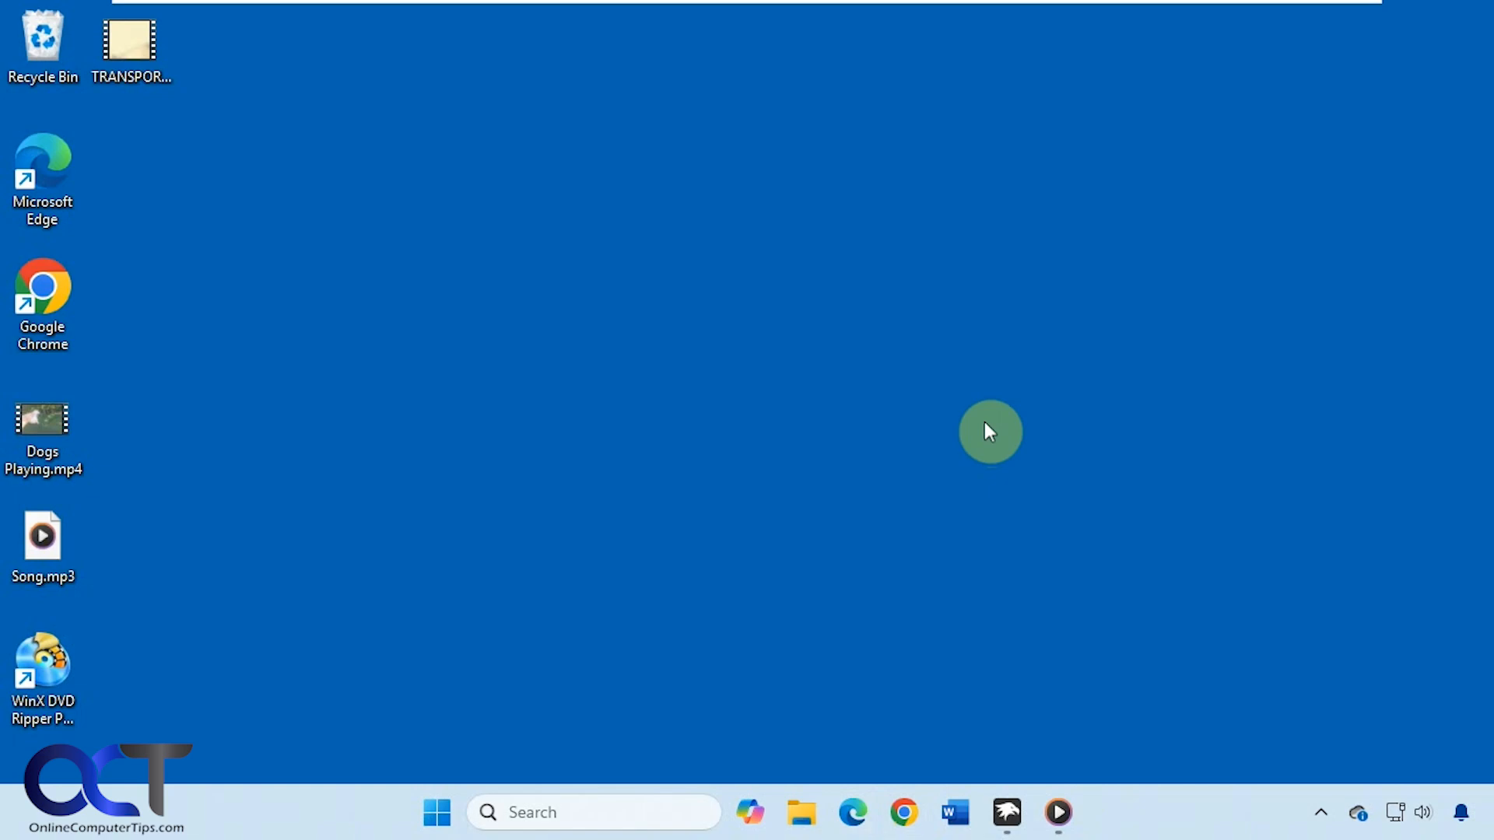
pyautogui.moveTo(902, 613)
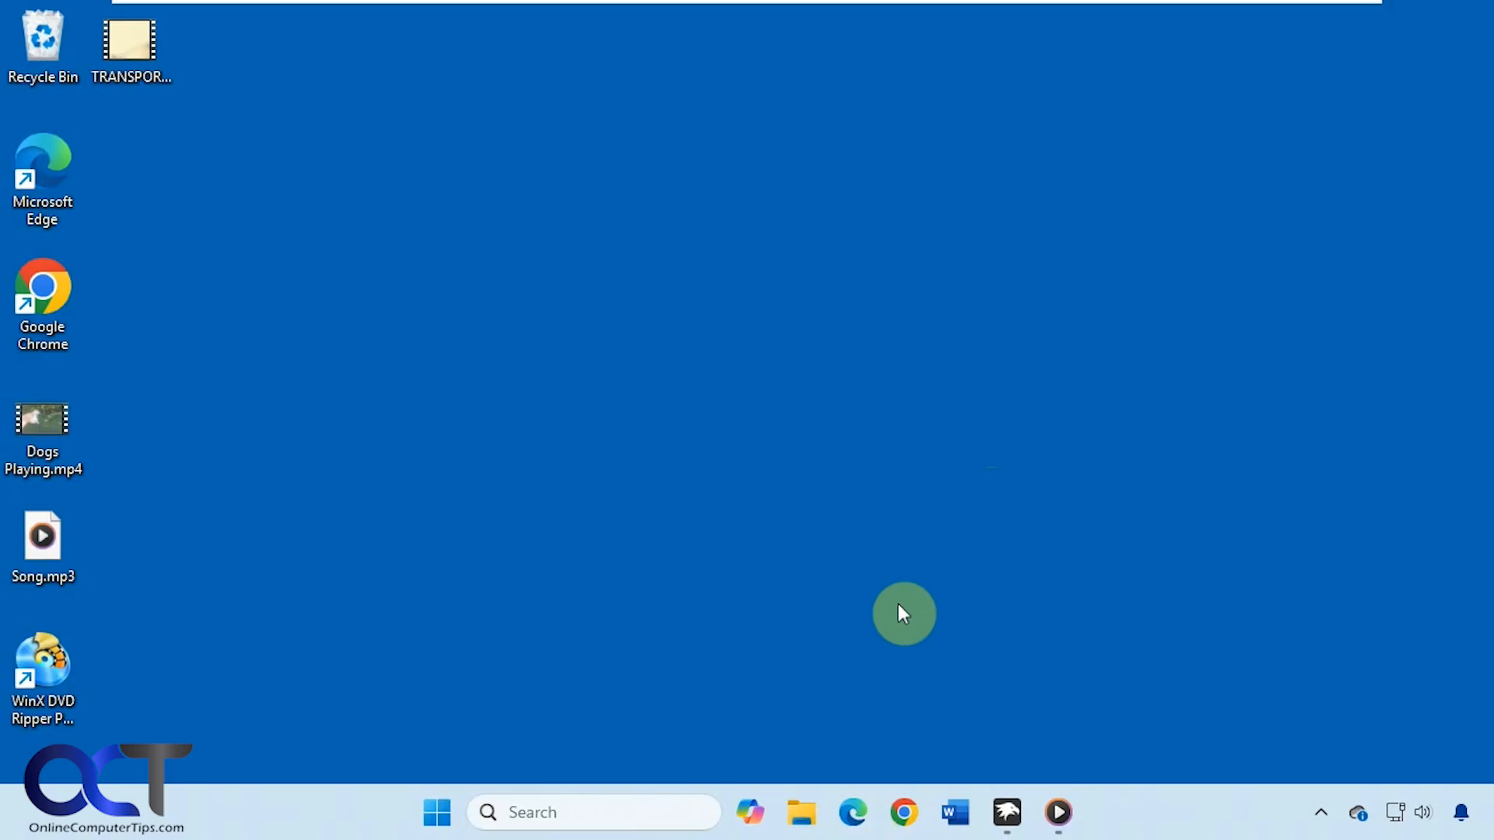
pyautogui.moveTo(1263, 665)
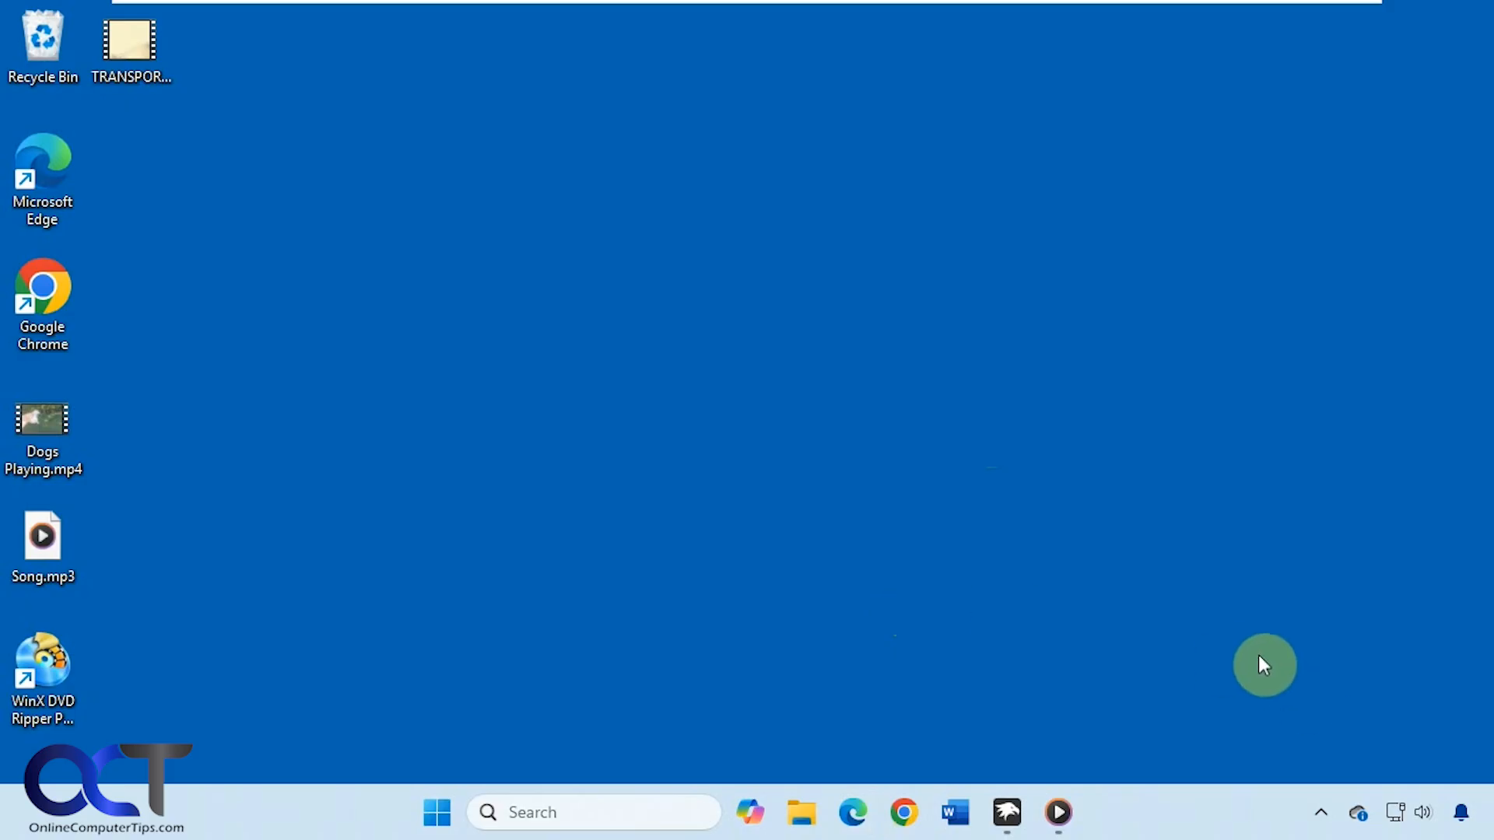
pyautogui.click(1007, 813)
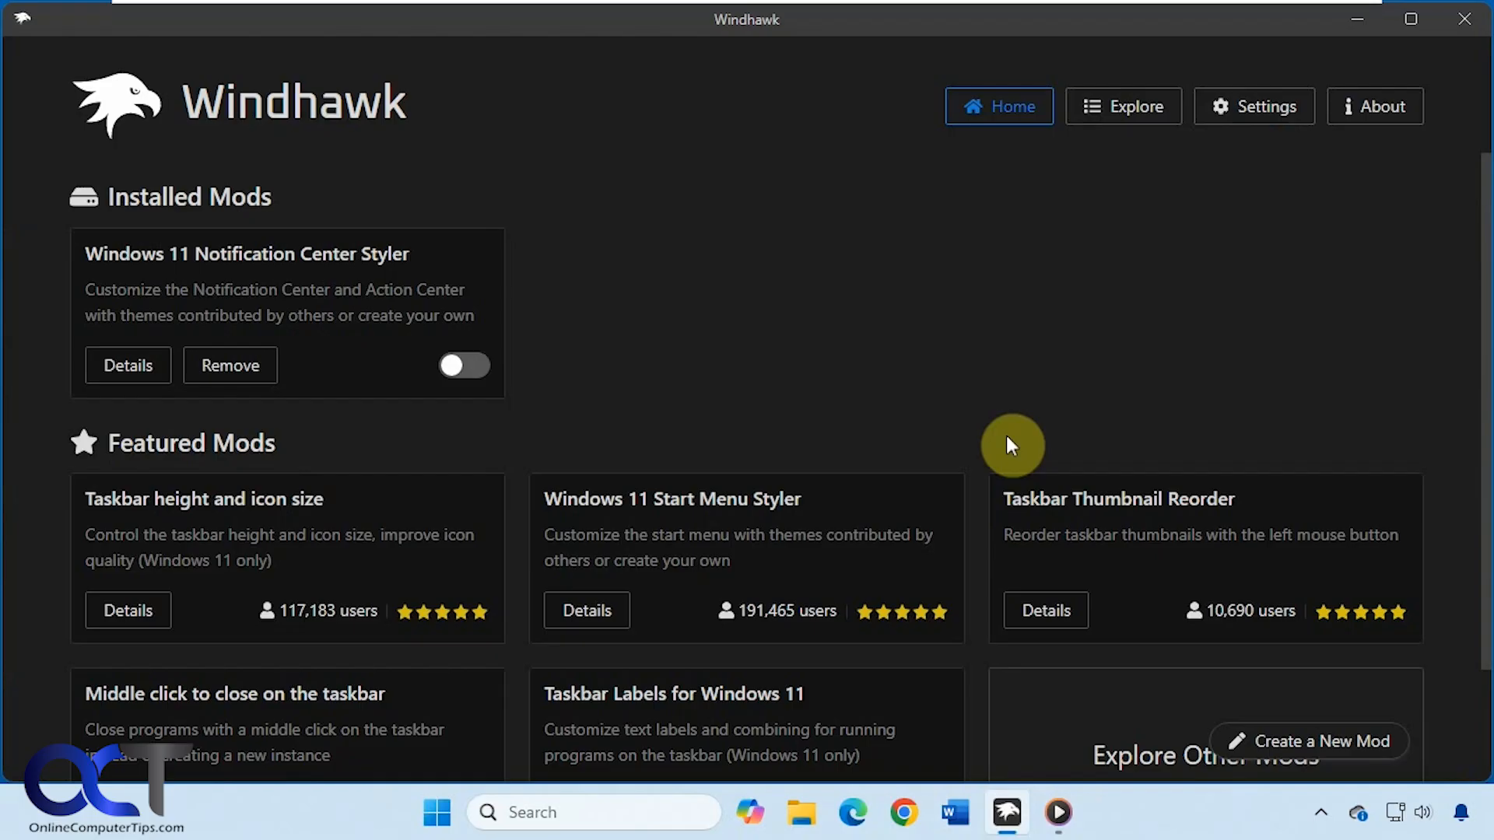
pyautogui.moveTo(1006, 418)
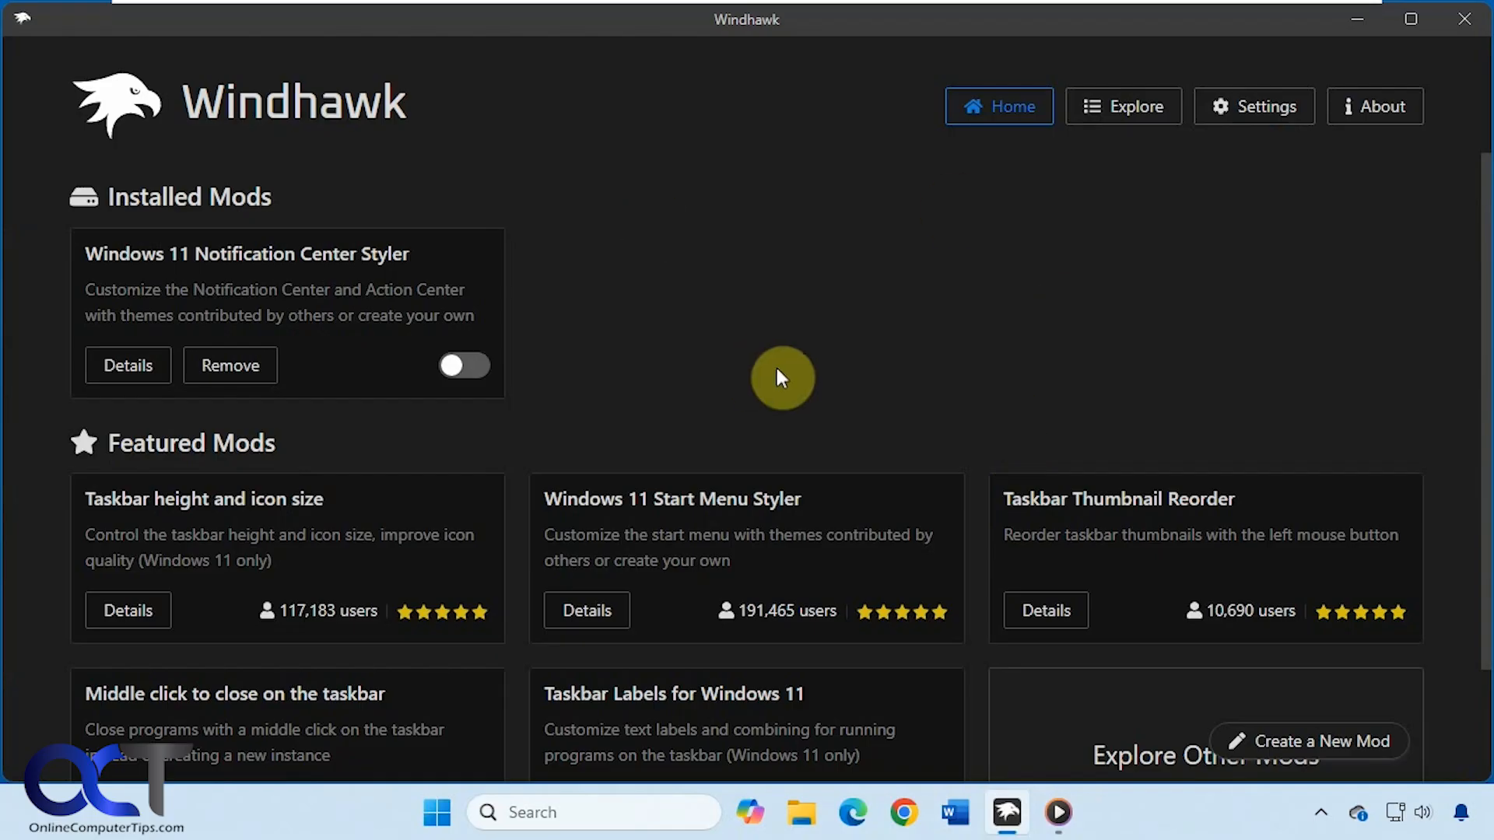
pyautogui.moveTo(742, 304)
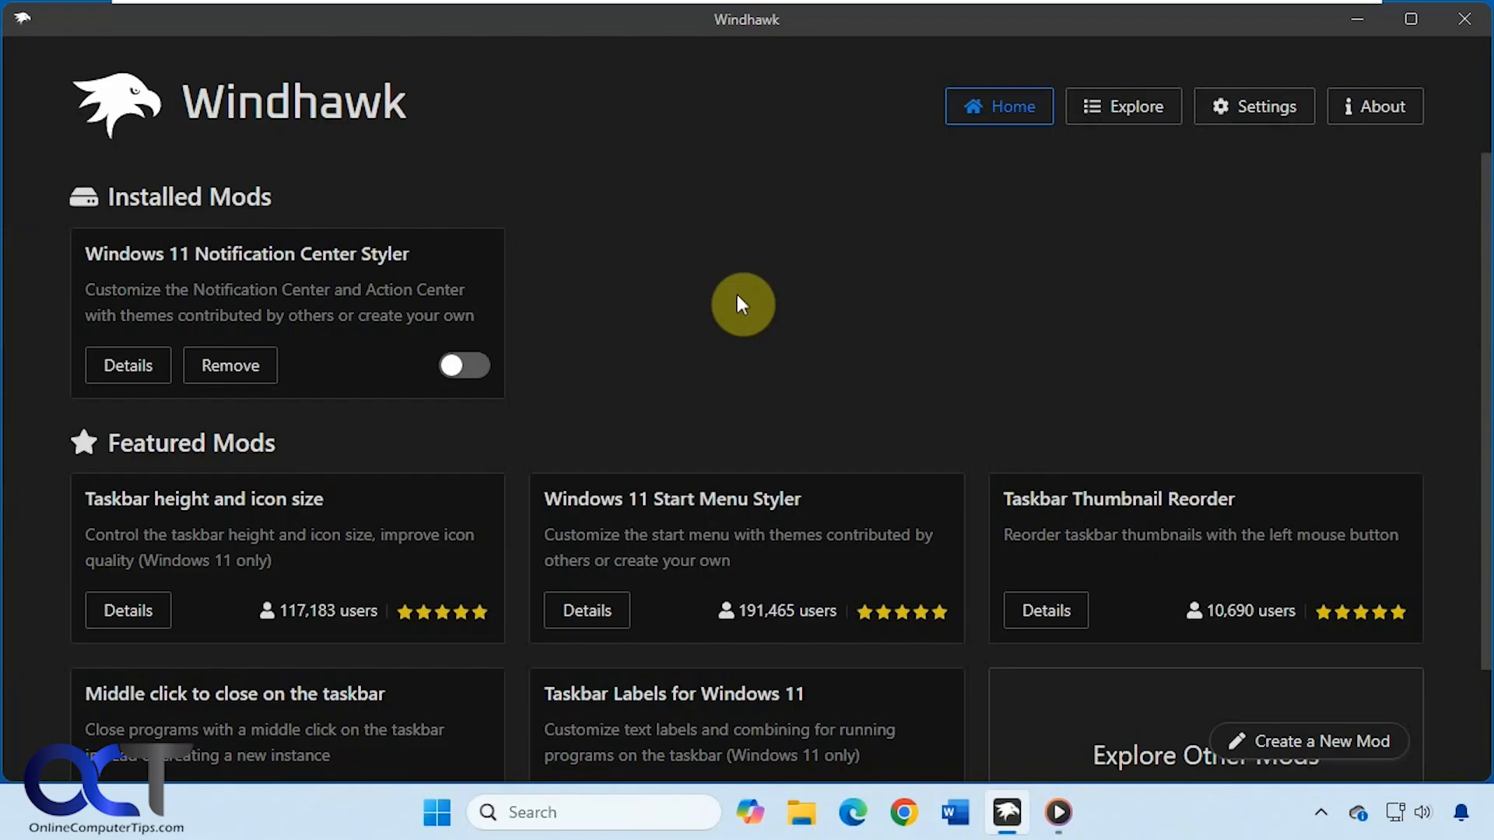
pyautogui.moveTo(766, 431)
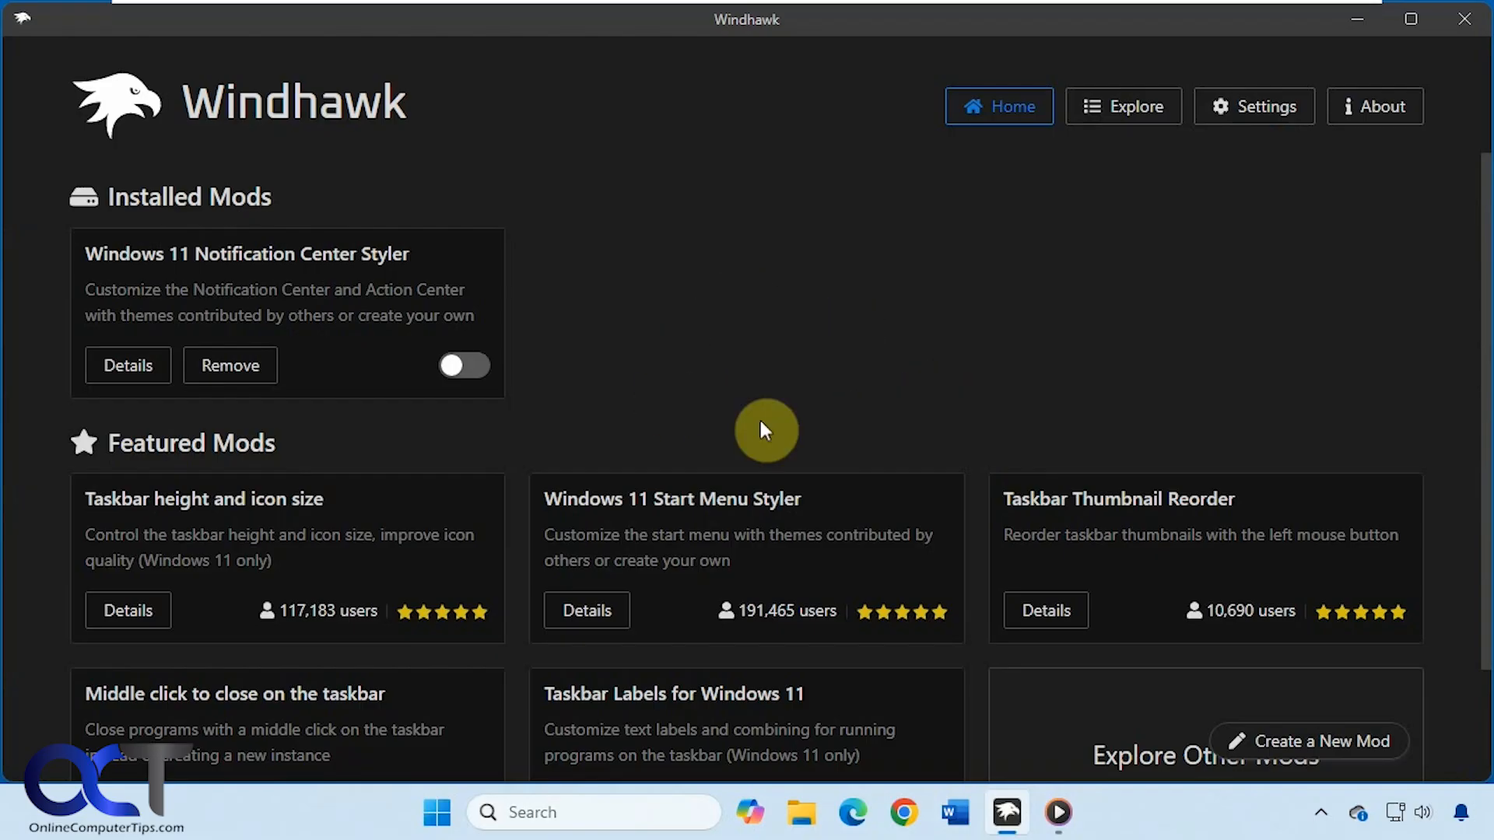
pyautogui.moveTo(792, 432)
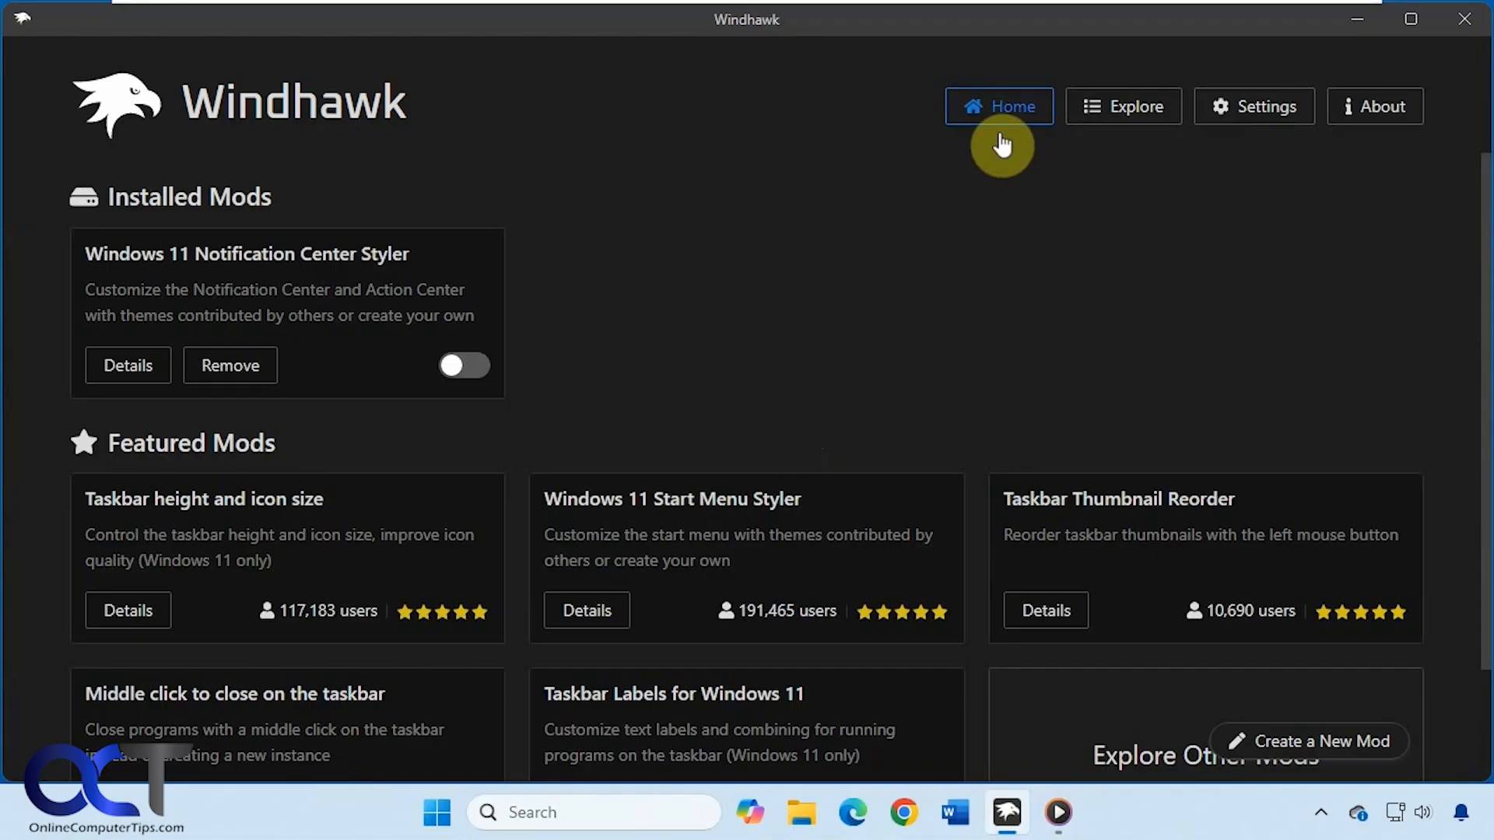
pyautogui.moveTo(654, 346)
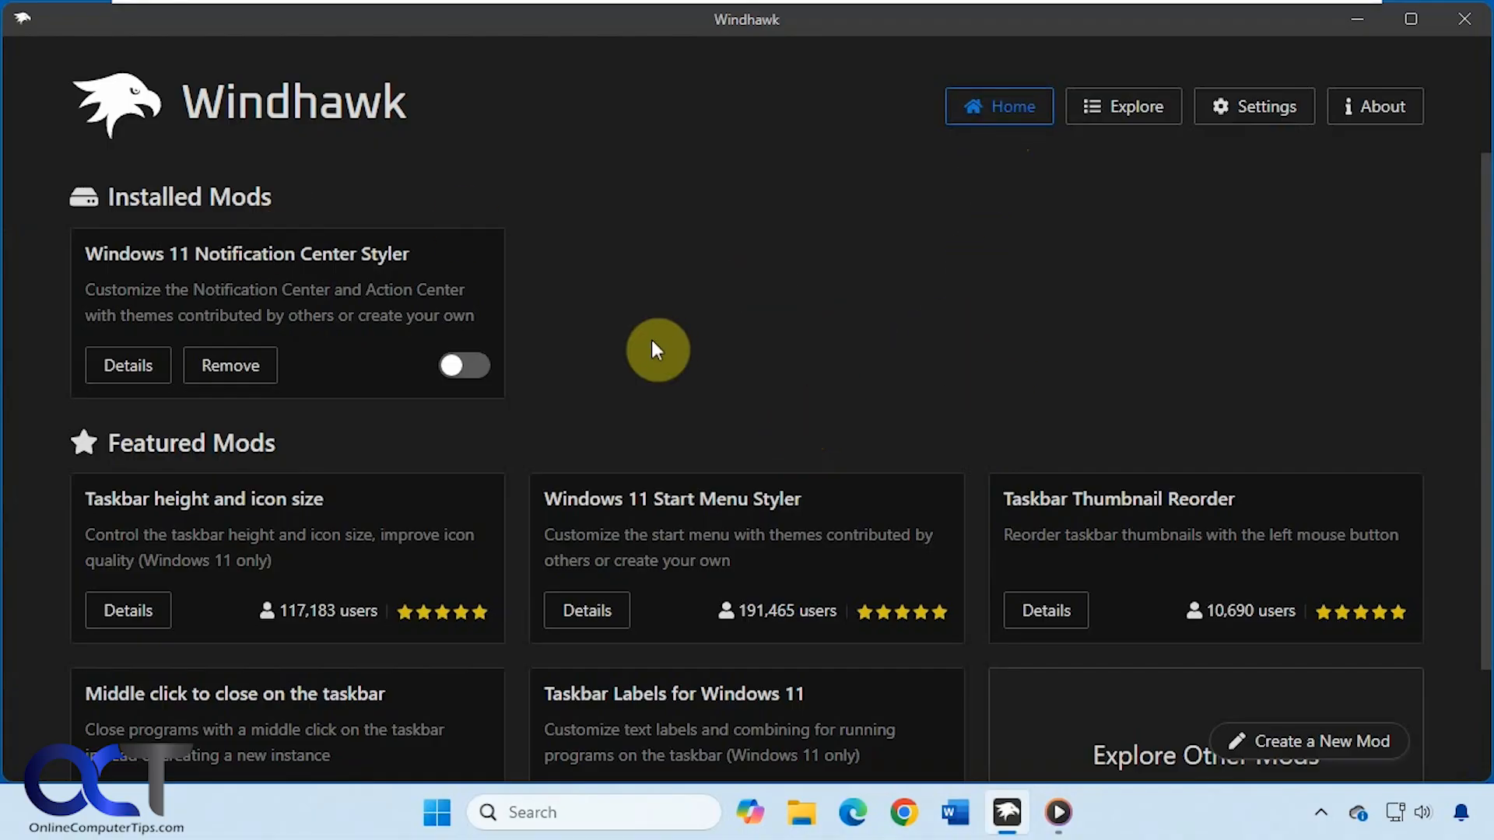
pyautogui.moveTo(1043, 425)
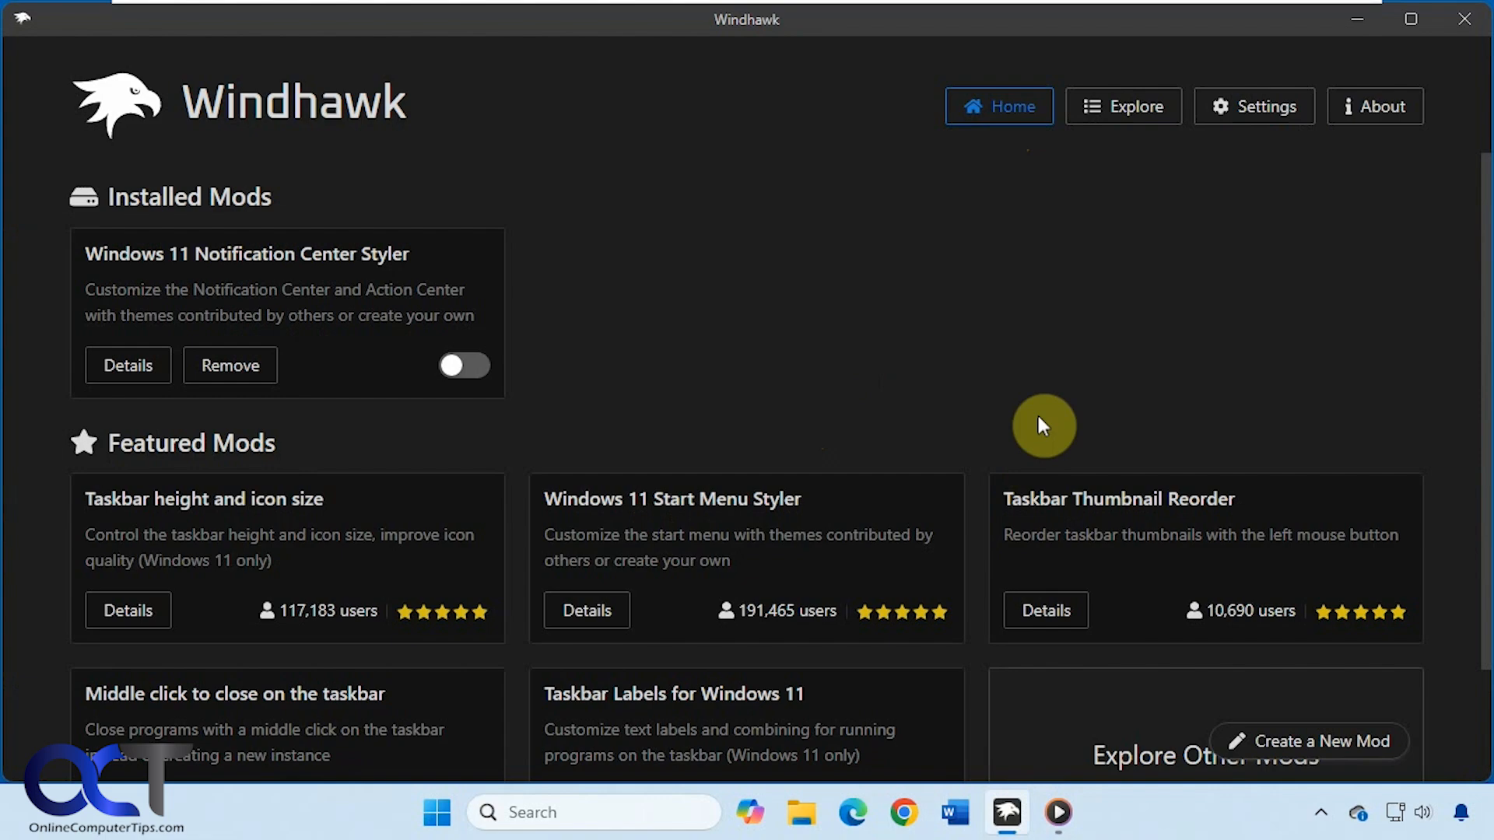
pyautogui.click(1123, 106)
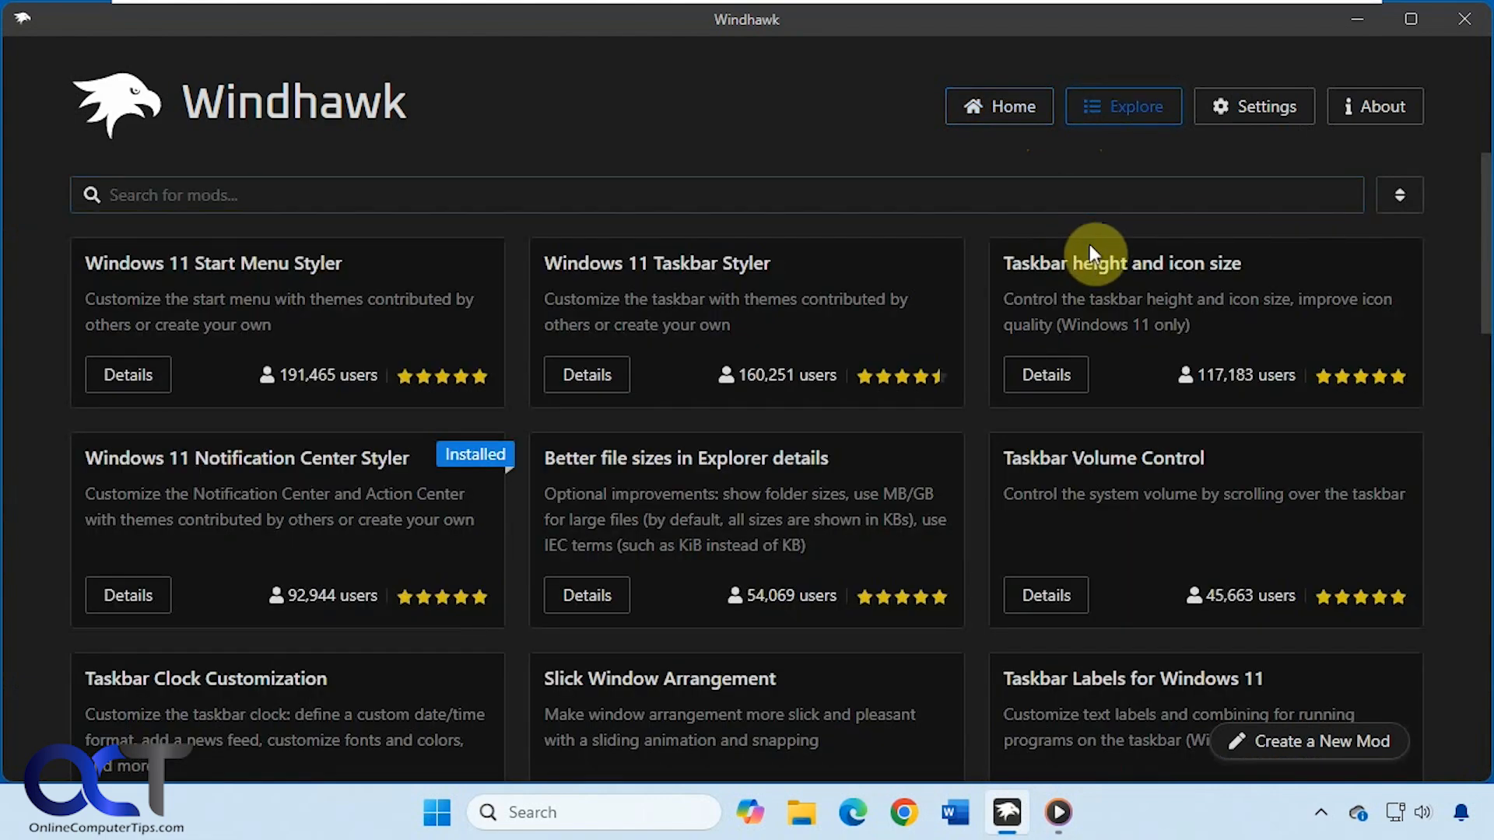
pyautogui.moveTo(1195, 427)
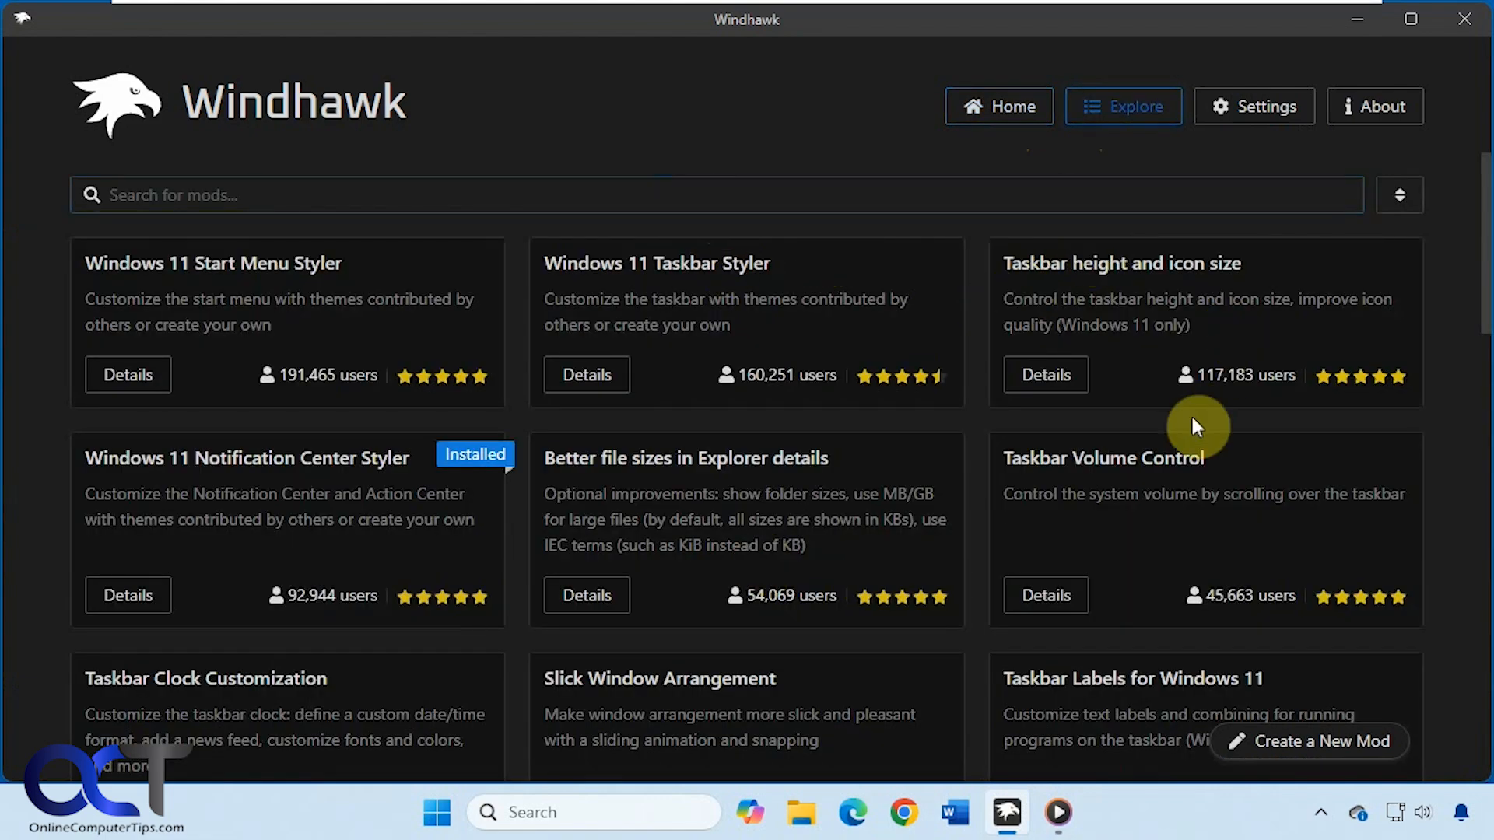
pyautogui.click(1399, 195)
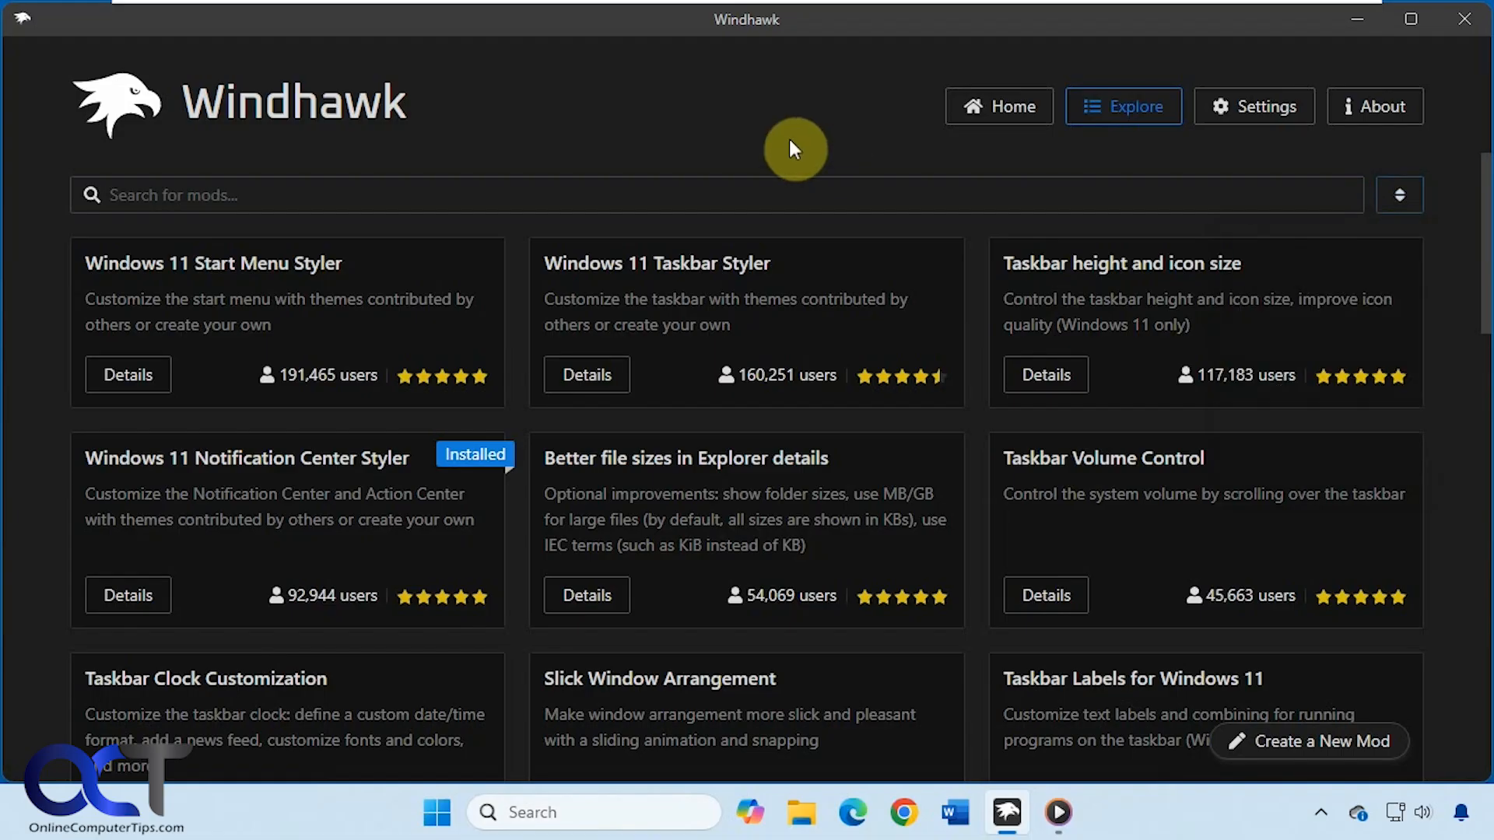
pyautogui.click(587, 375)
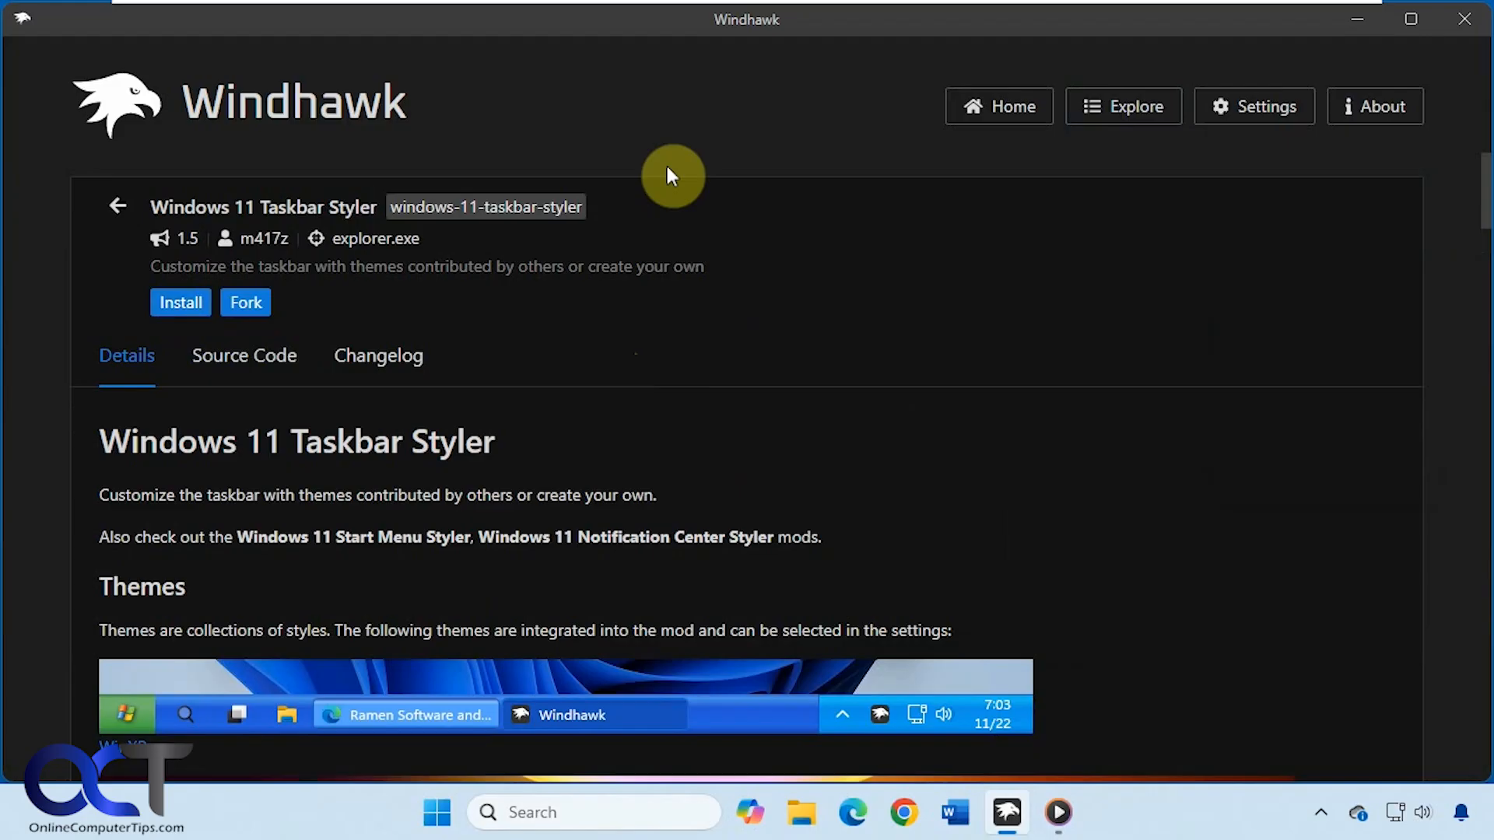
pyautogui.click(999, 107)
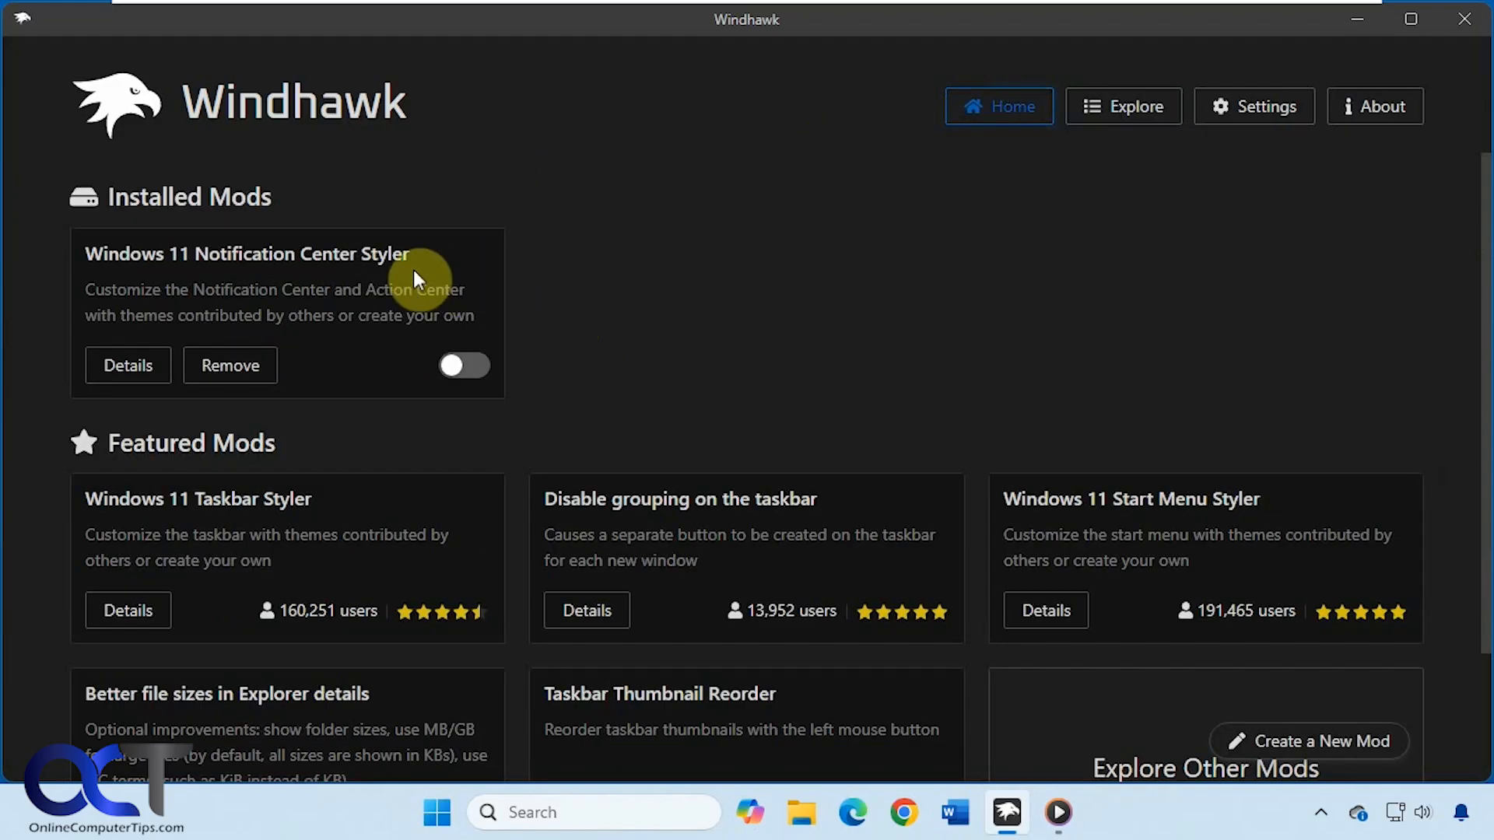
pyautogui.moveTo(163, 257)
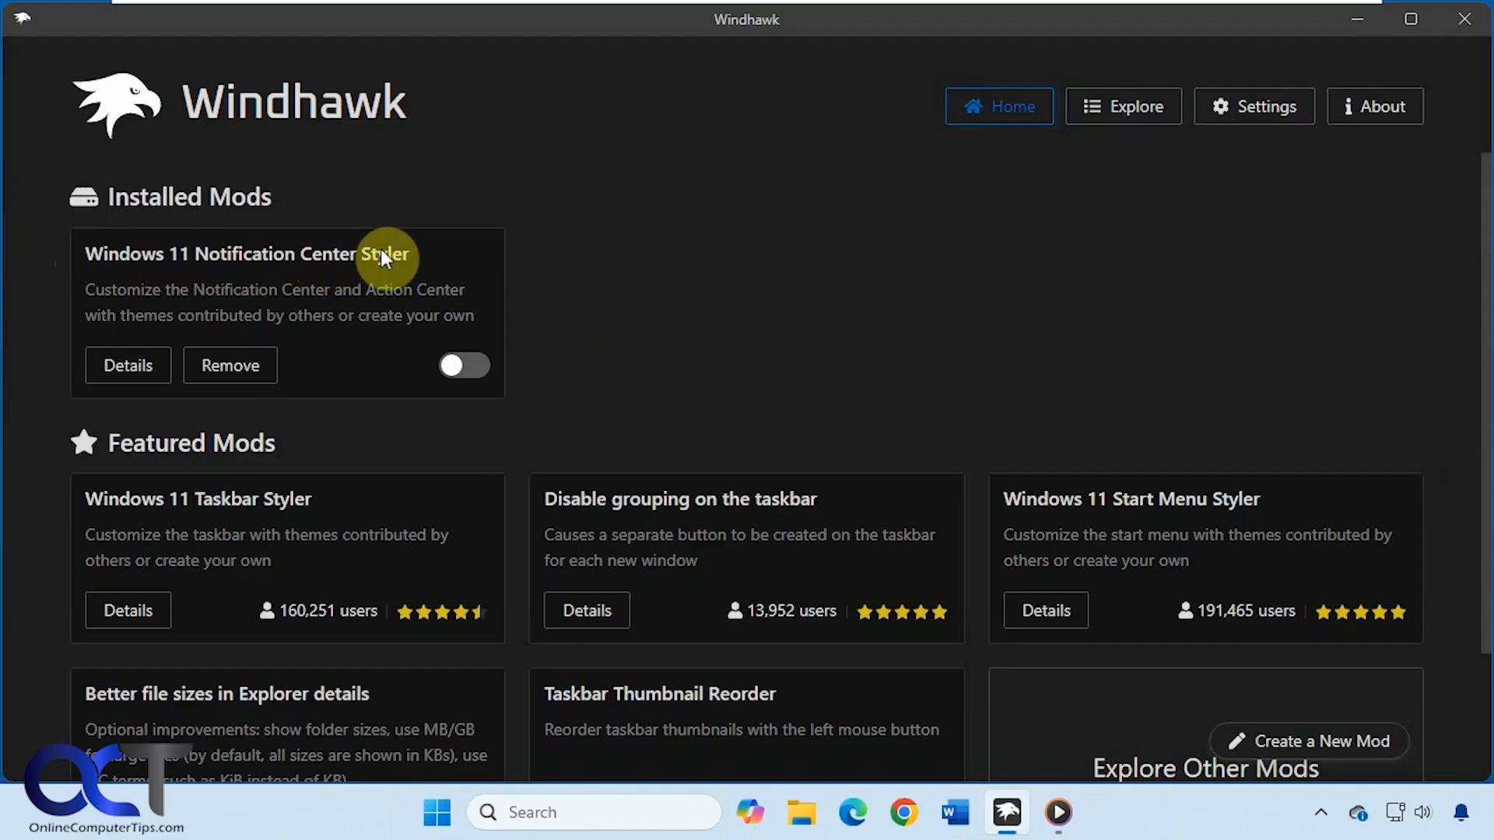
pyautogui.click(1123, 106)
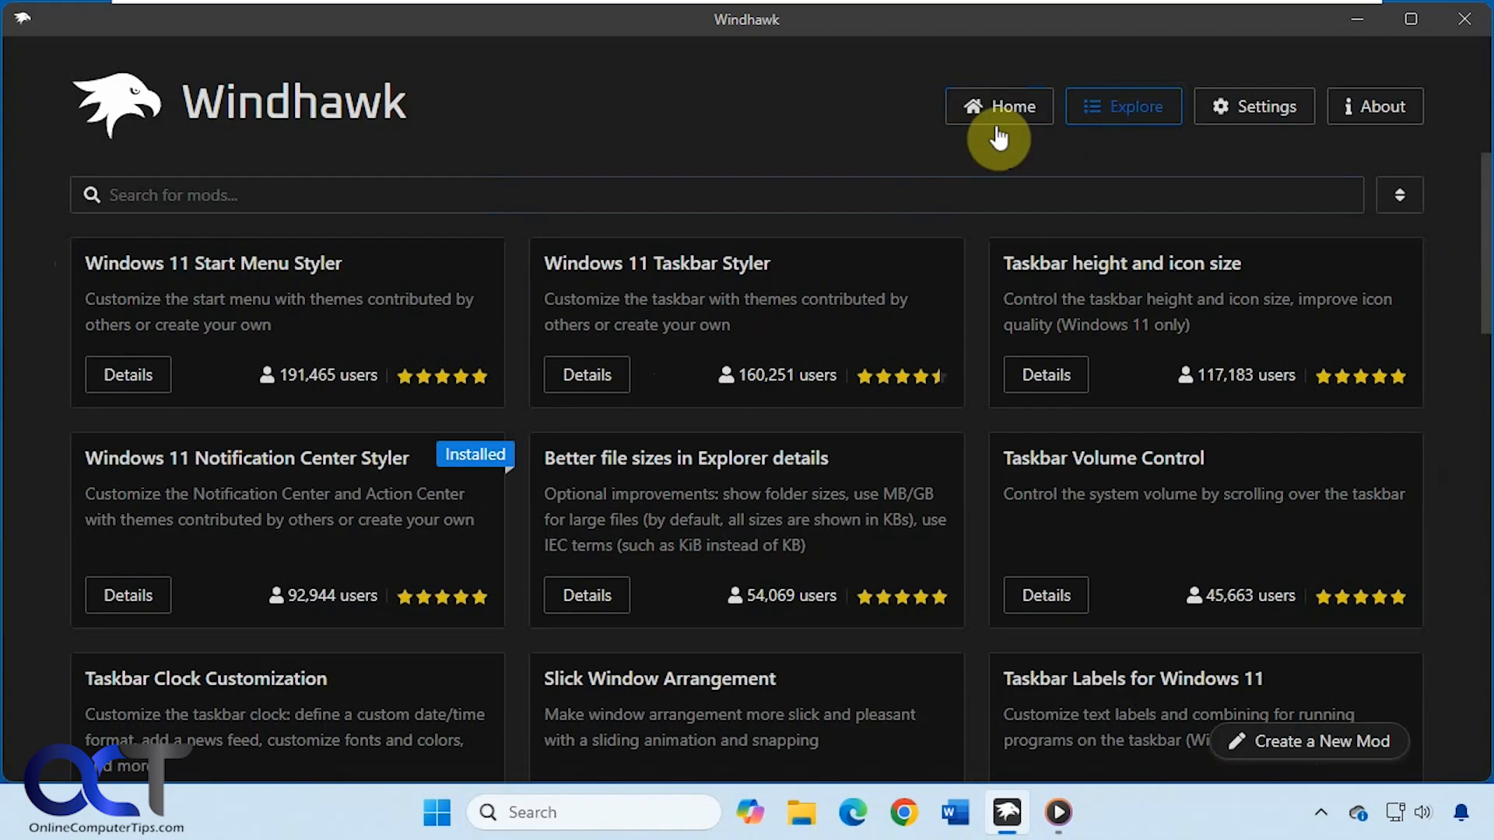
# - Switch on the Windows 11 Notification Center Styler mod and scroll through its details page
pyautogui.click(999, 106)
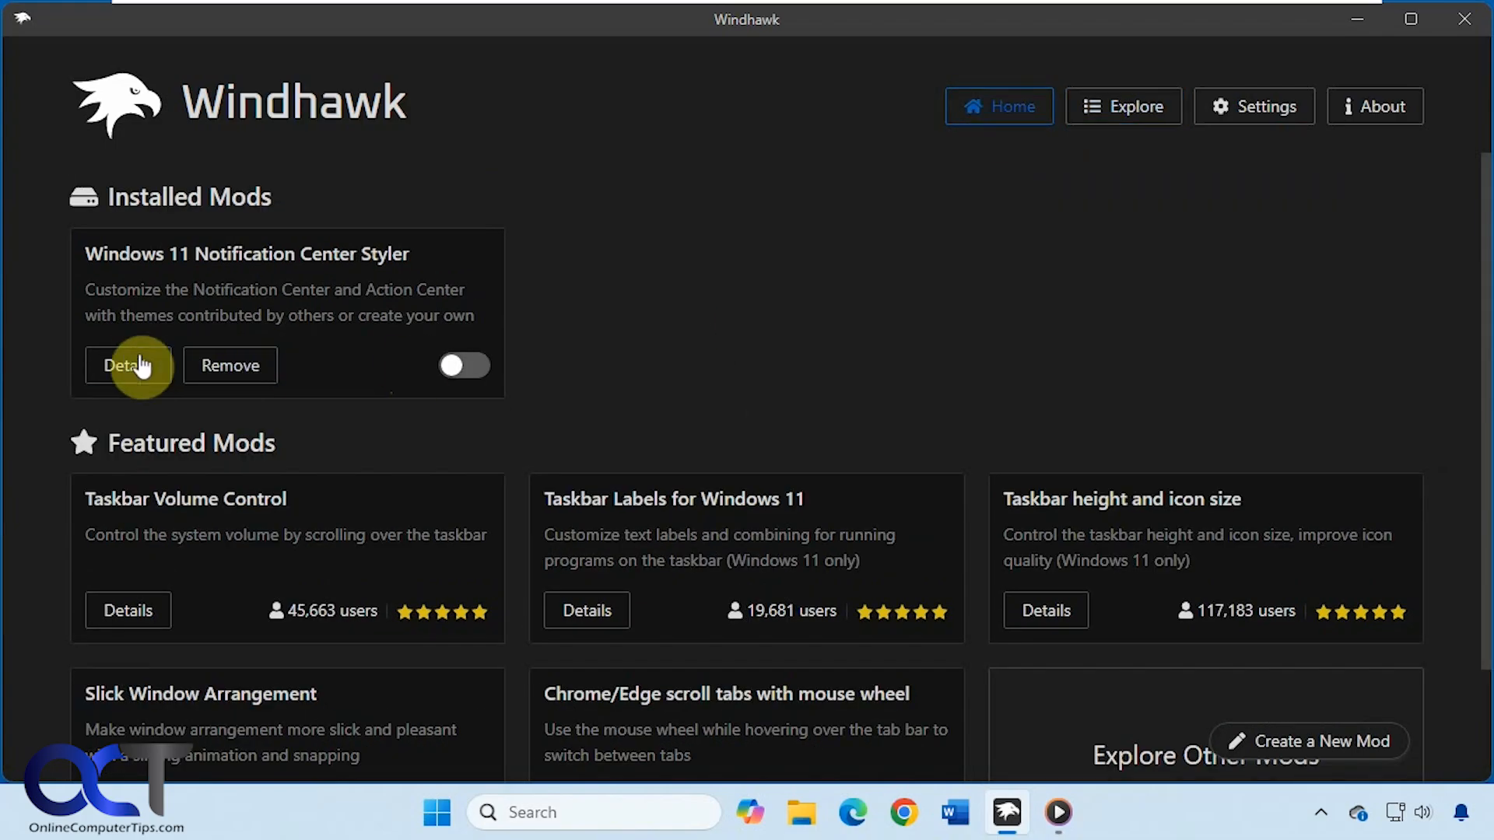
pyautogui.click(464, 365)
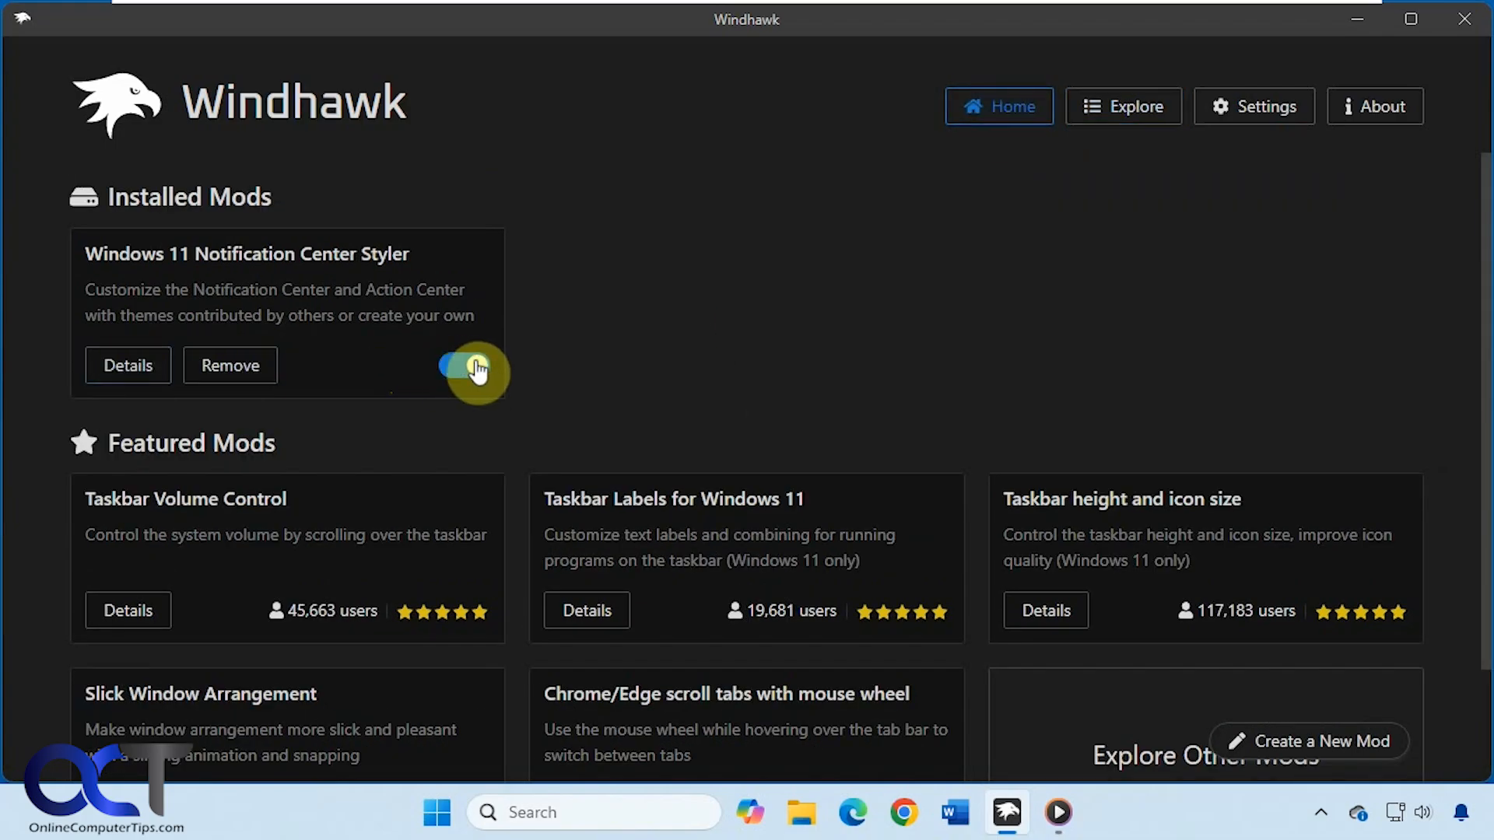
pyautogui.click(127, 364)
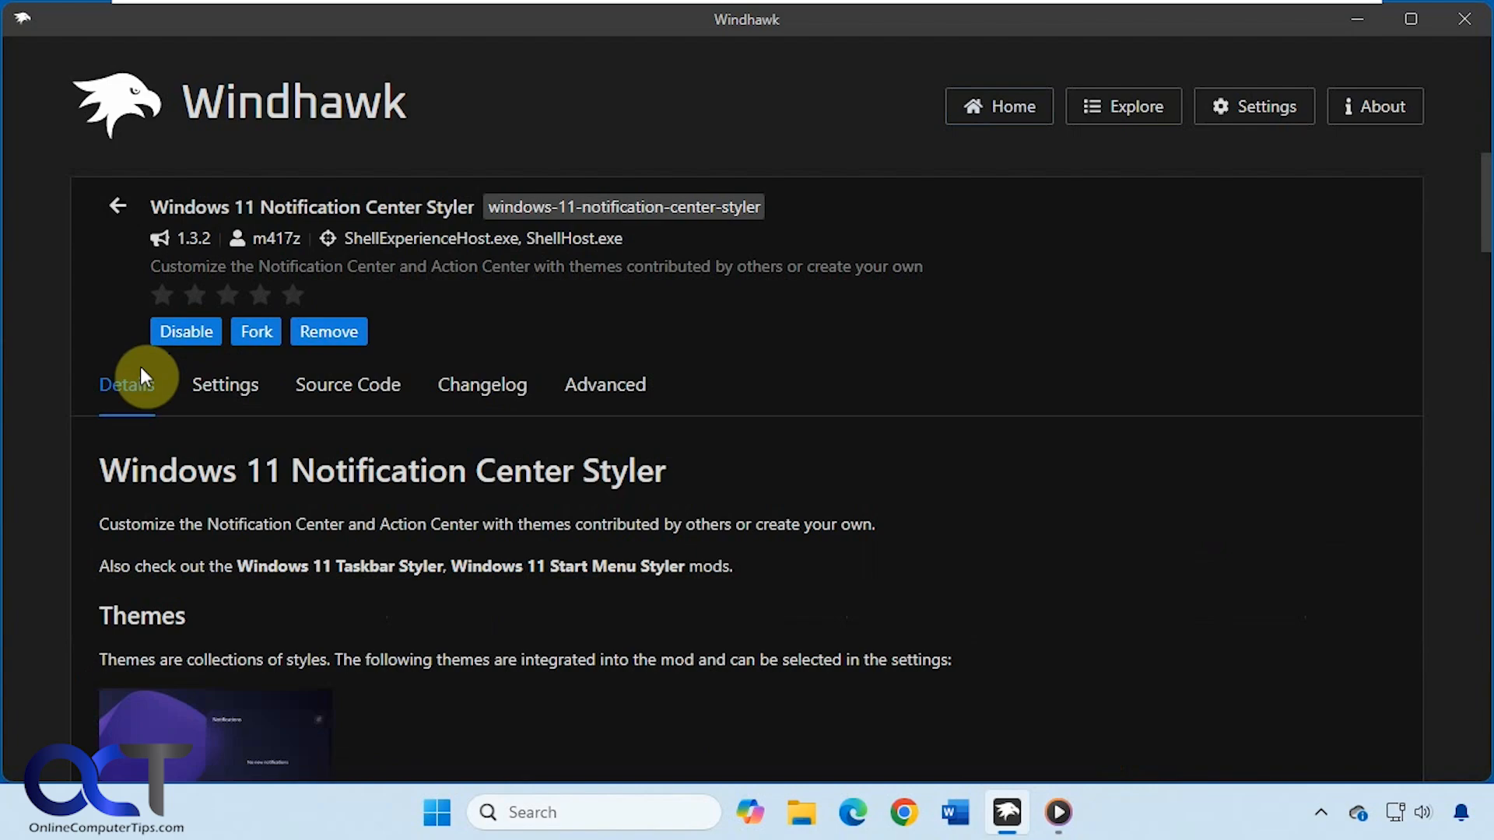
pyautogui.scroll(-3)
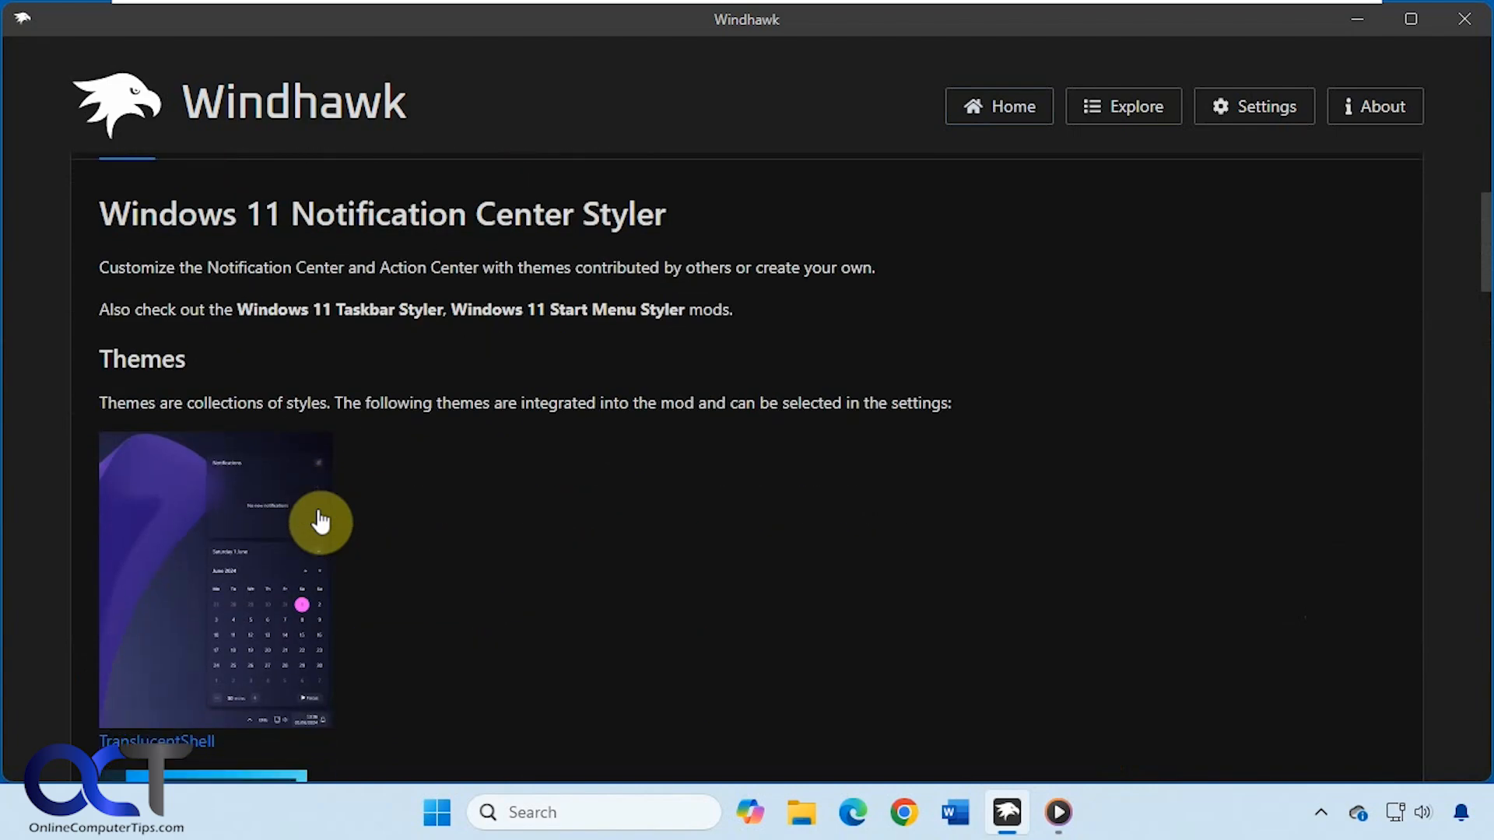
pyautogui.scroll(-3)
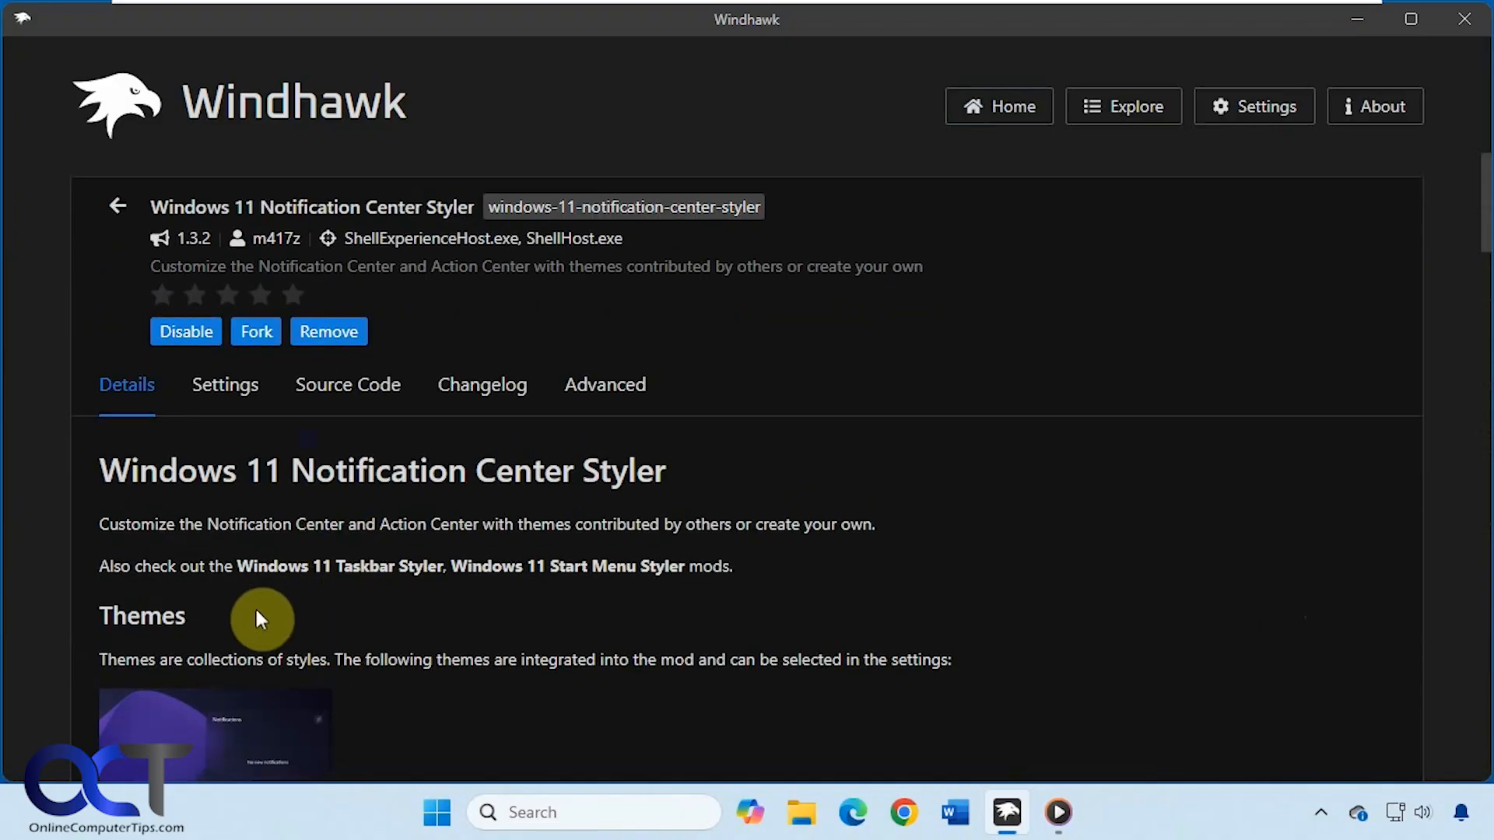
# - Scroll the mod's settings to the Grid#MediaTransportControlsRegion Visibility=1 control style
pyautogui.click(224, 385)
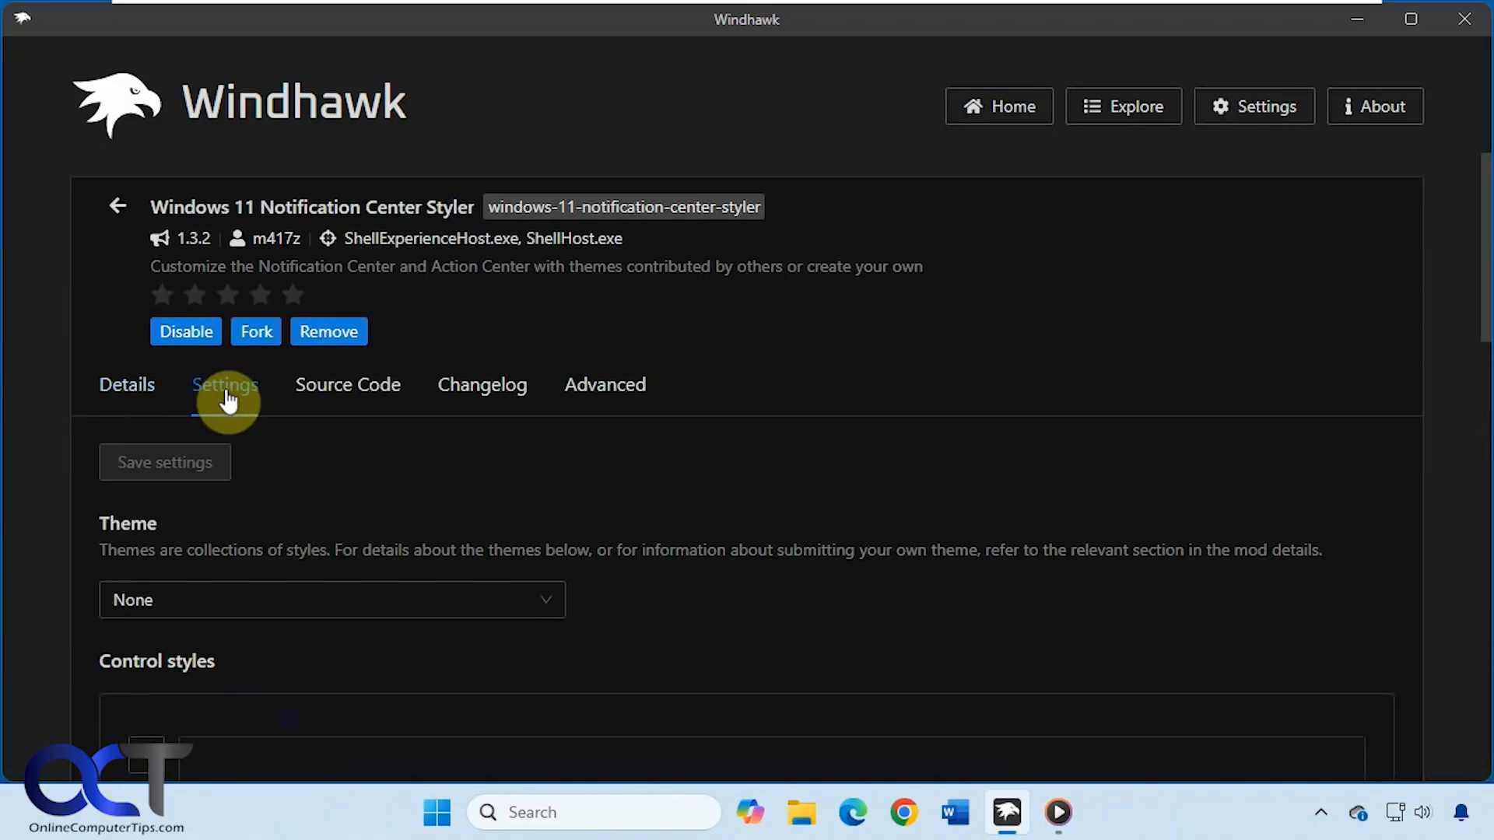
pyautogui.scroll(-3)
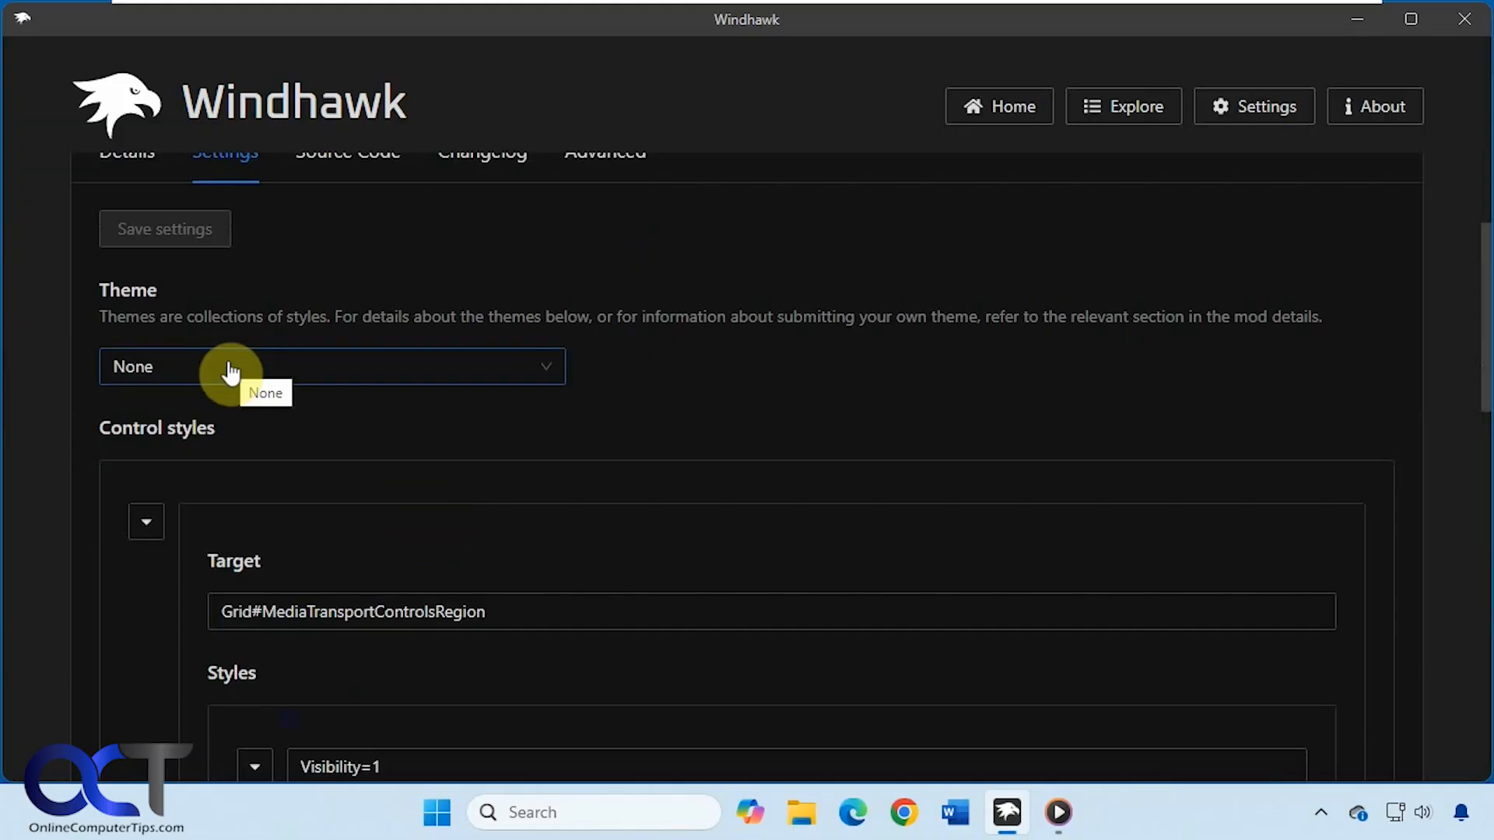
pyautogui.scroll(-3)
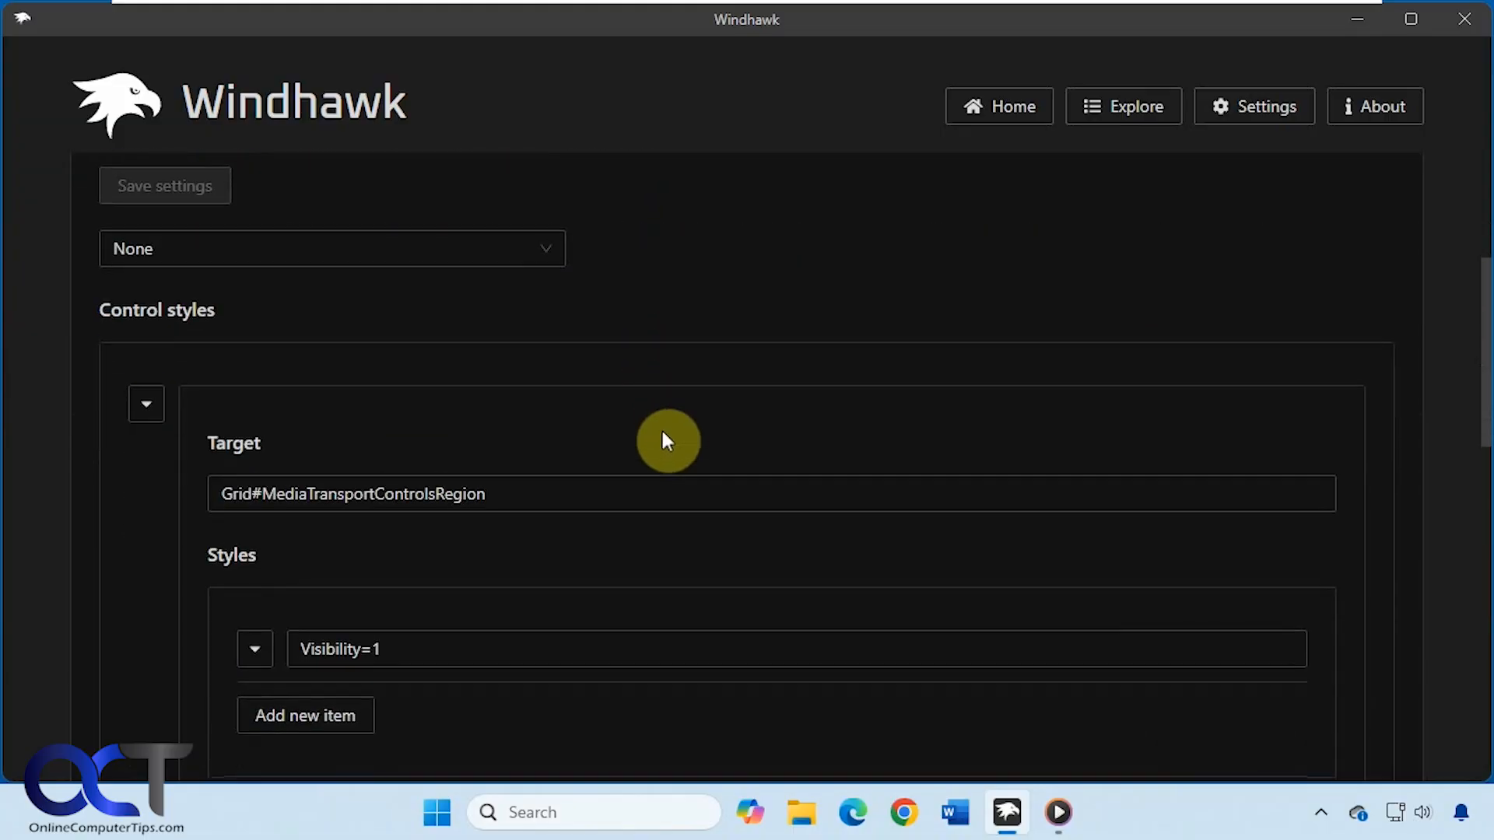
pyautogui.scroll(-3)
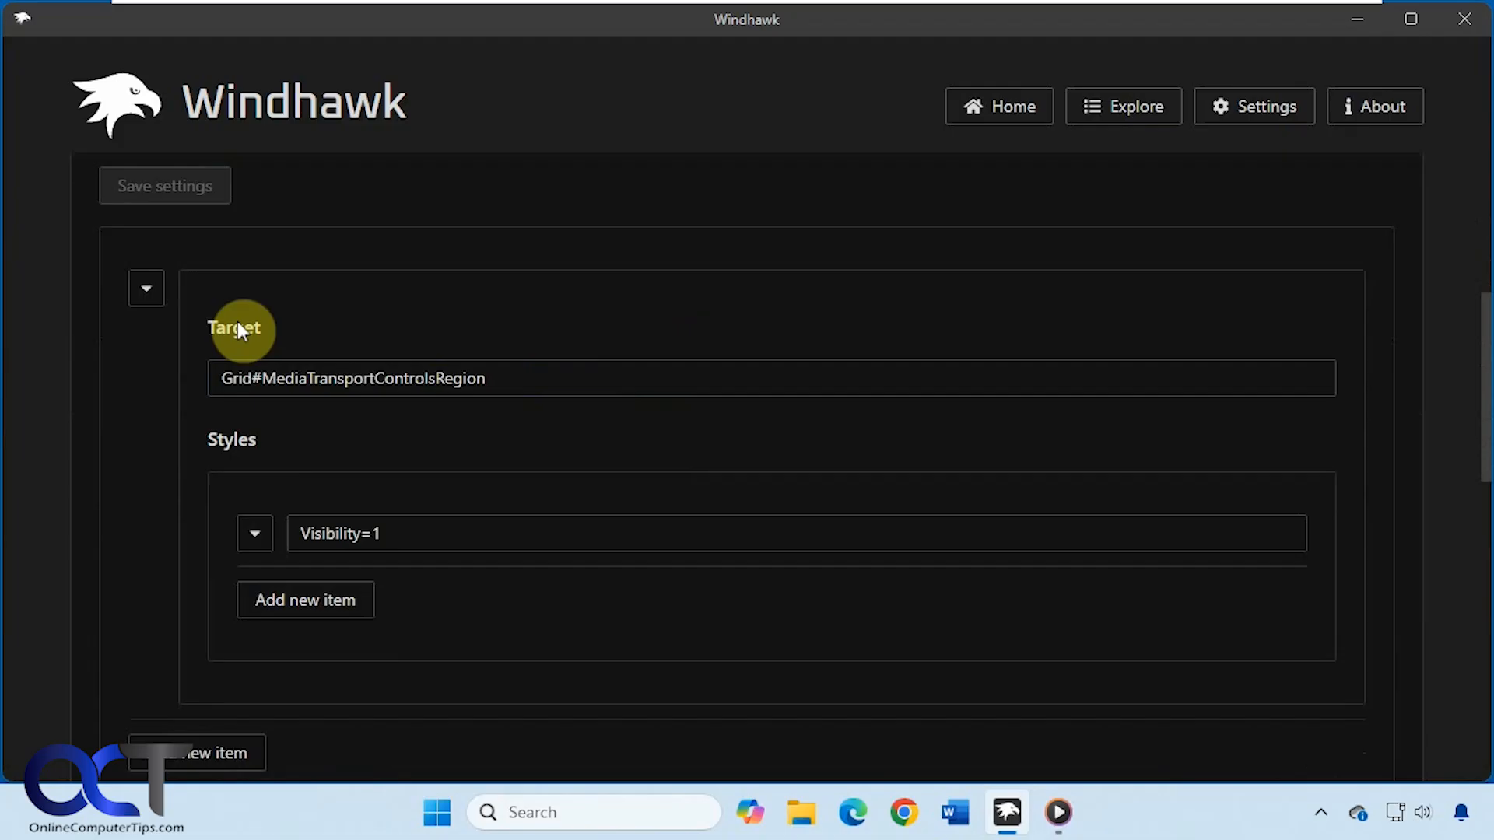
pyautogui.moveTo(225, 438)
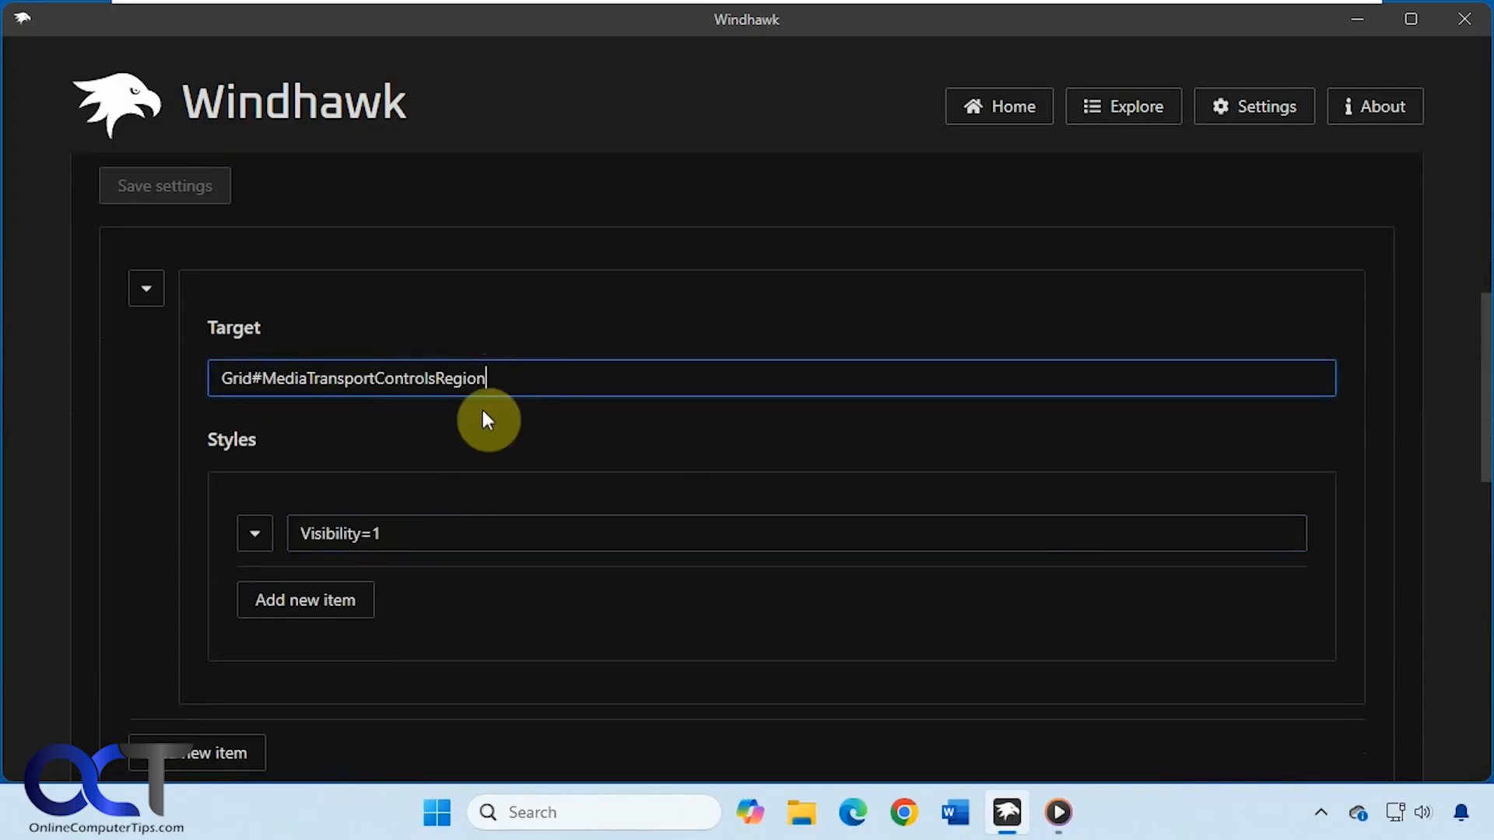
pyautogui.moveTo(404, 468)
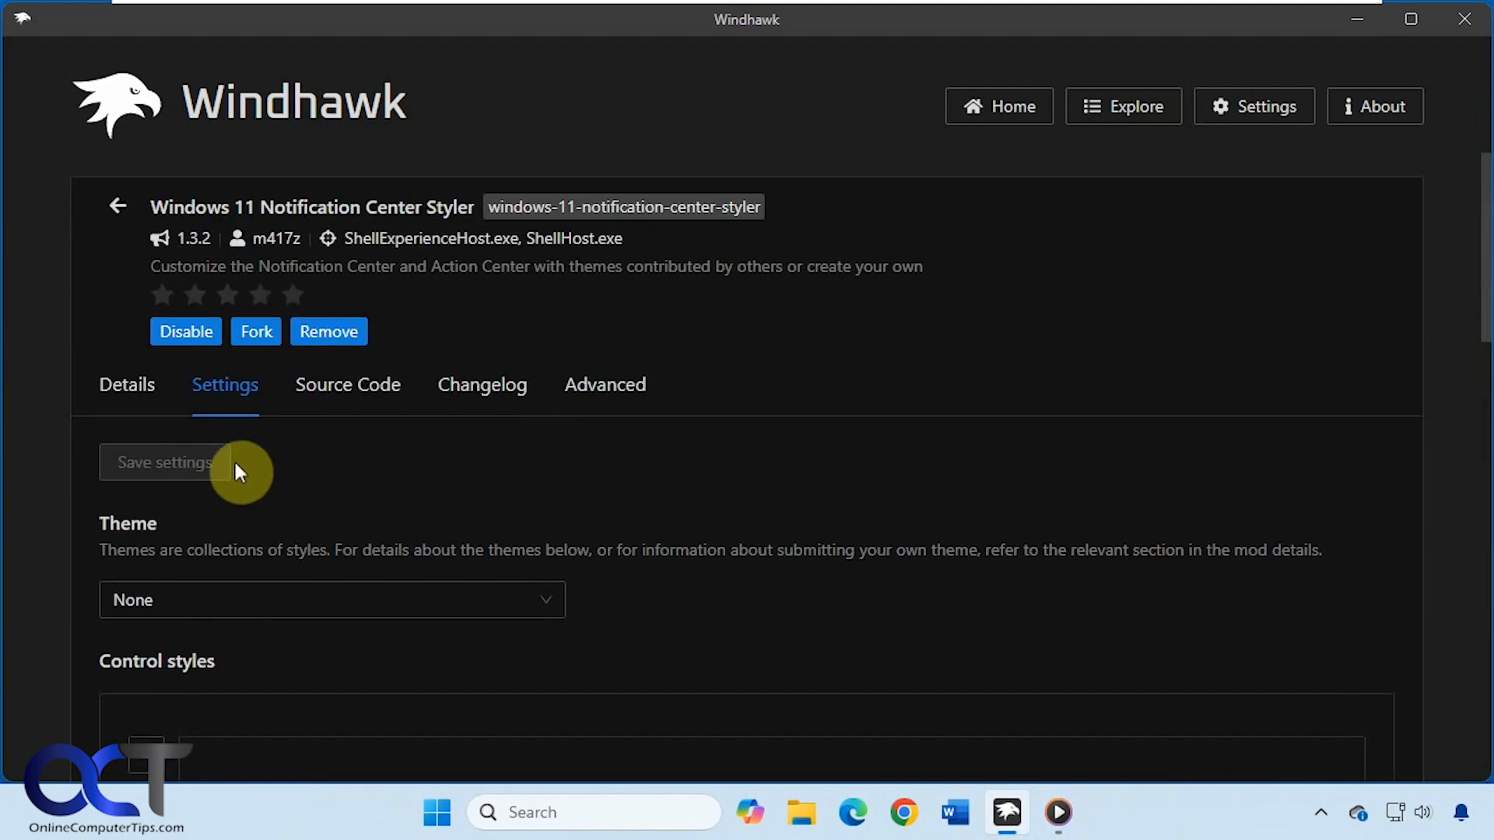
pyautogui.moveTo(225, 384)
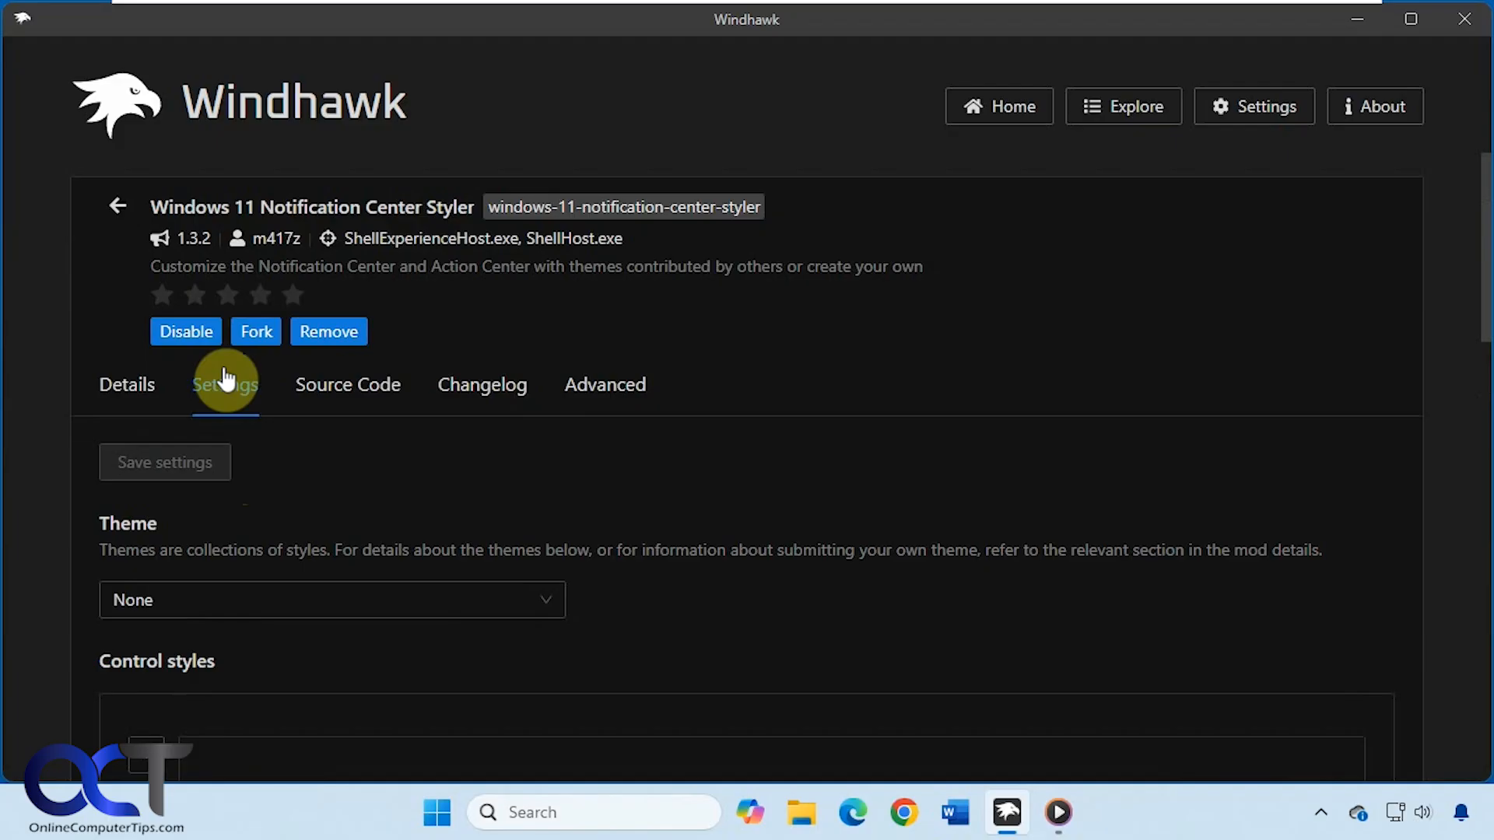
# - Toggle the Notification Center Styler mod while checking the quick-settings media overlay
pyautogui.click(185, 332)
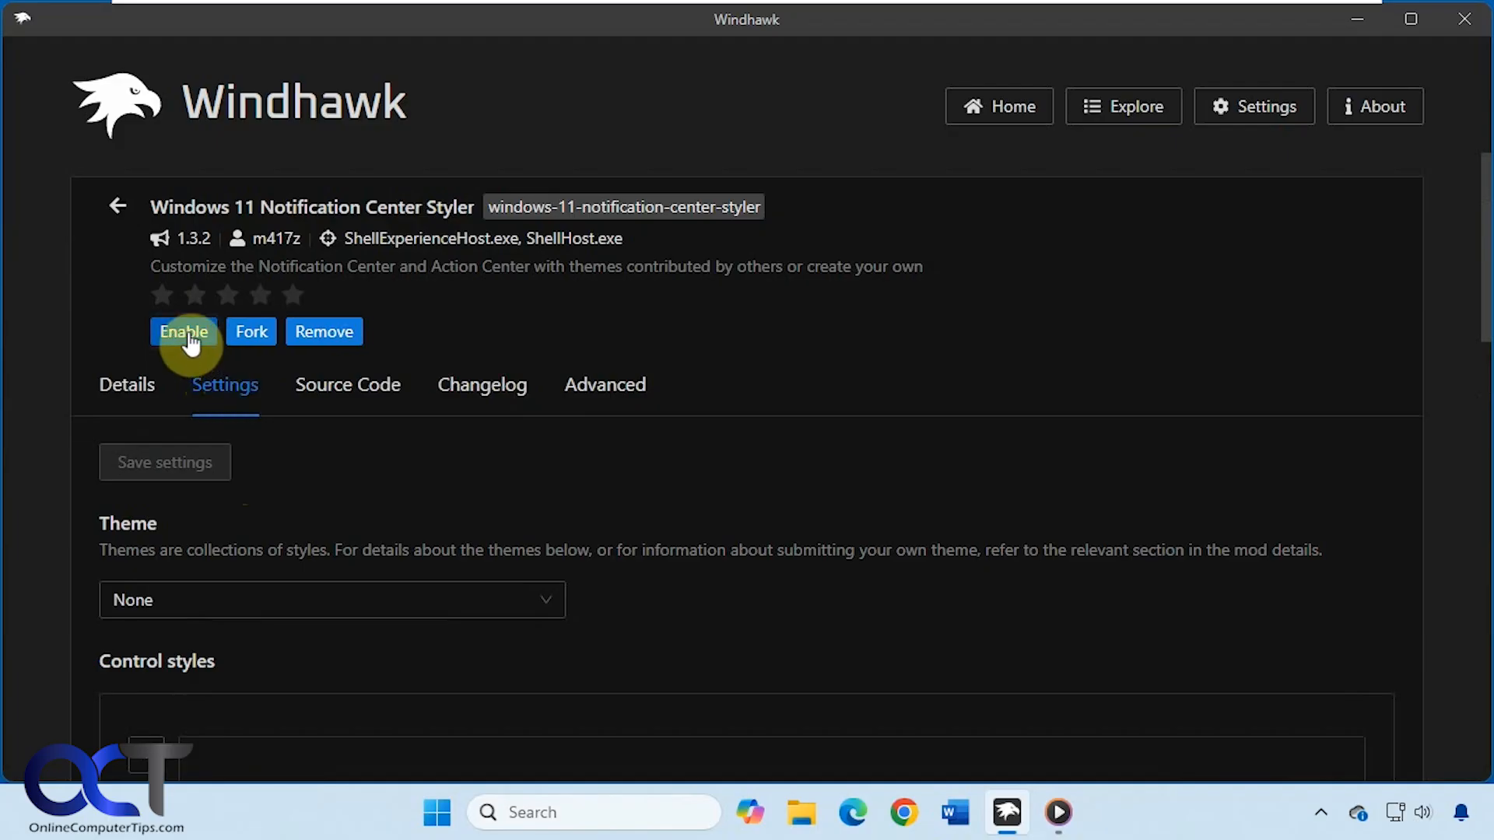
pyautogui.click(1416, 832)
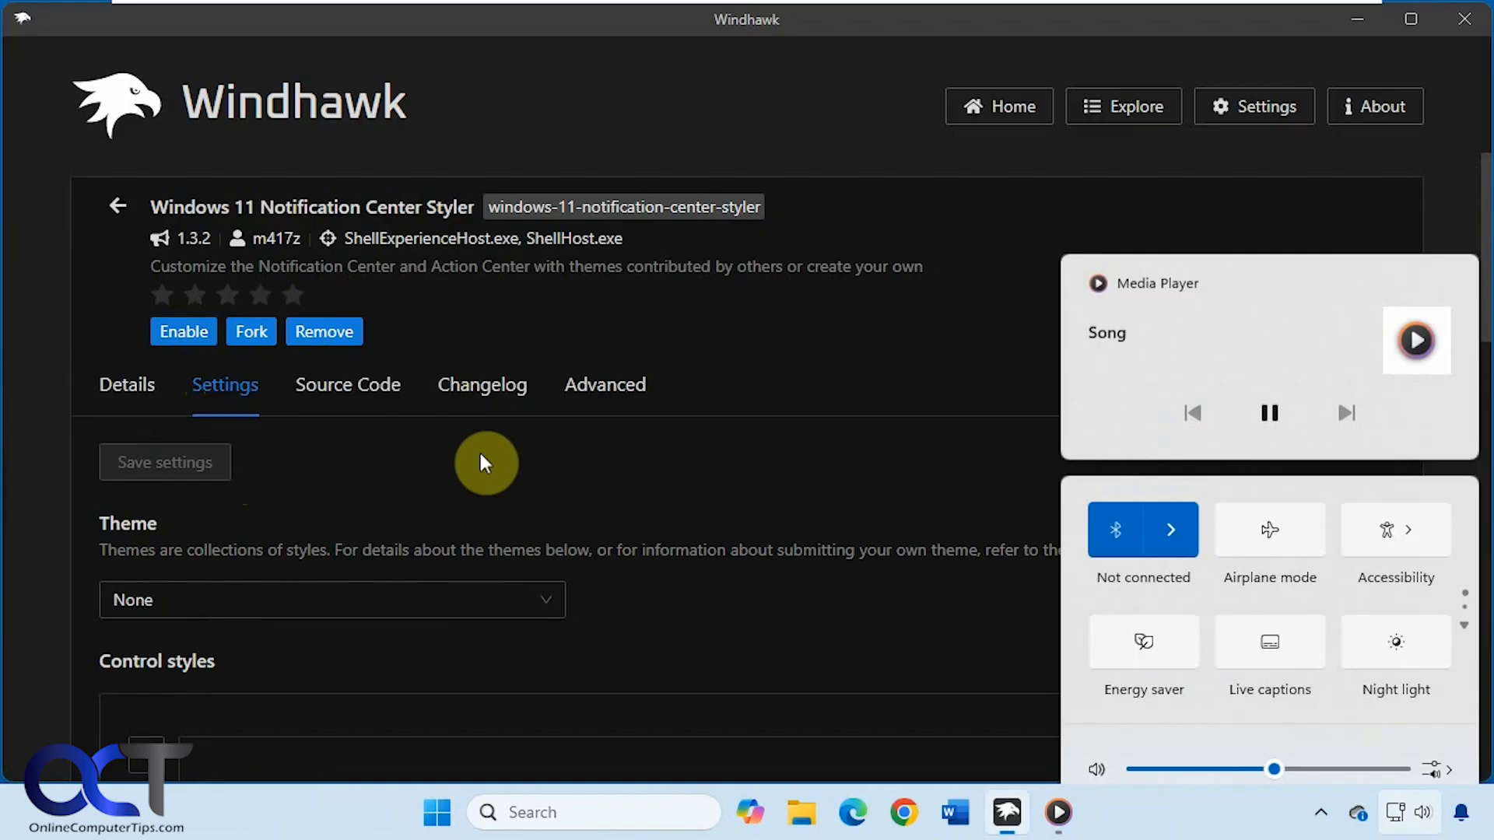
pyautogui.click(182, 331)
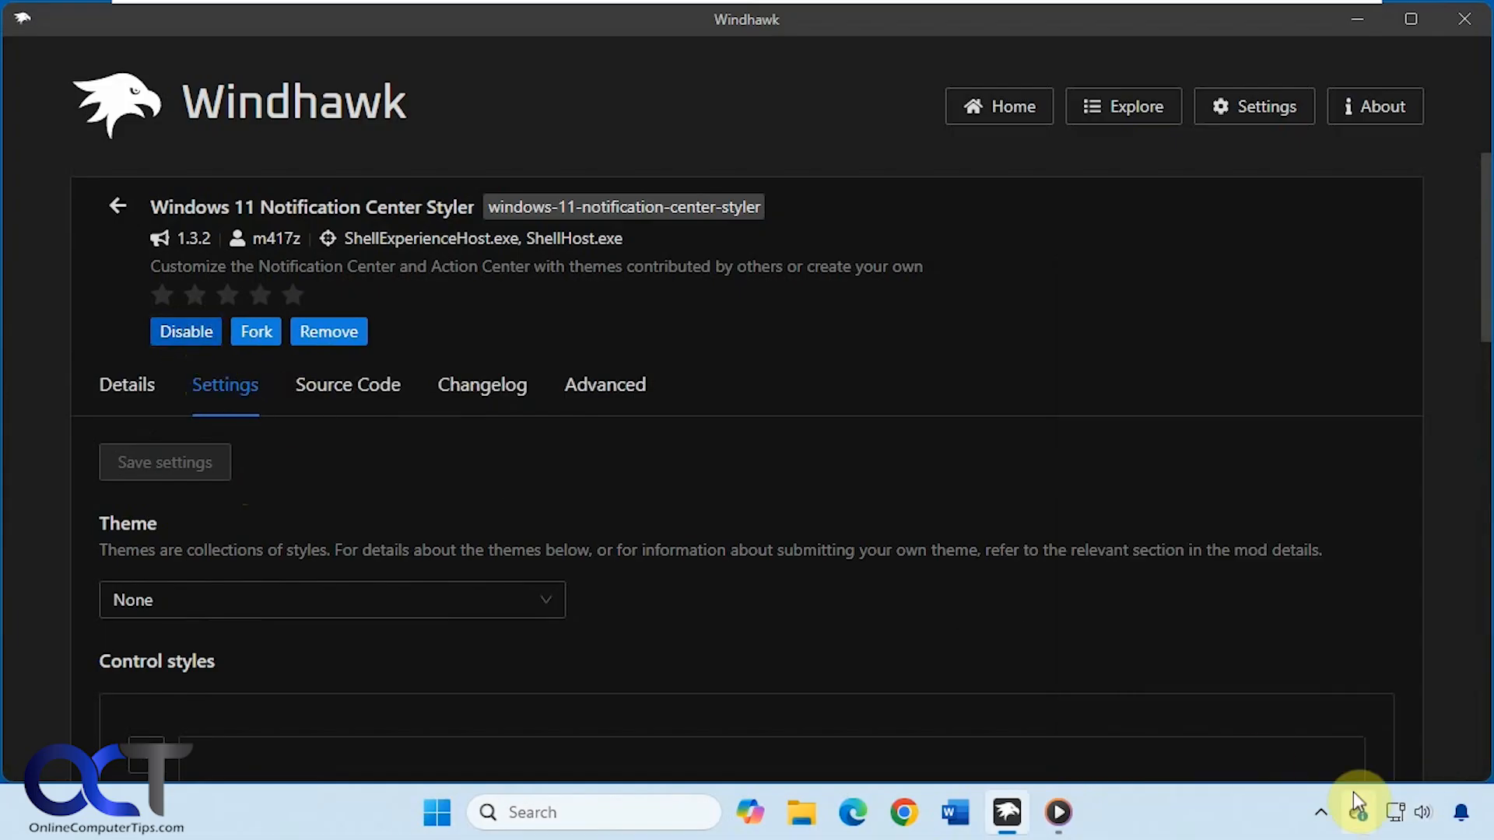
pyautogui.click(1392, 812)
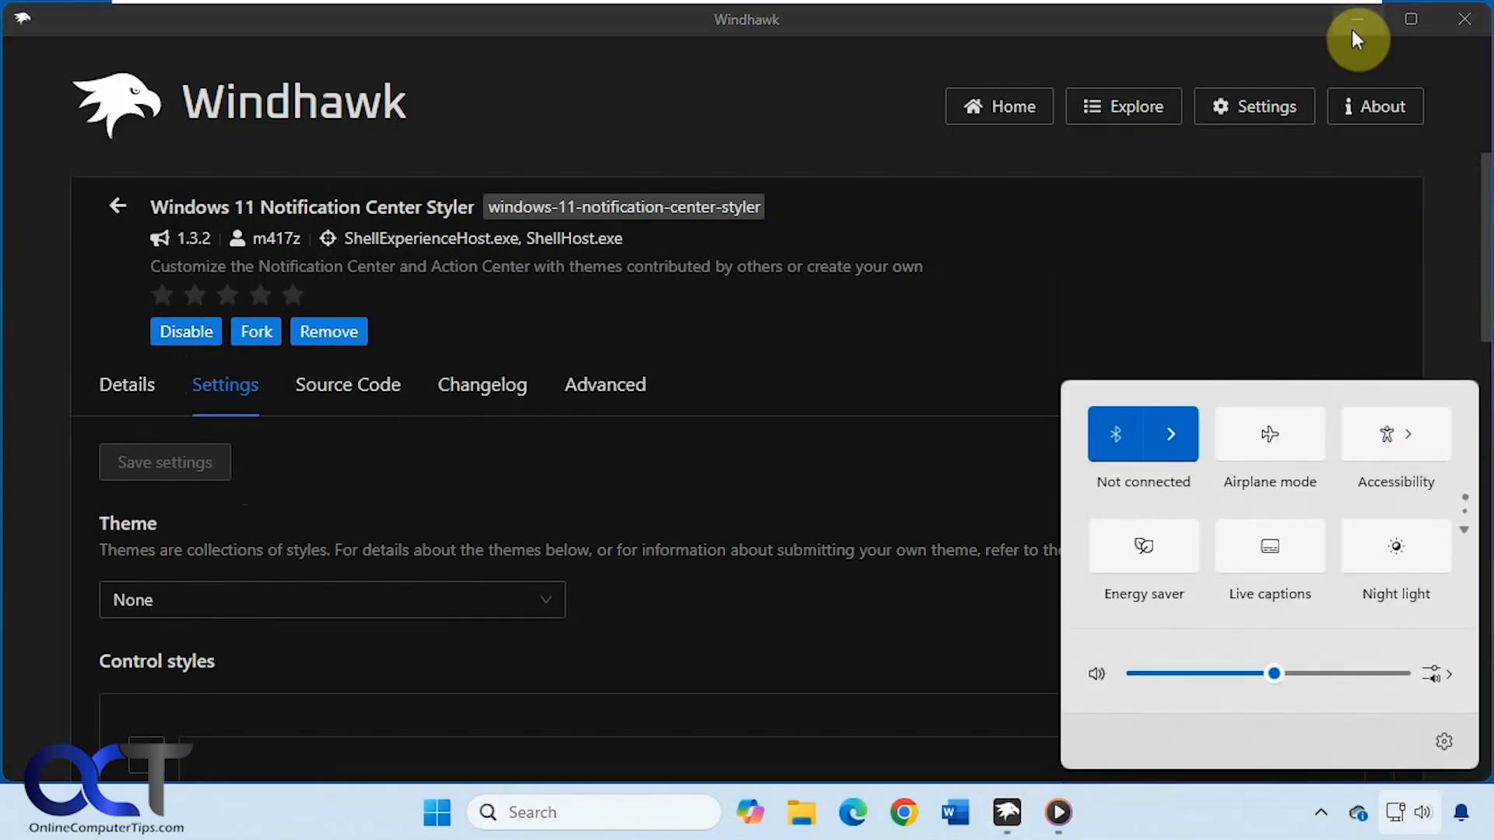
# - Minimize Windhawk, start Dogs Playing.mp4, minimize the player, and restore Windhawk
pyautogui.click(1356, 19)
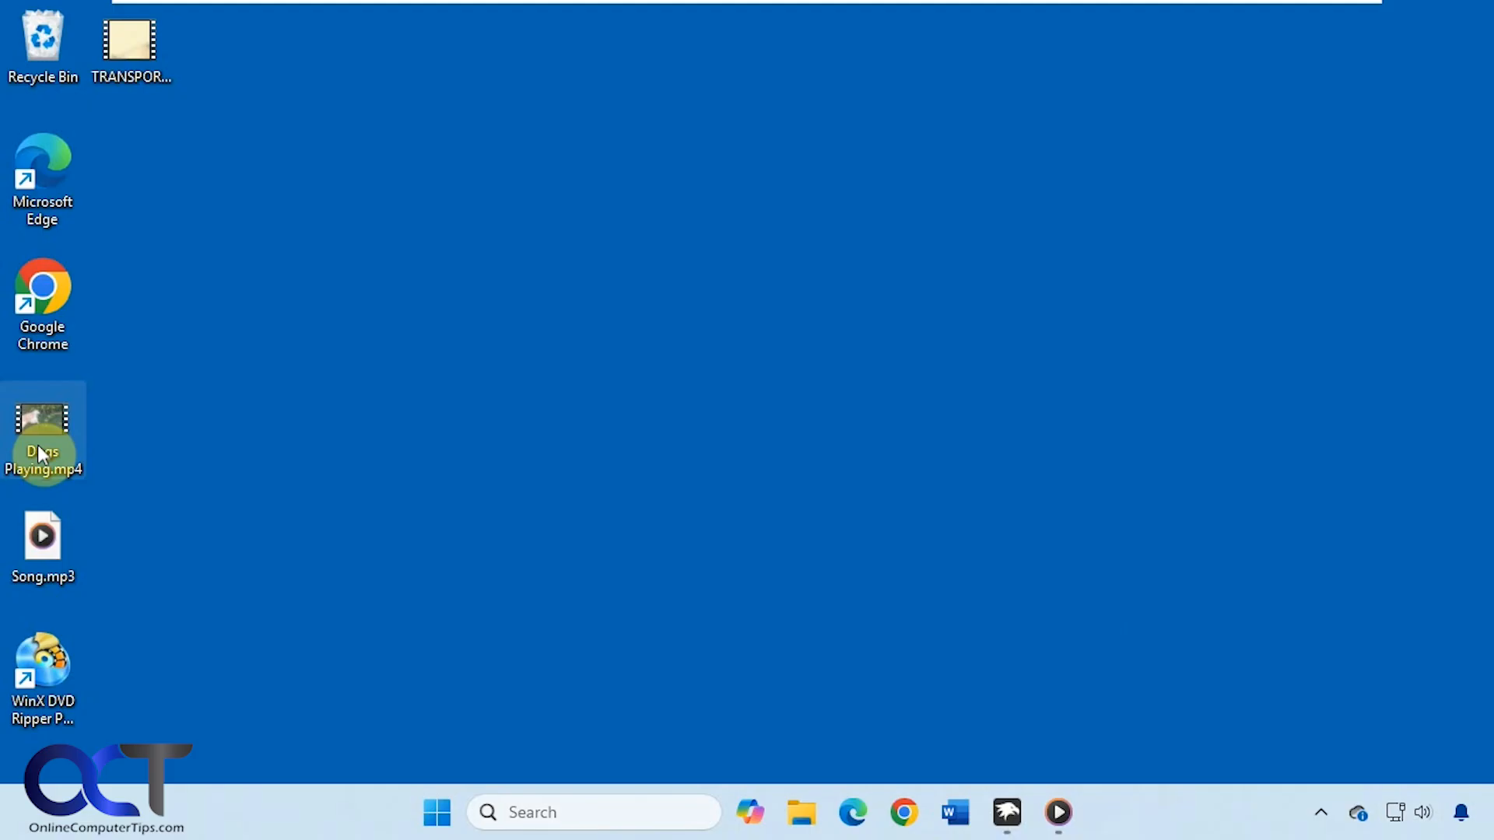
pyautogui.doubleClick(42, 422)
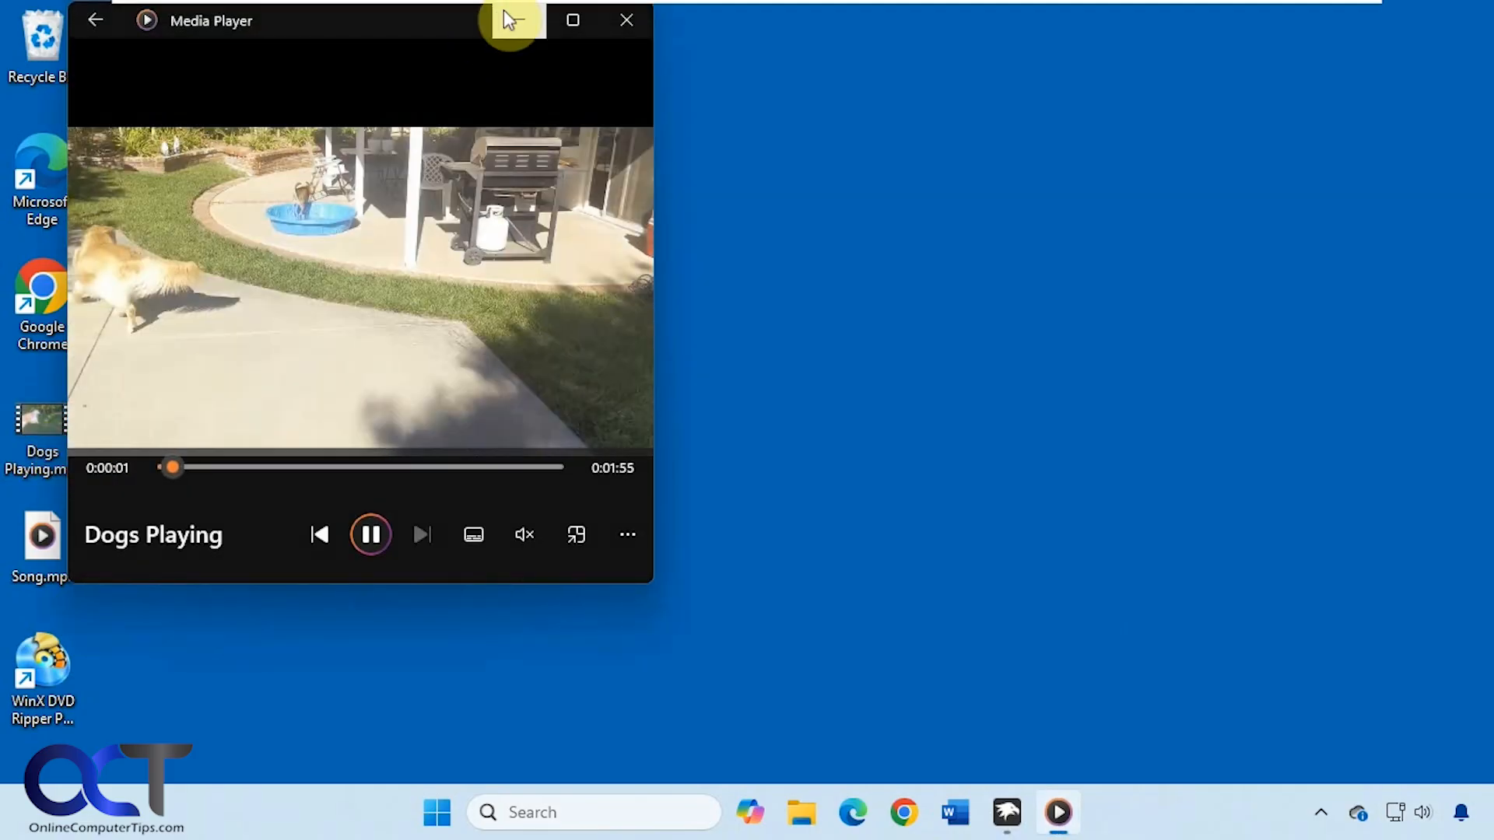
pyautogui.click(1424, 811)
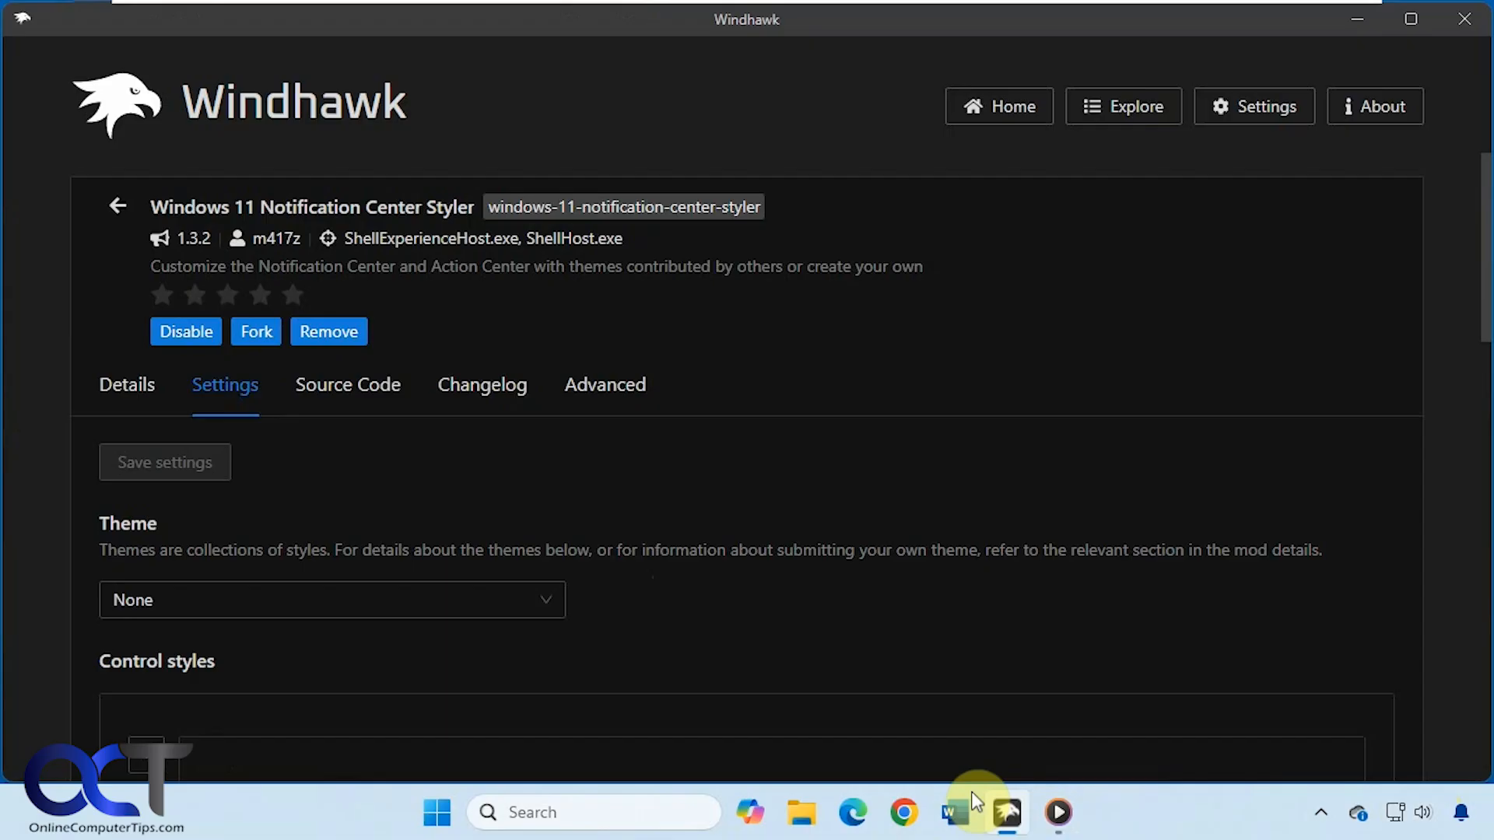
pyautogui.click(1424, 814)
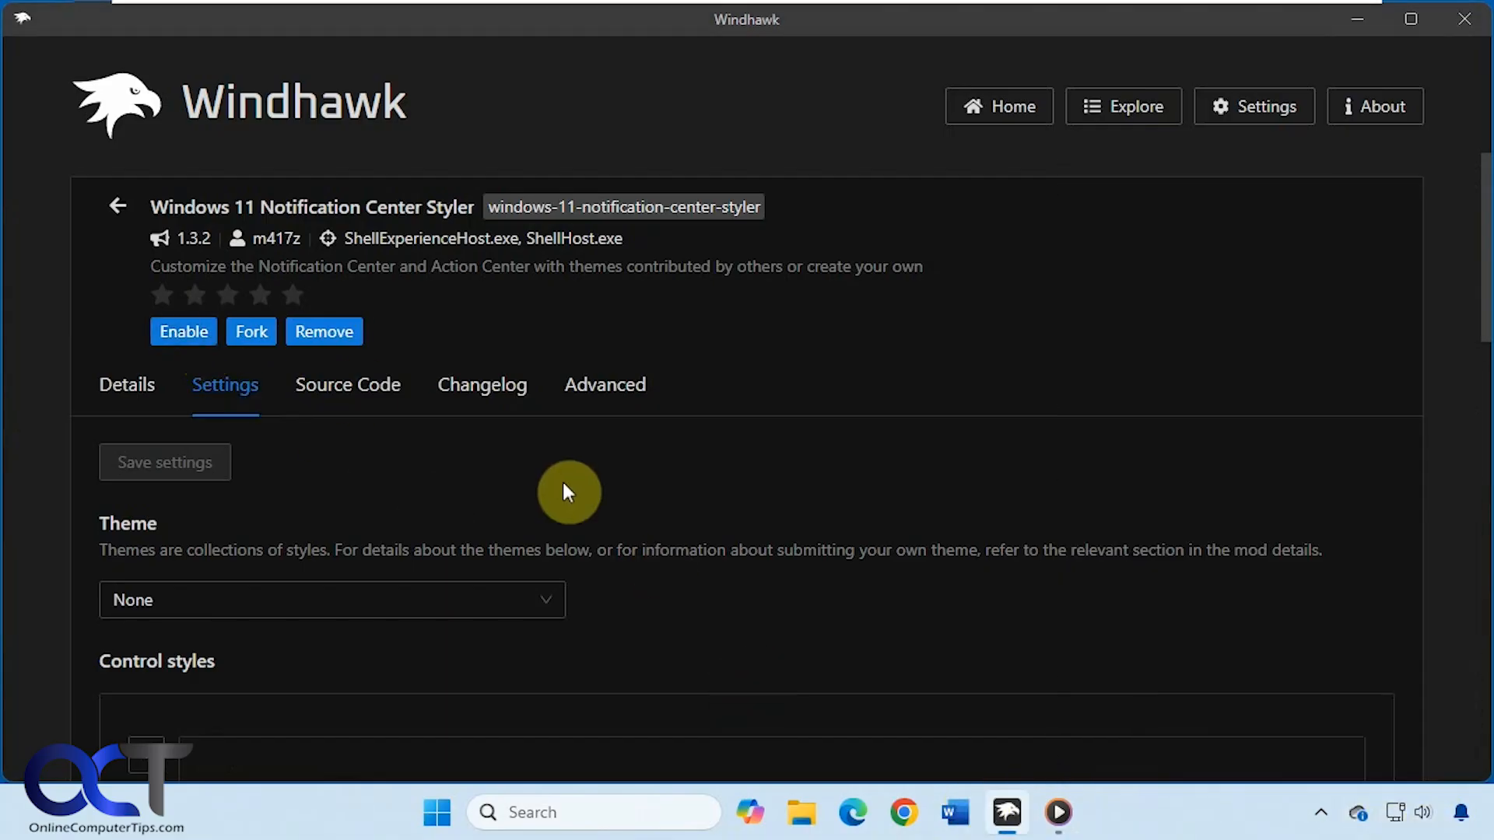
pyautogui.moveTo(682, 477)
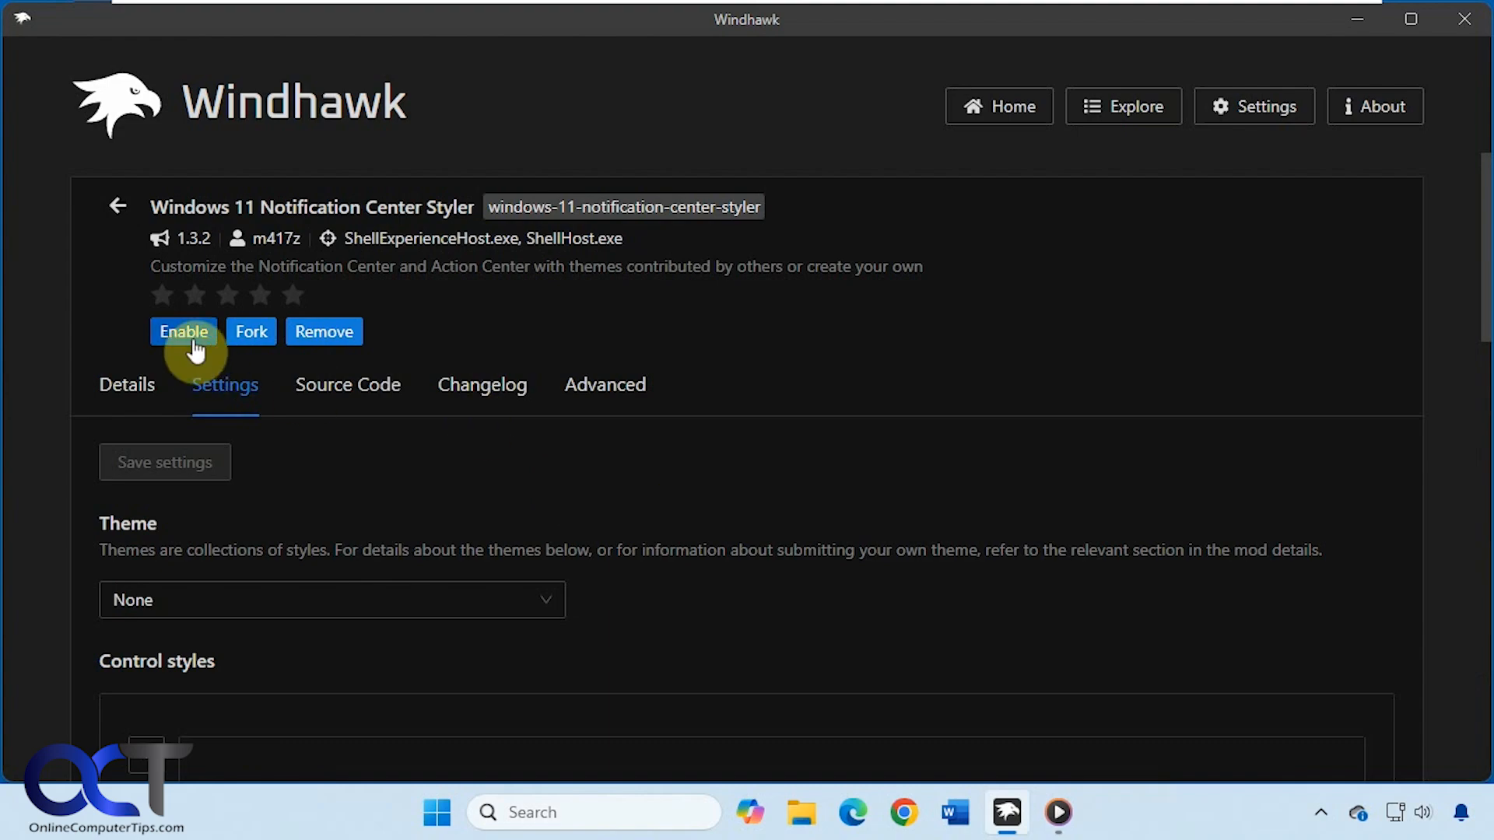
# - View the Notification Center Styler's description page, then return to the installed mods list
pyautogui.click(126, 384)
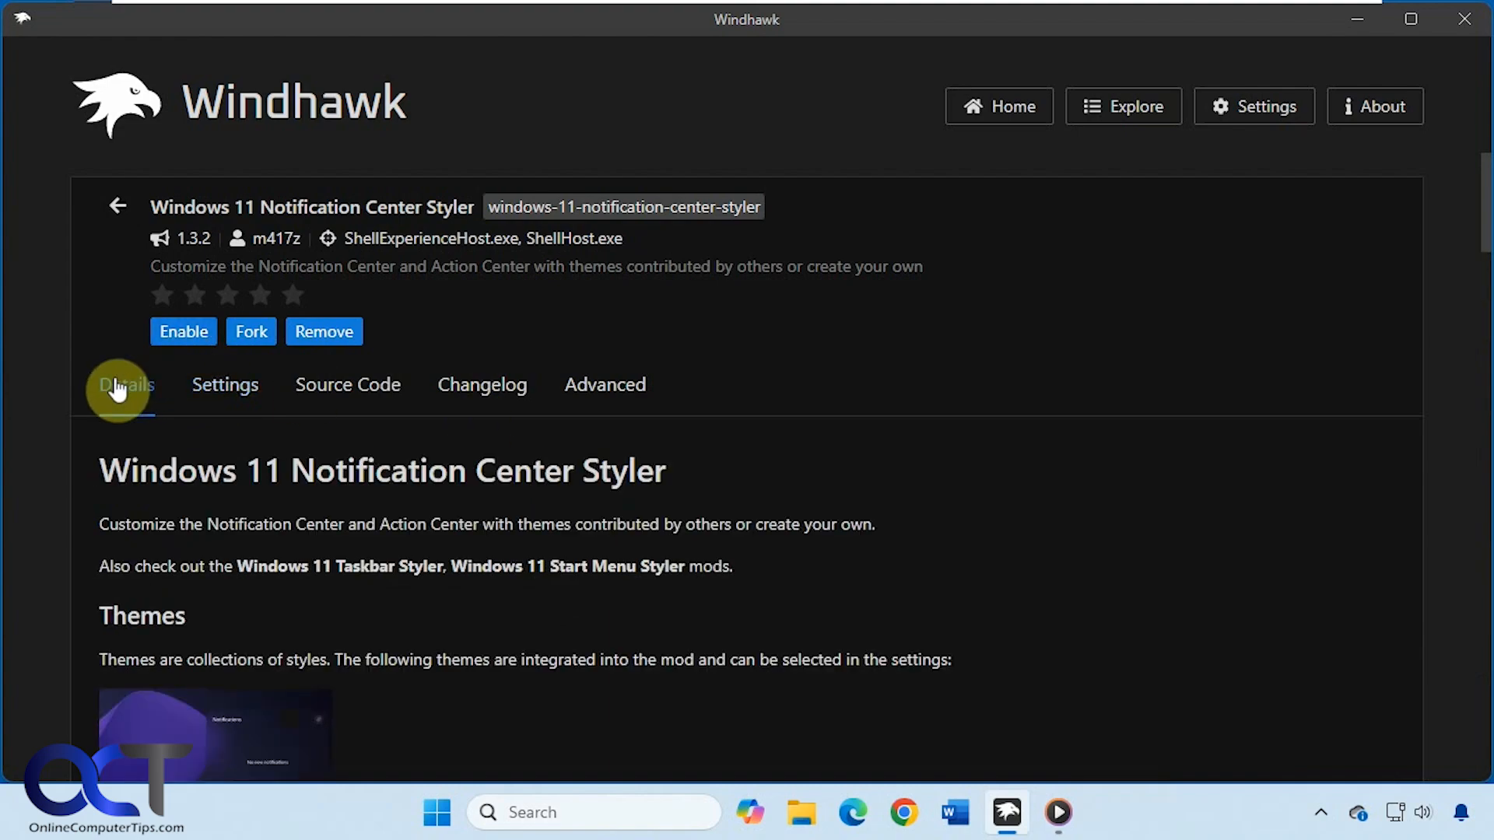
pyautogui.click(999, 105)
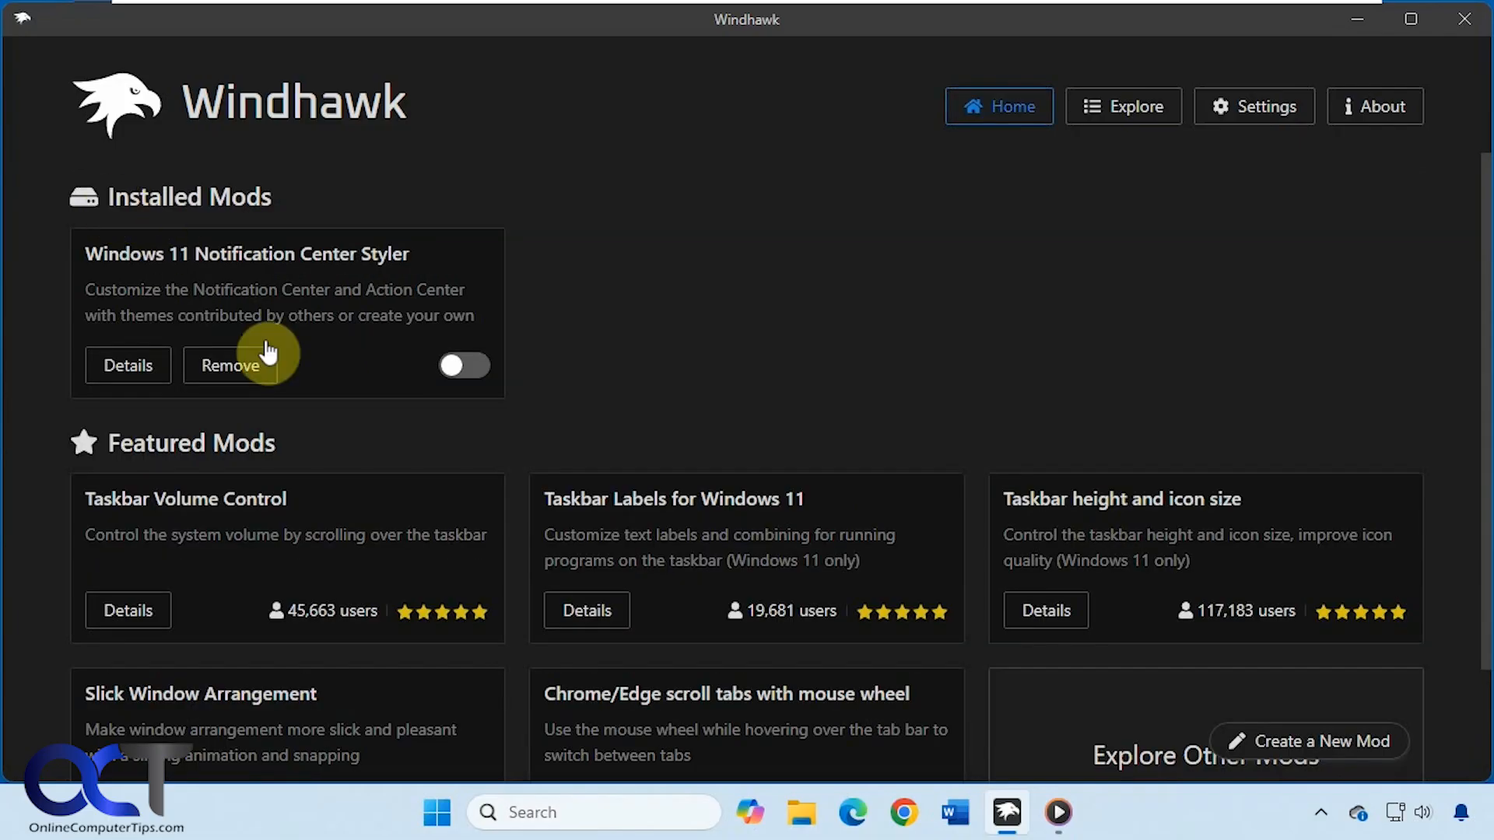
pyautogui.moveTo(354, 403)
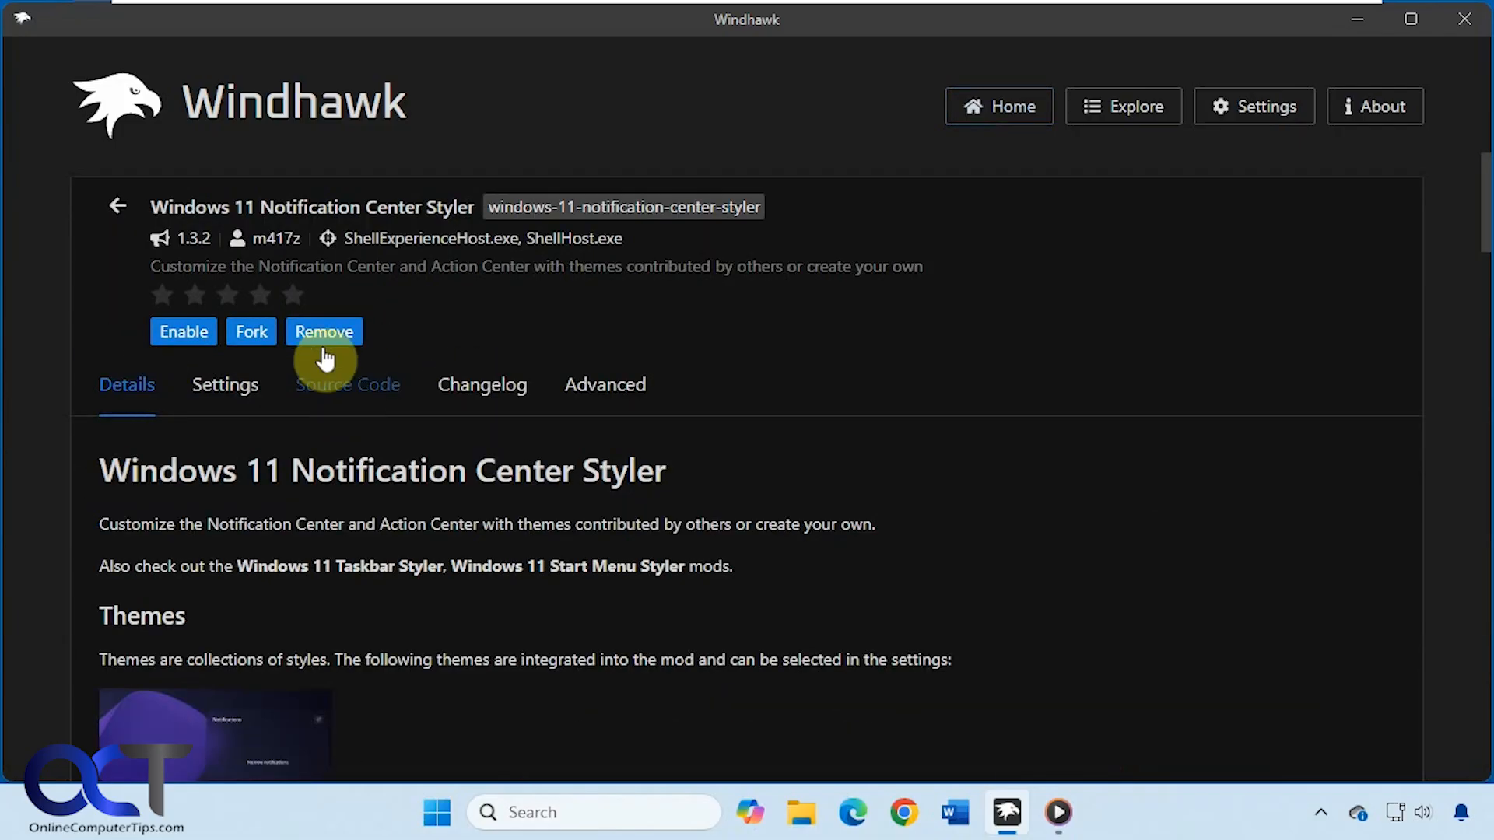
pyautogui.click(999, 106)
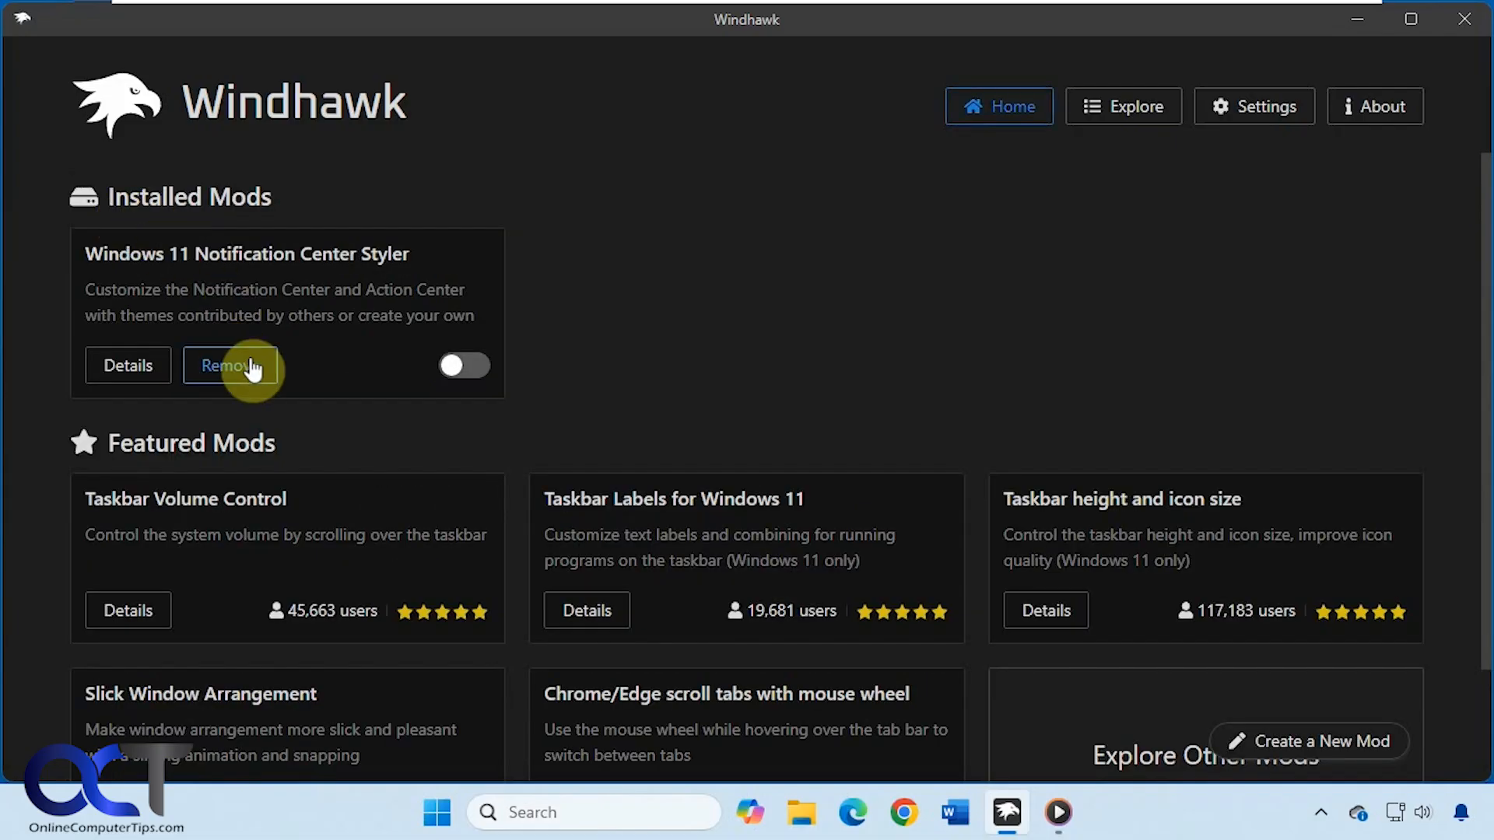
pyautogui.moveTo(370, 380)
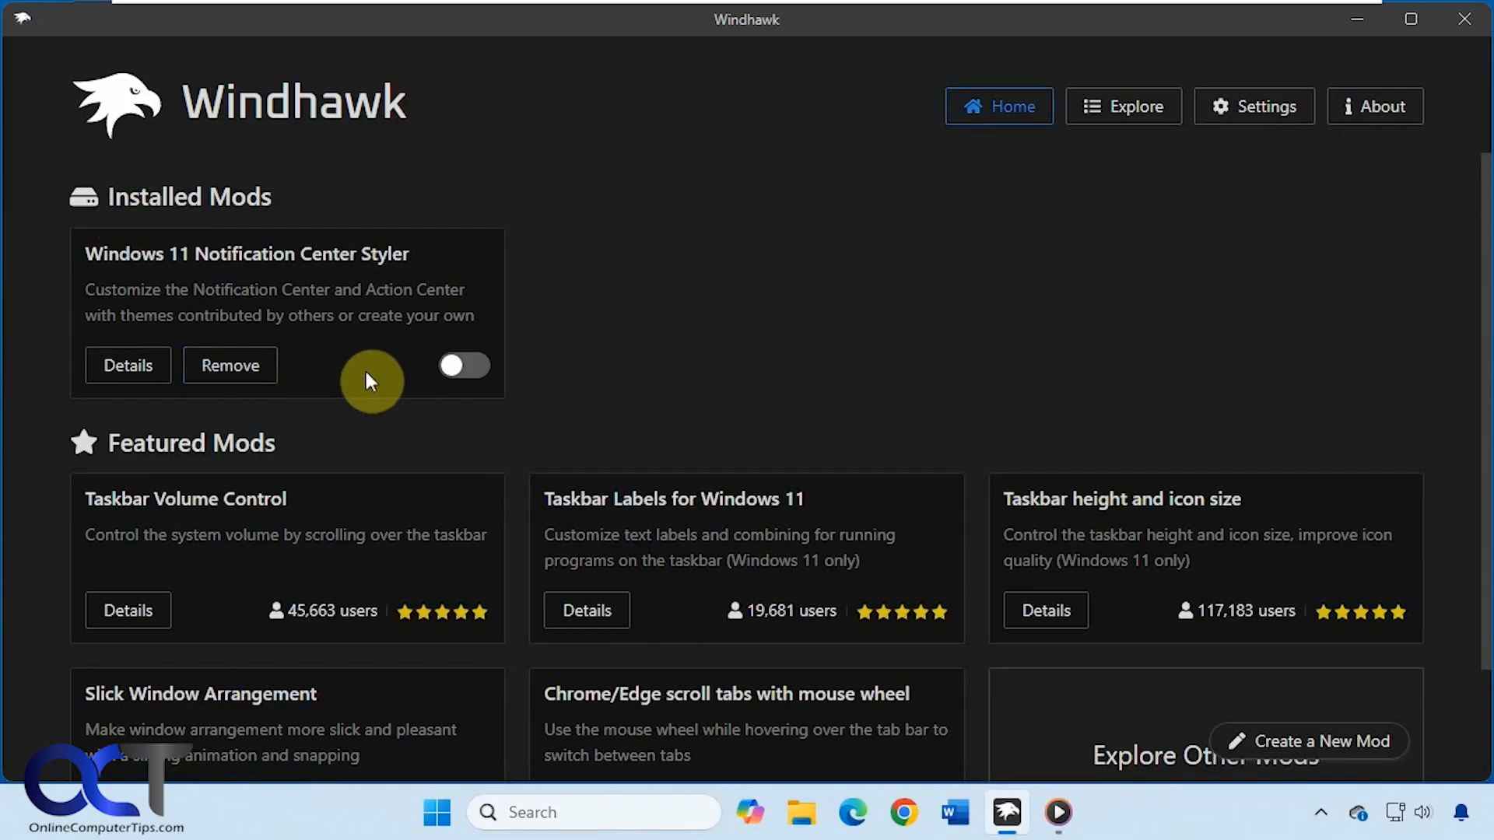
pyautogui.moveTo(293, 371)
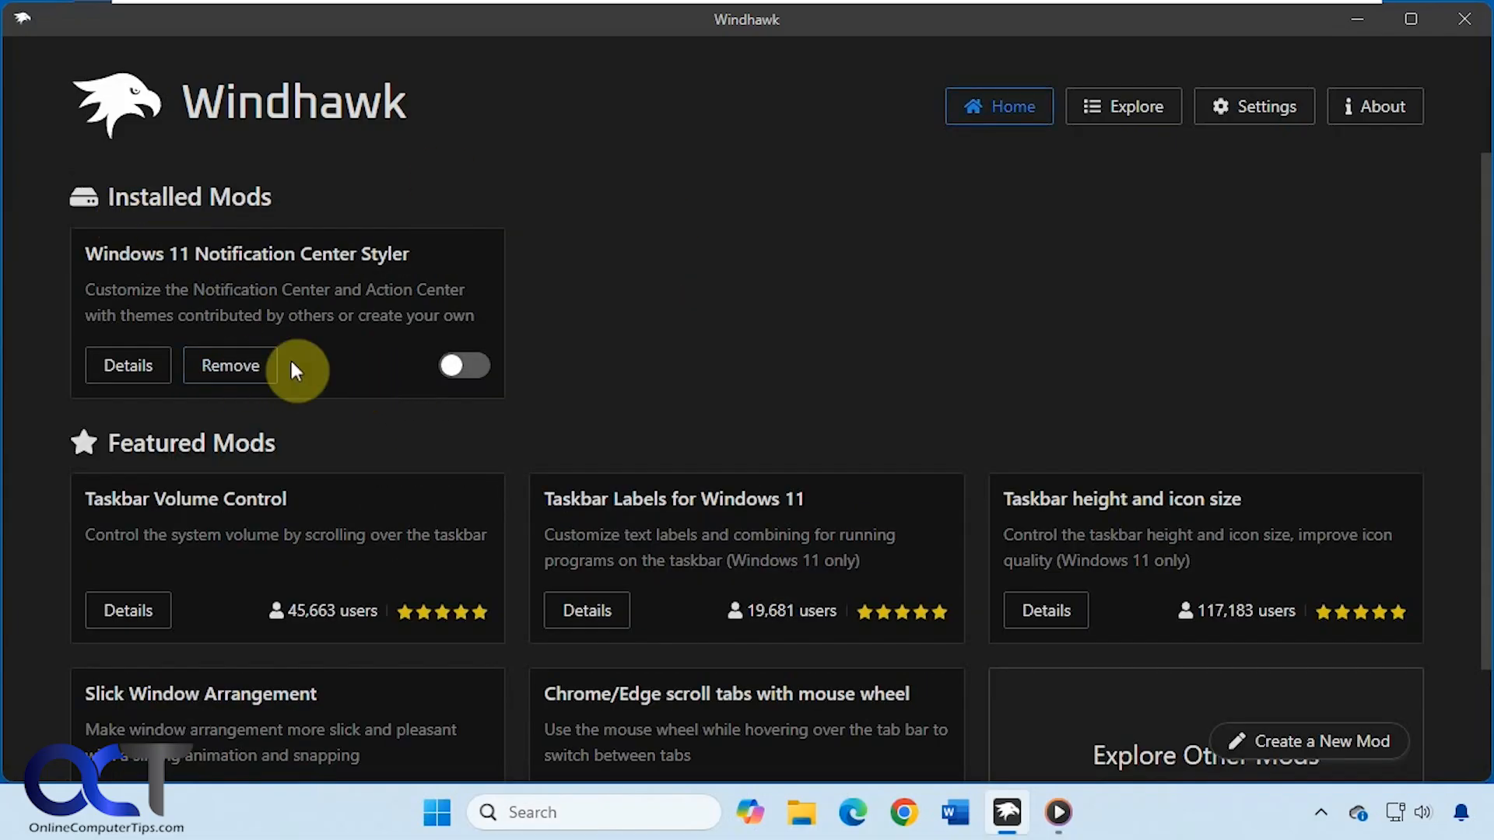
pyautogui.moveTo(411, 279)
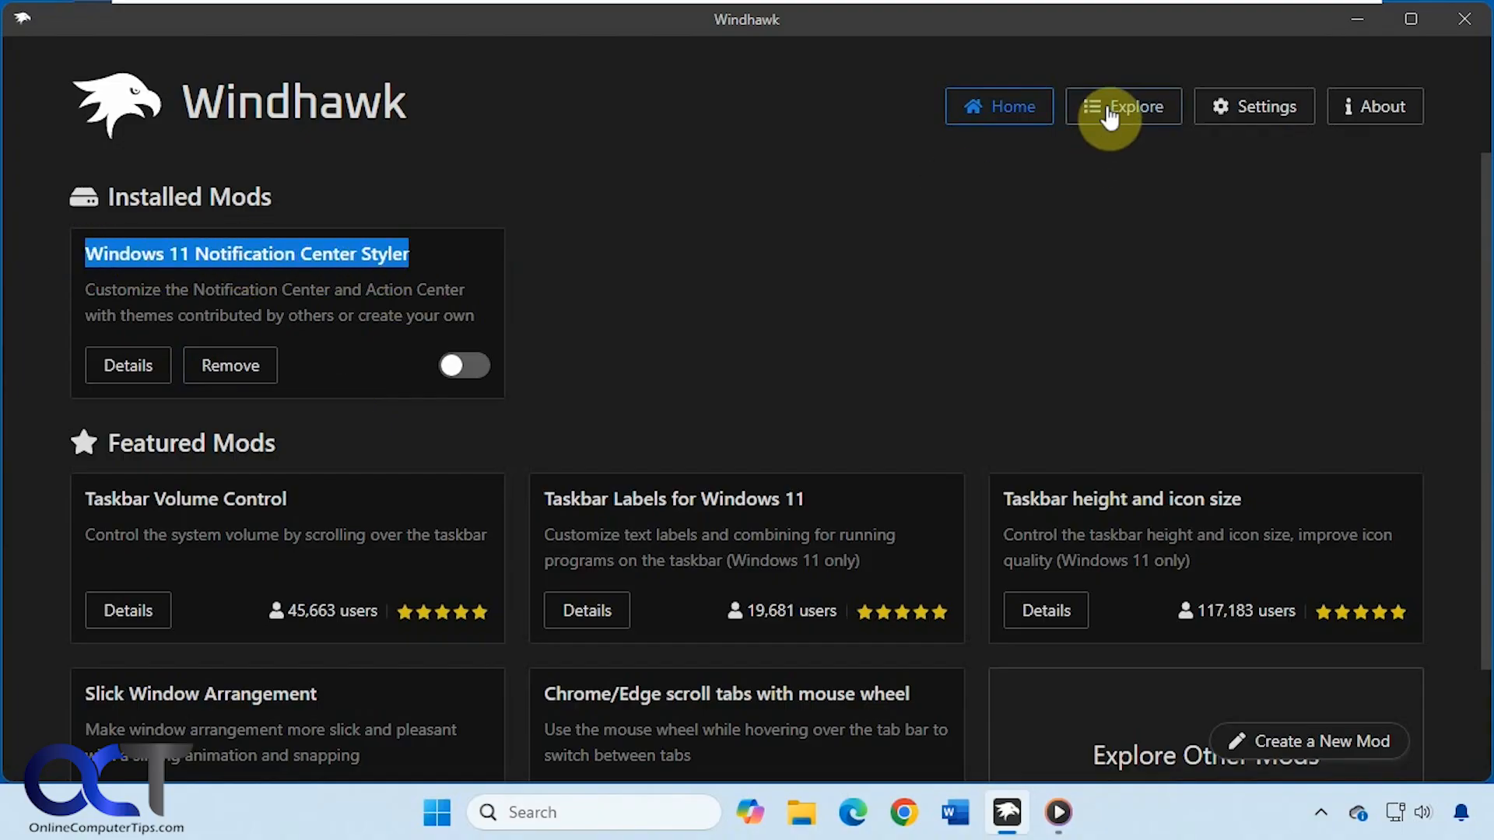
# - Browse Explore, return Home, and scroll through the Notification Center Styler mod's page
pyautogui.click(1123, 106)
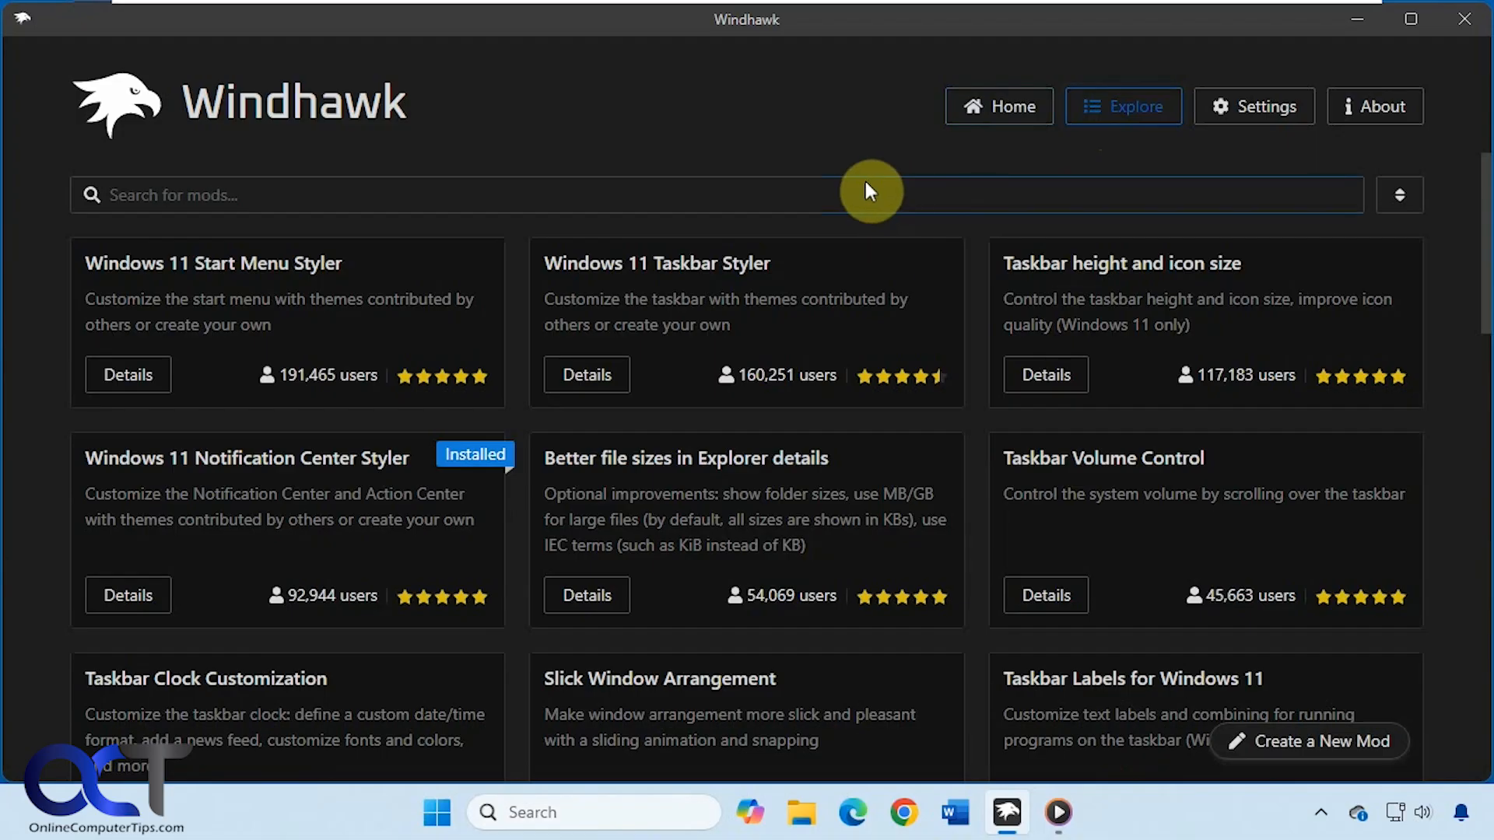
pyautogui.moveTo(1010, 128)
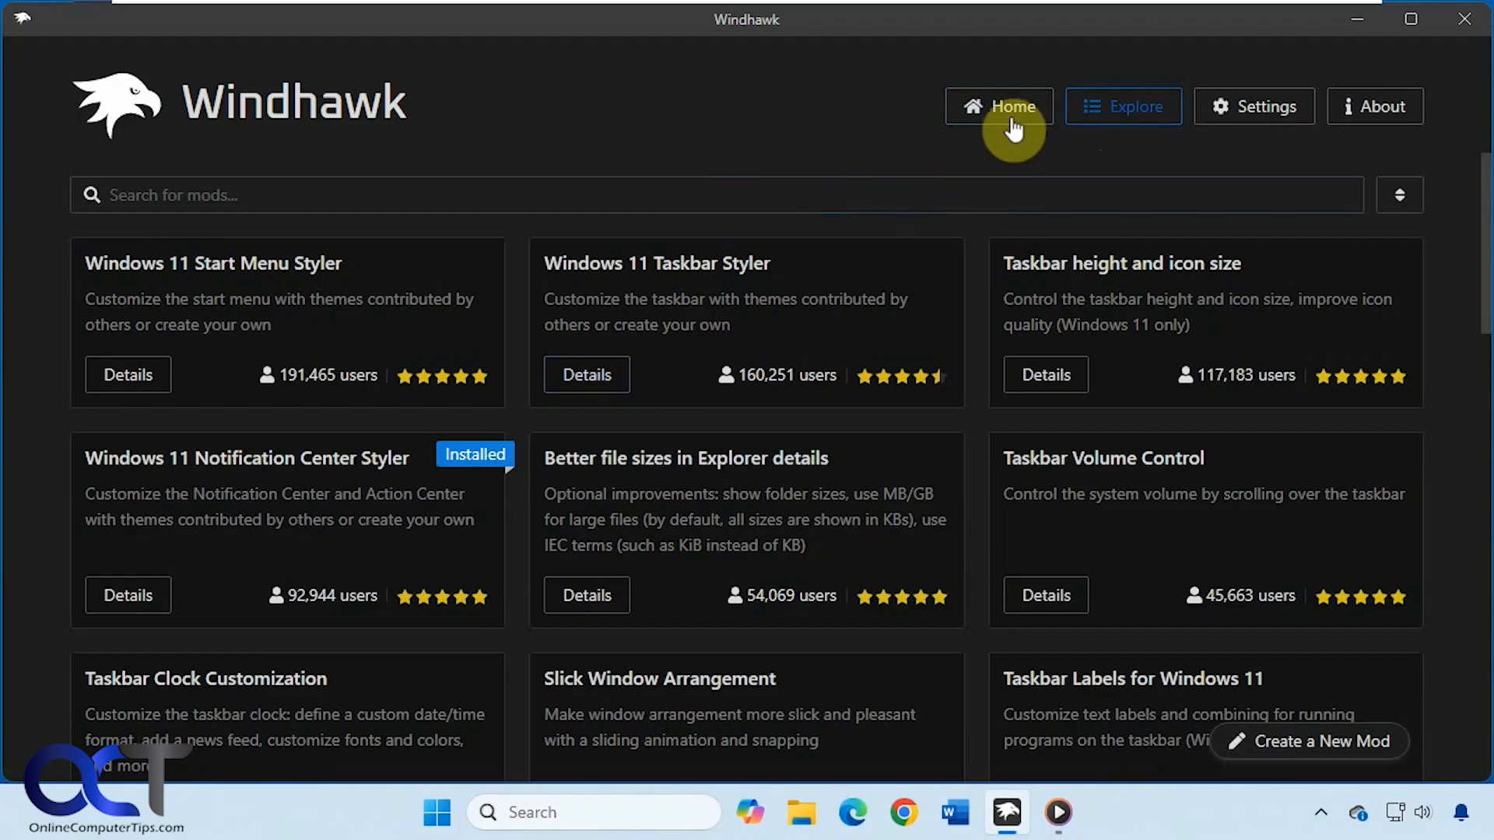
pyautogui.click(998, 107)
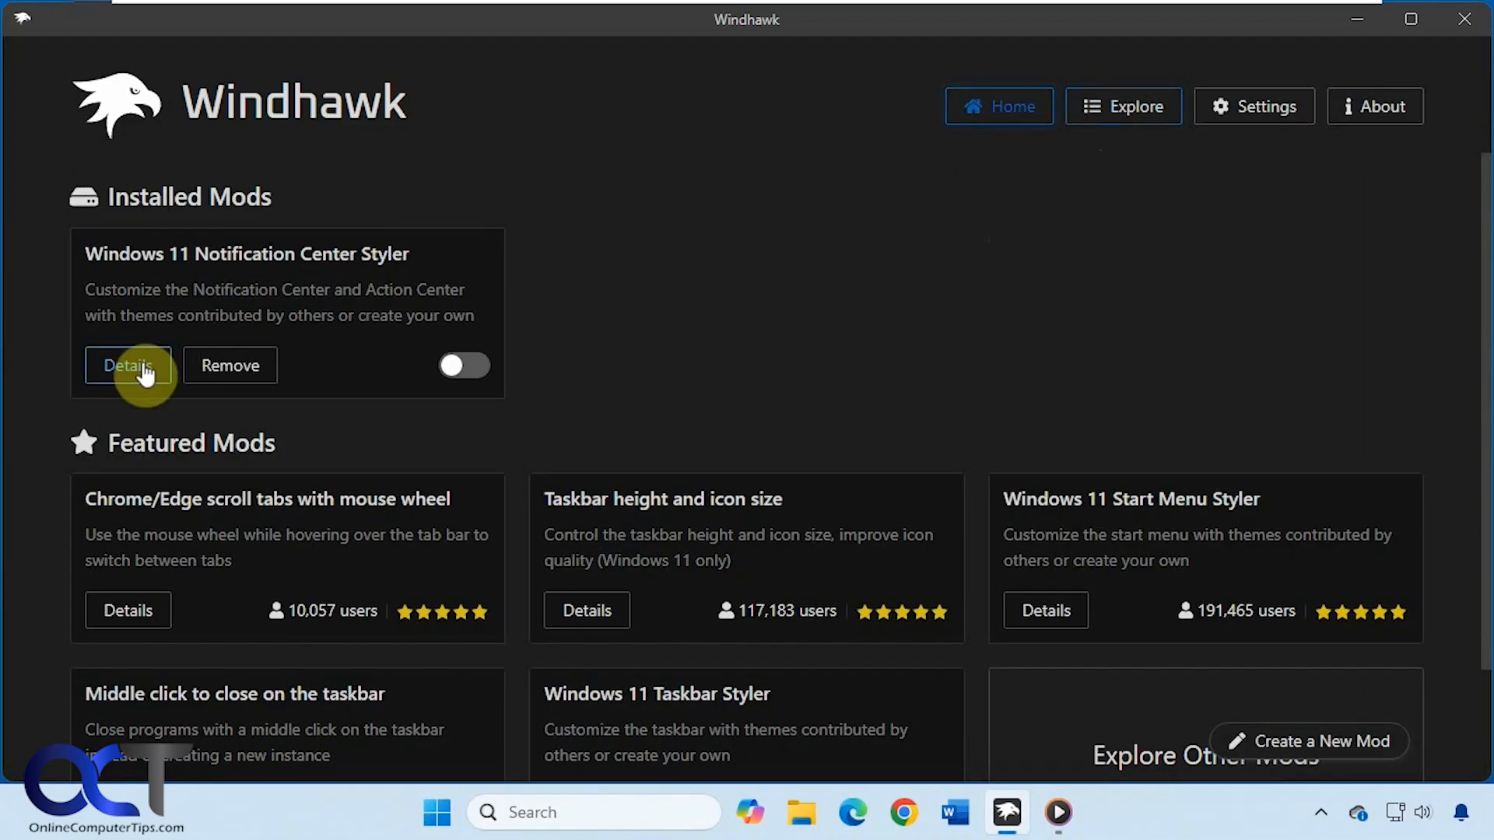
pyautogui.click(128, 365)
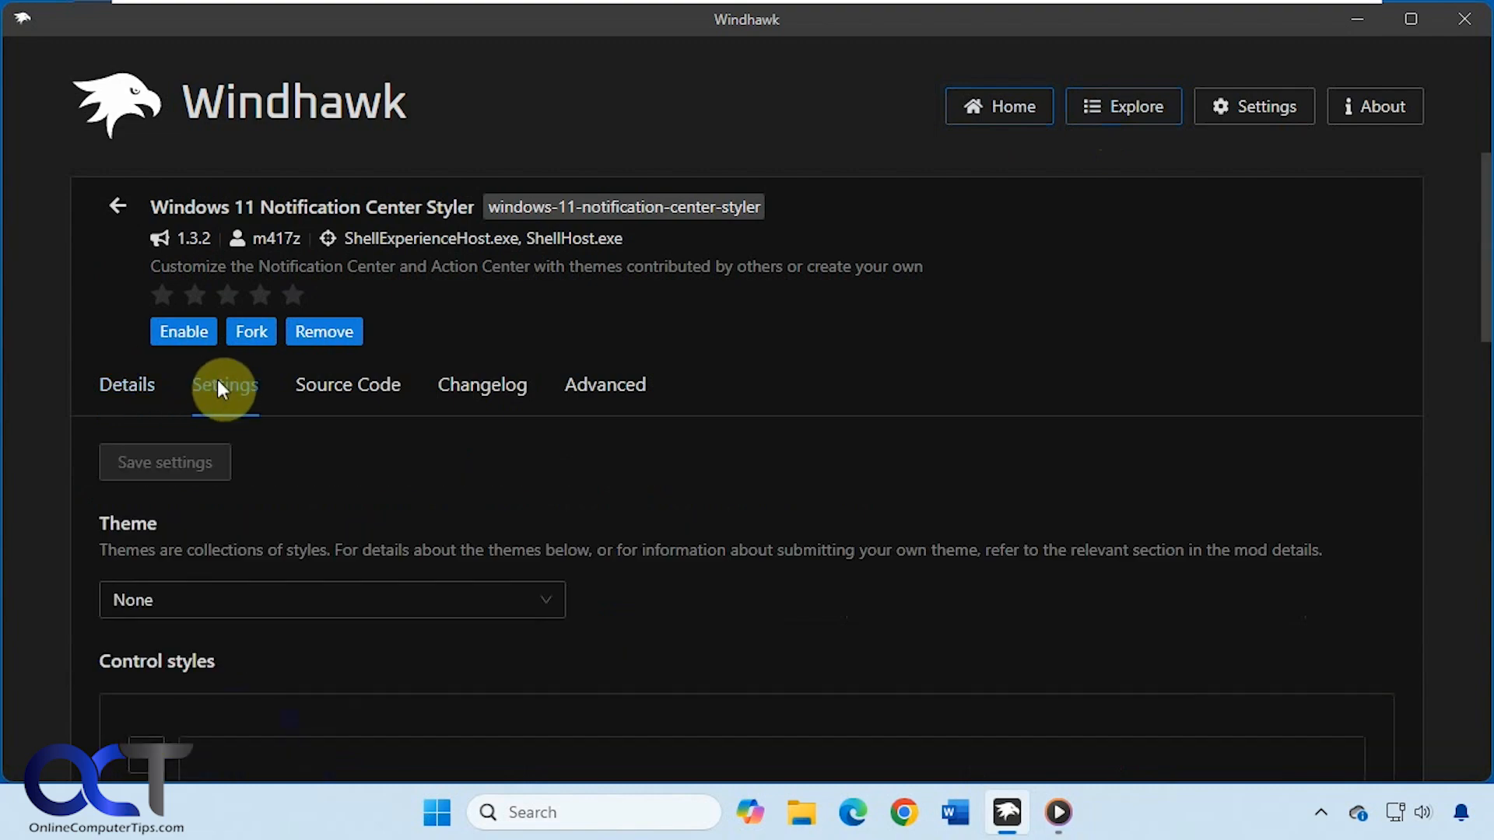
pyautogui.scroll(-3)
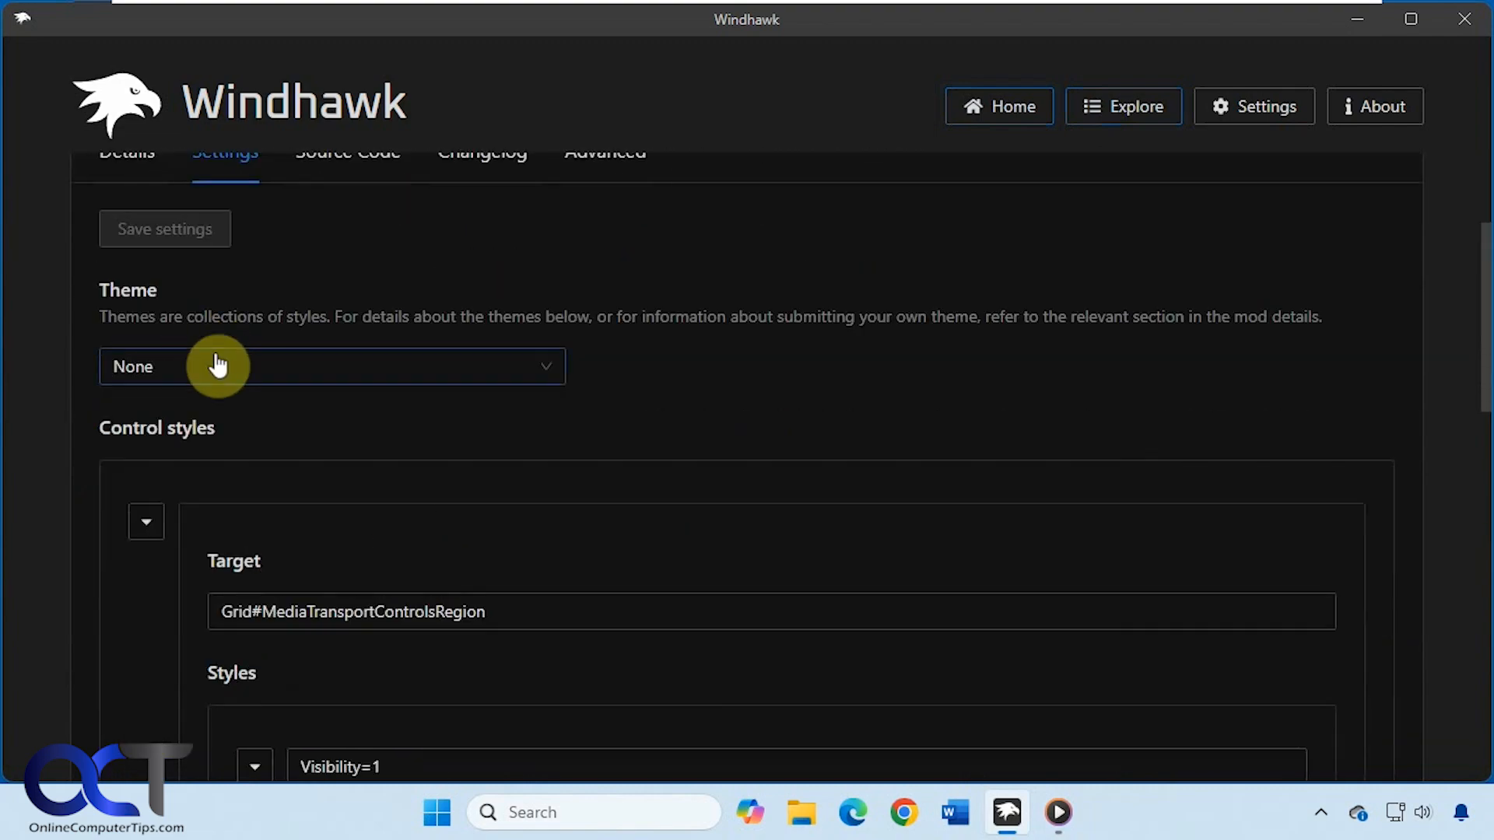
pyautogui.scroll(-3)
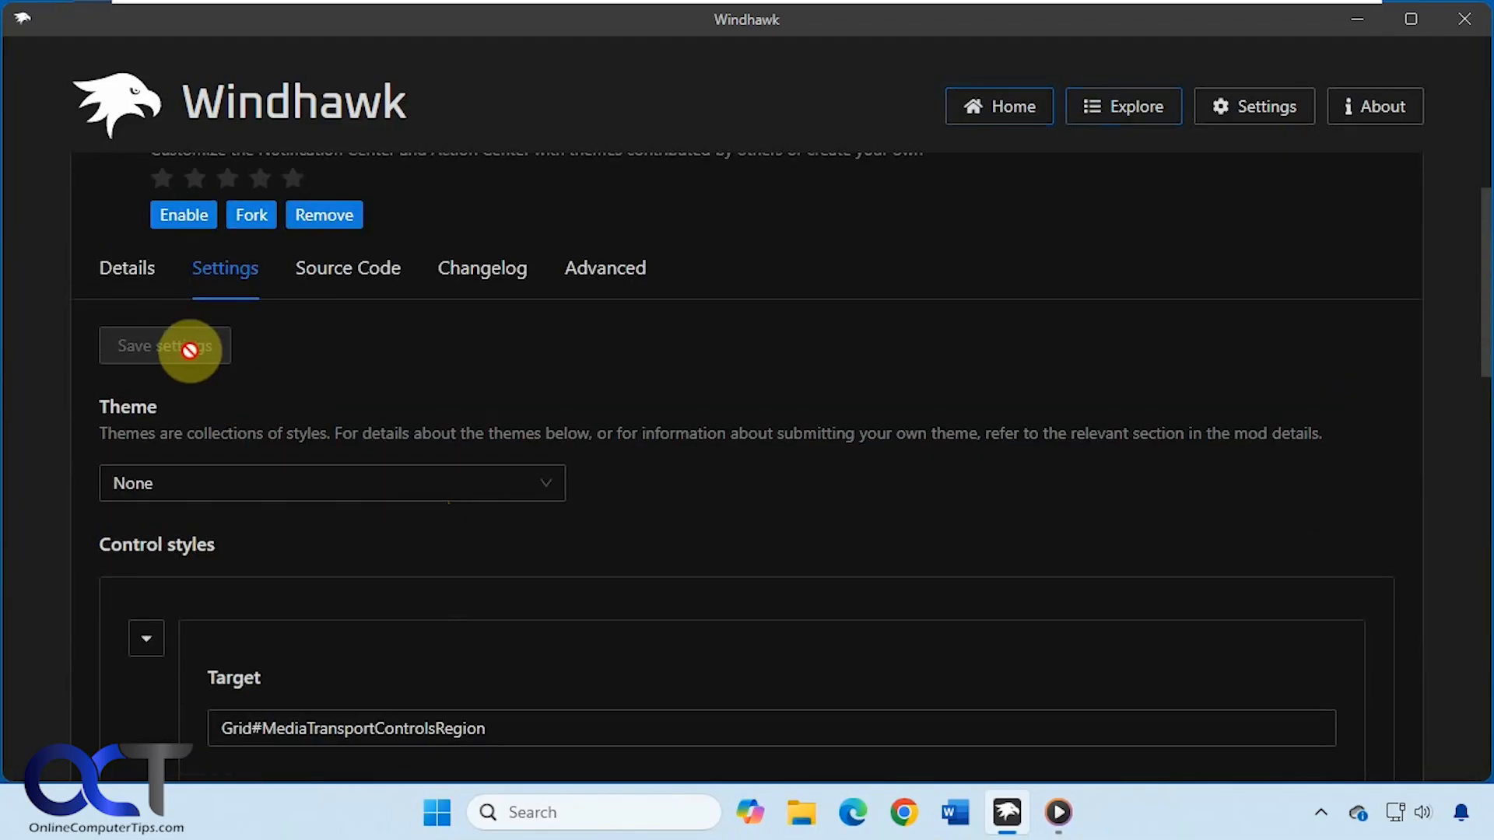
pyautogui.moveTo(395, 390)
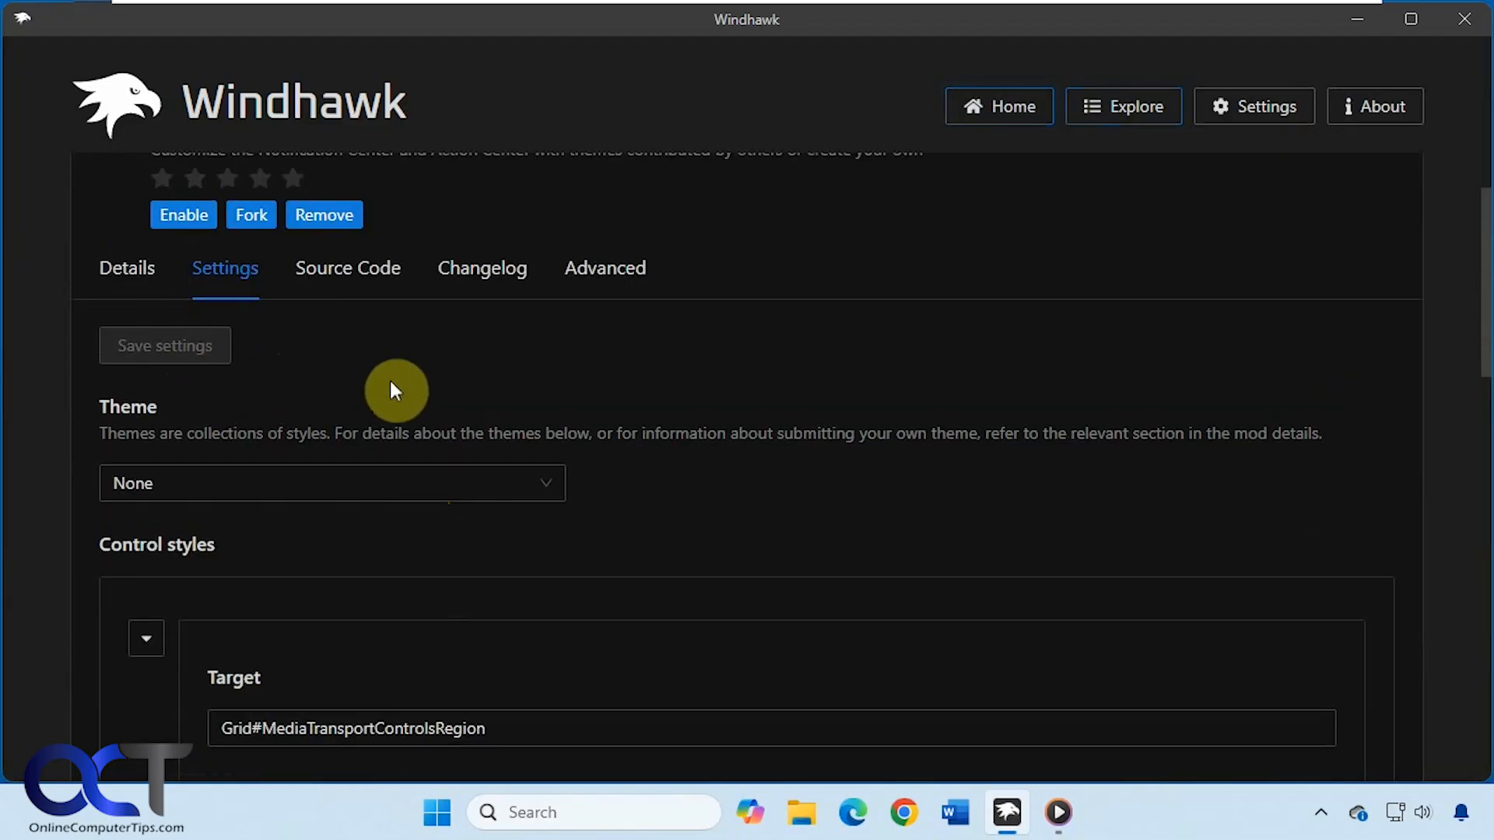
pyautogui.moveTo(439, 394)
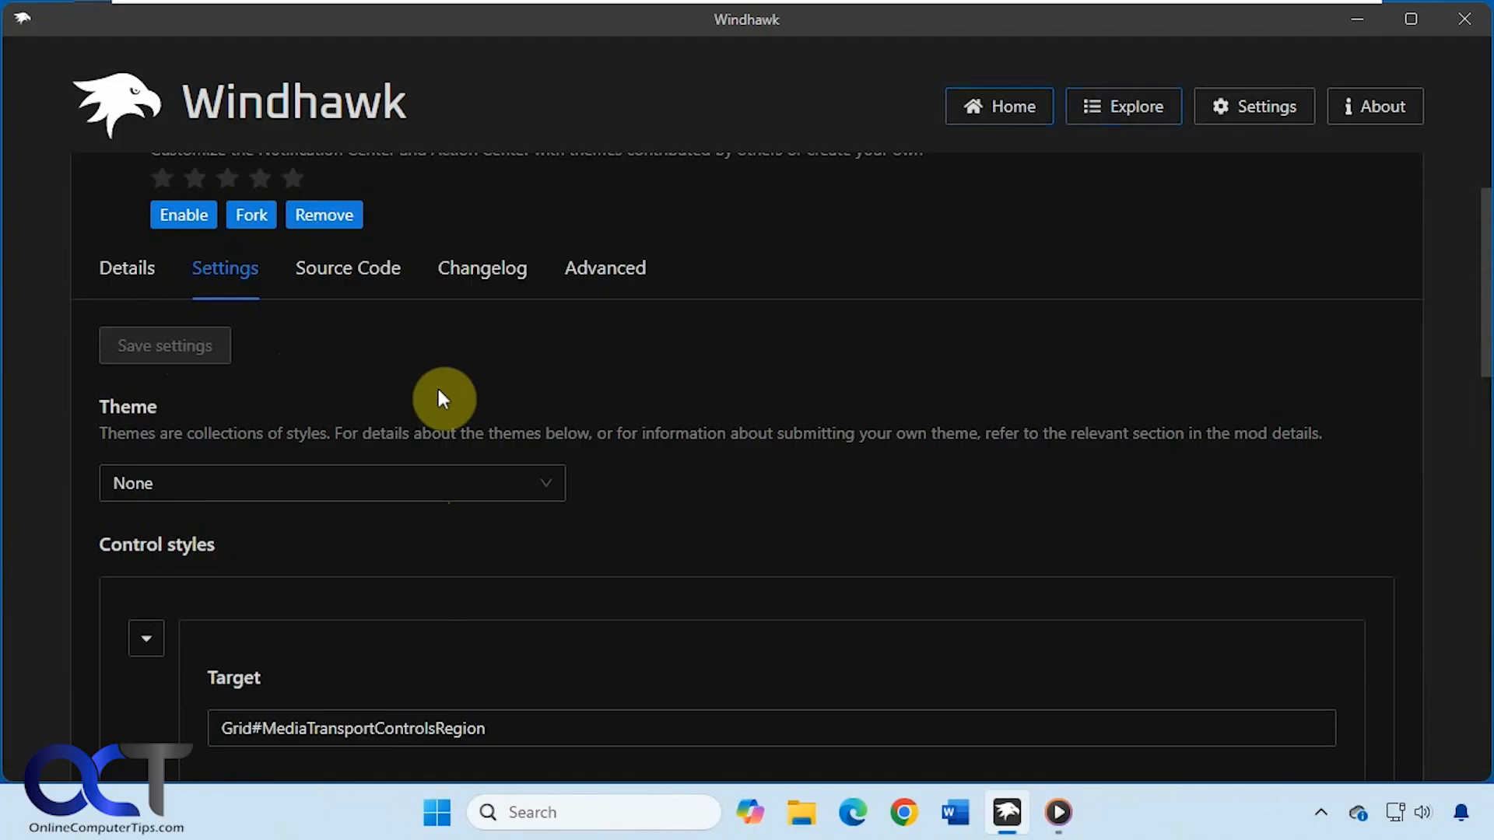